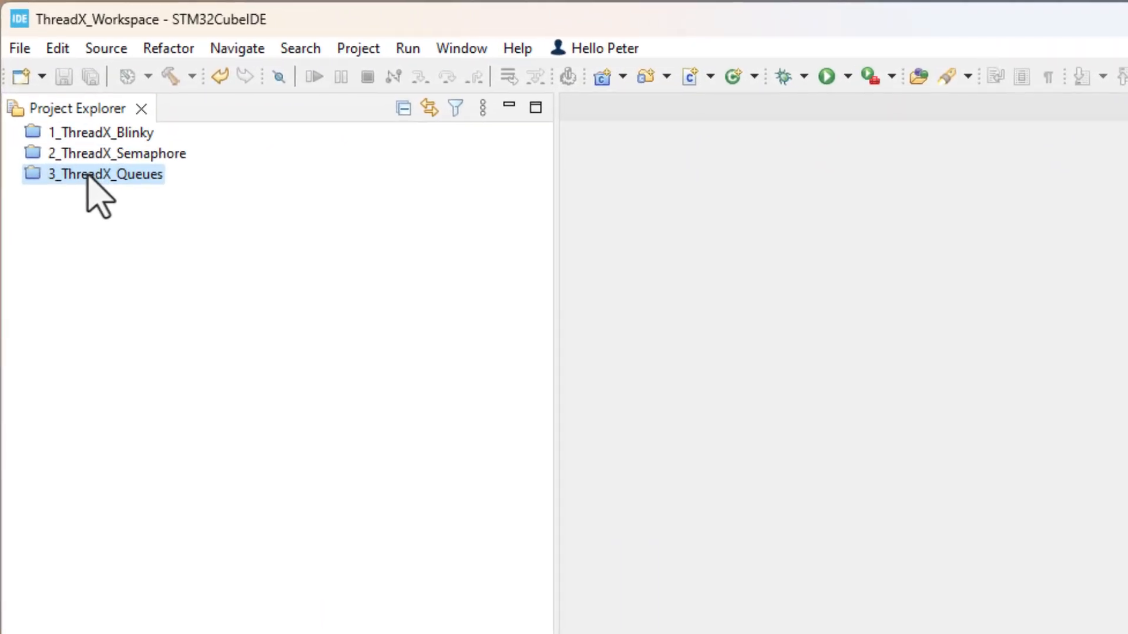
- Expand 3_ThreadX_Queues, Core and Src, then select app_threadx.c
{"action": "left_click", "coordinate": [101, 132]}
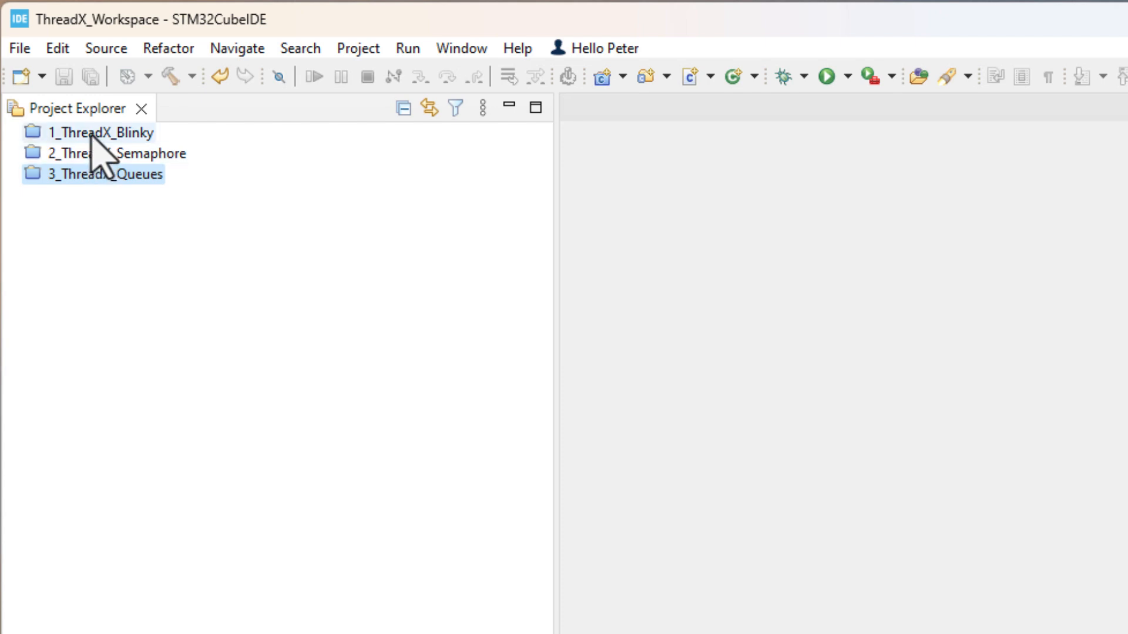
{"action": "left_click", "coordinate": [108, 174]}
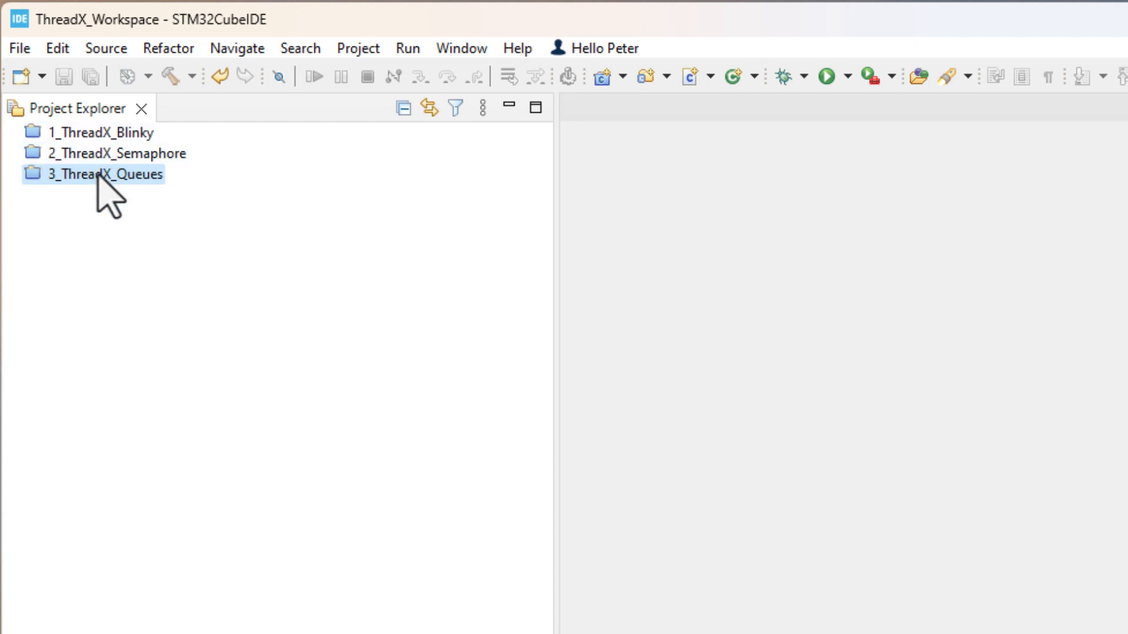
{"action": "mouse_move", "coordinate": [105, 198]}
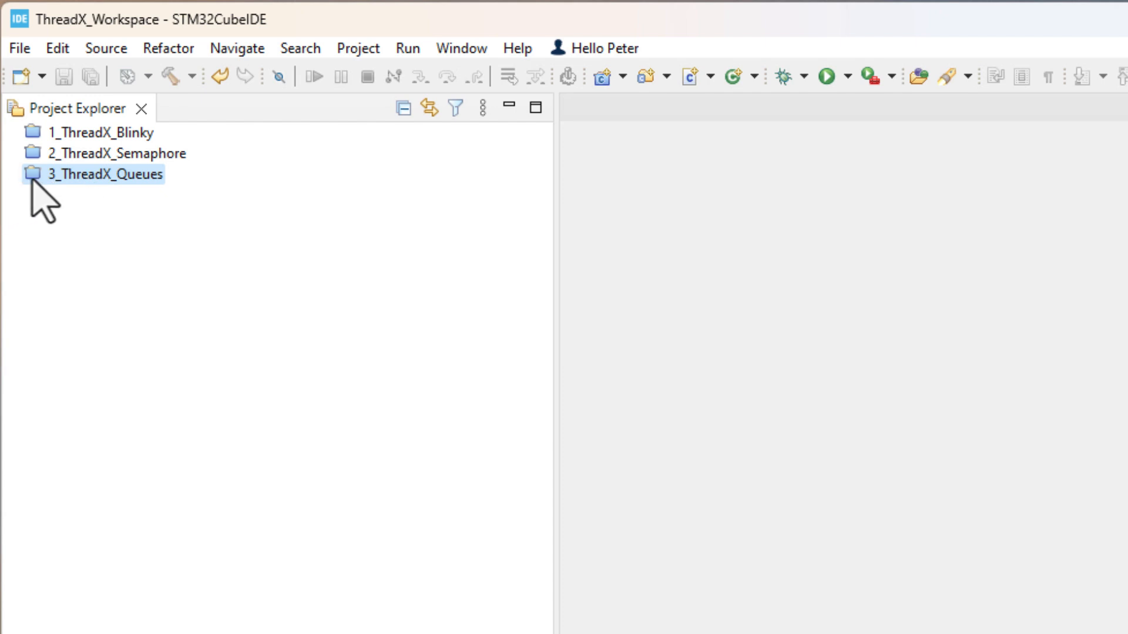
{"action": "left_click", "coordinate": [108, 174]}
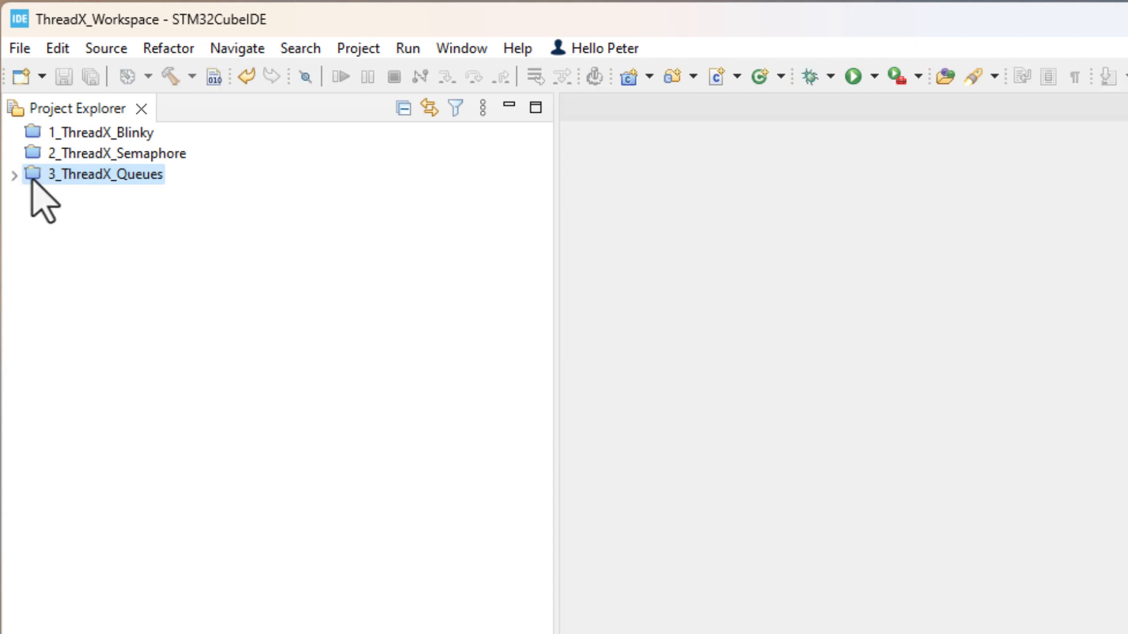
{"action": "left_click", "coordinate": [12, 174]}
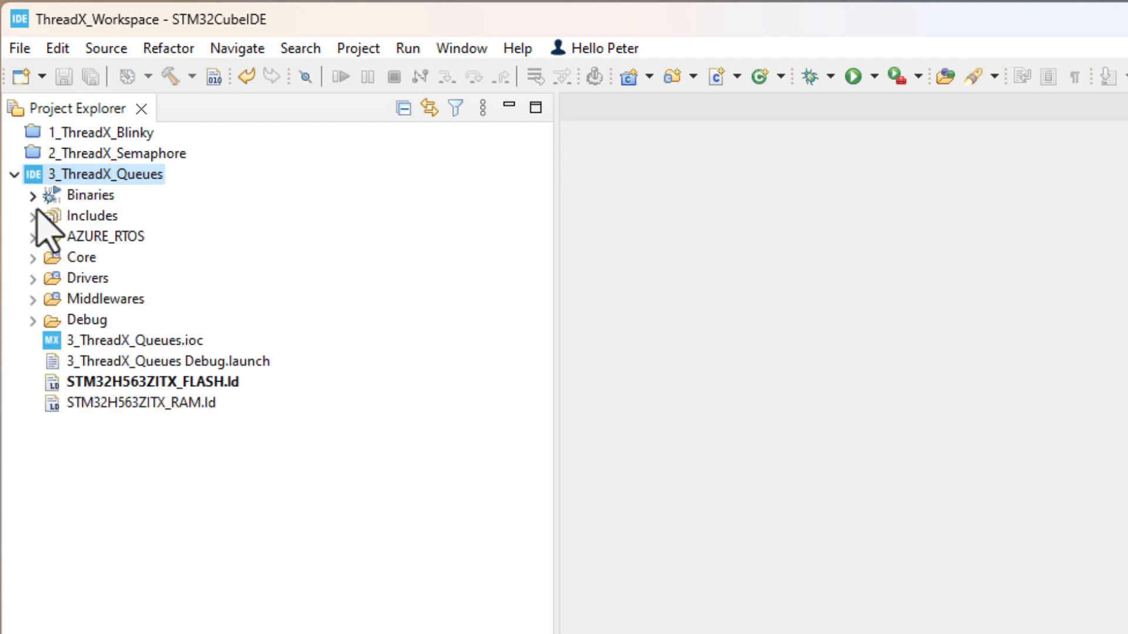
{"action": "left_click", "coordinate": [33, 257]}
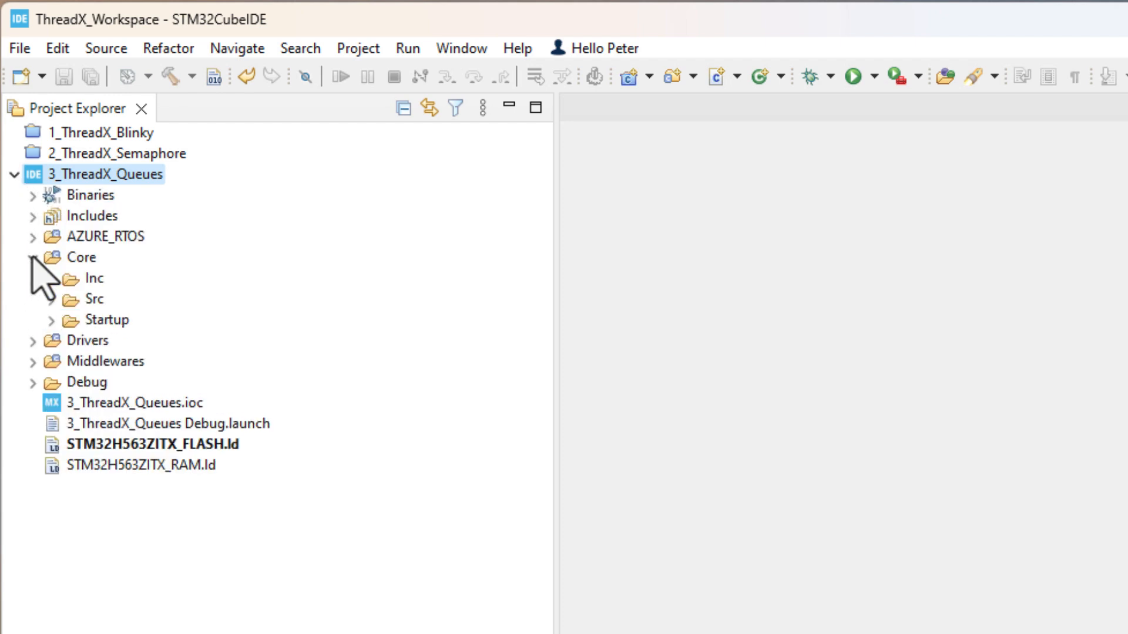
{"action": "left_click", "coordinate": [51, 298]}
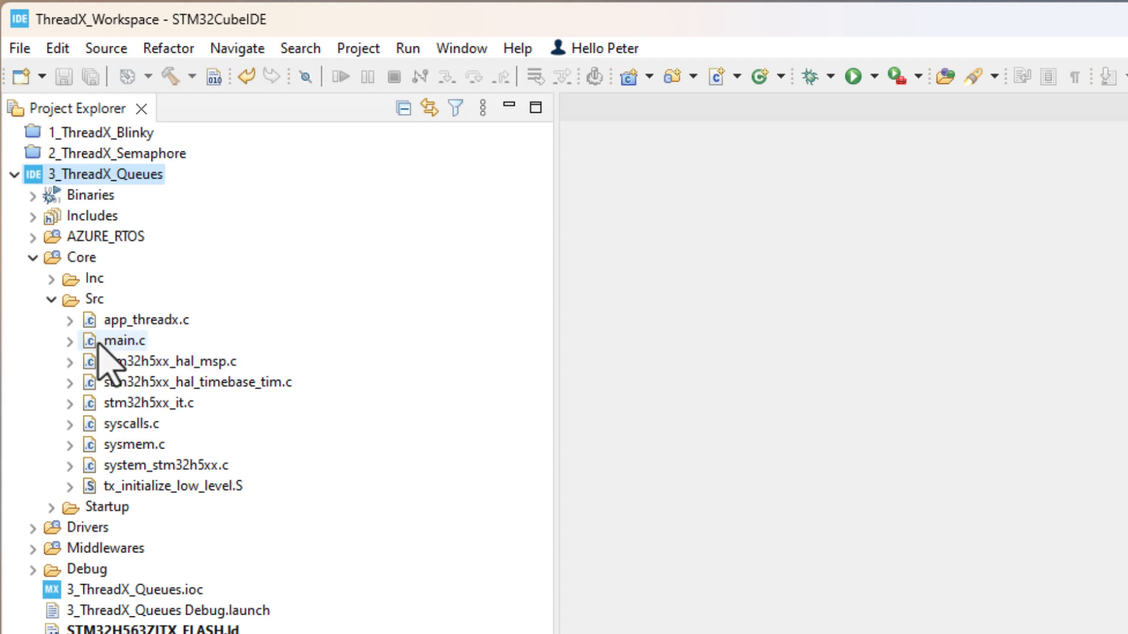
{"action": "left_click", "coordinate": [146, 319]}
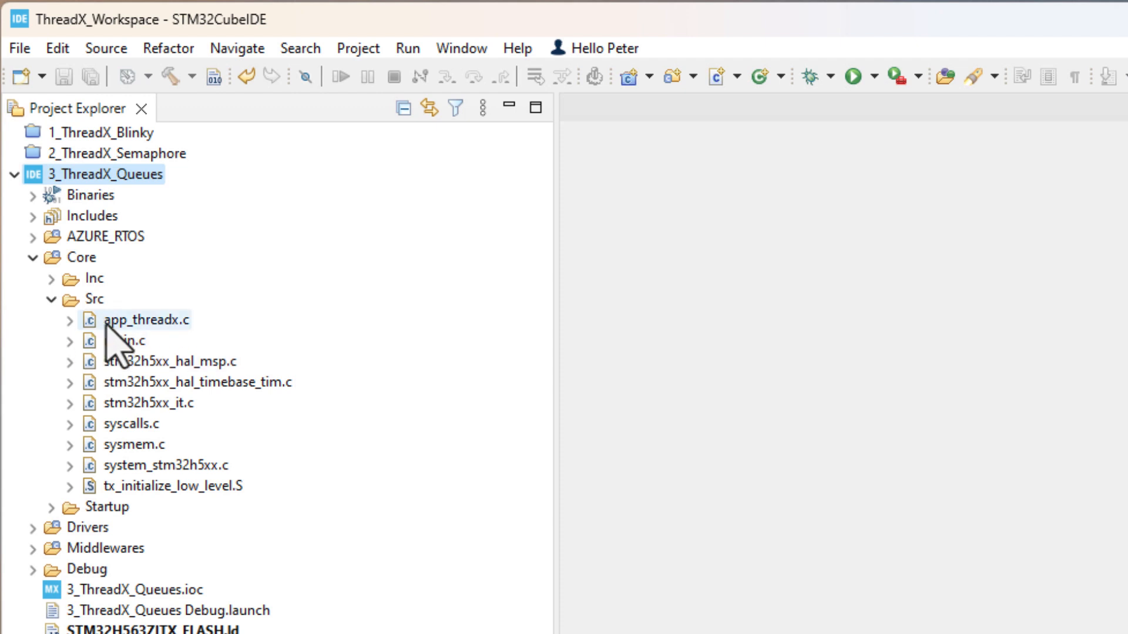
- Edit app_threadx.c, adding #define TEMP_THREAD_STACK_SIZE 1024 in the USER CODE PD section
{"action": "double_click", "coordinate": [148, 320]}
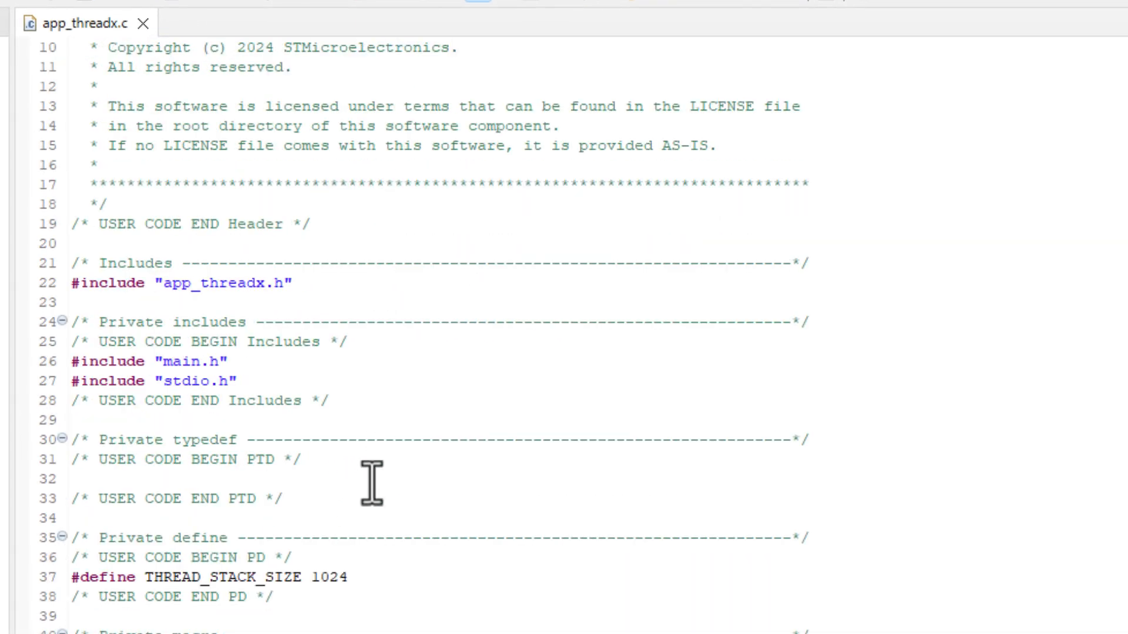
{"action": "scroll", "scroll_direction": "down", "scroll_amount": 3}
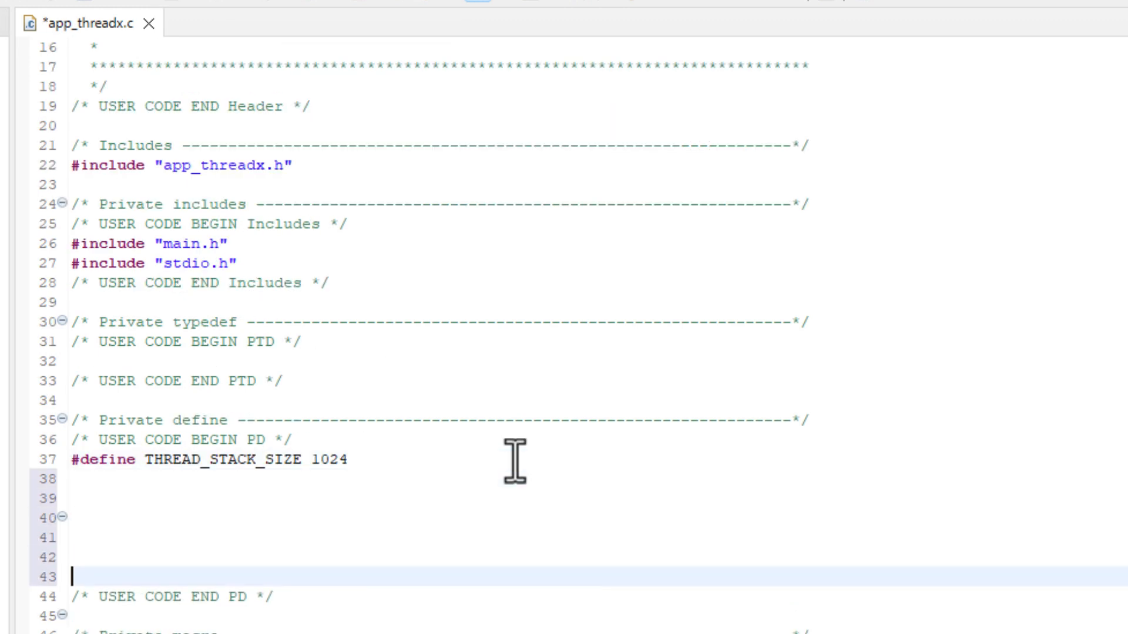
{"action": "type", "text": "#define TEMP_THREAD_STACK_SIZE 1024"}
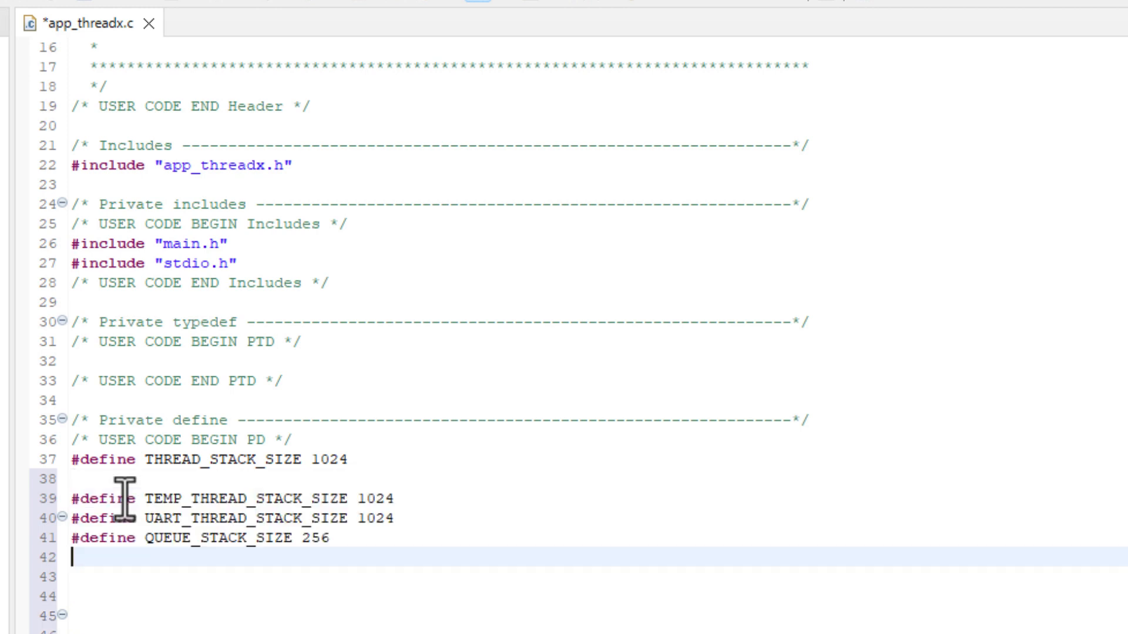
{"action": "mouse_move", "coordinate": [407, 525]}
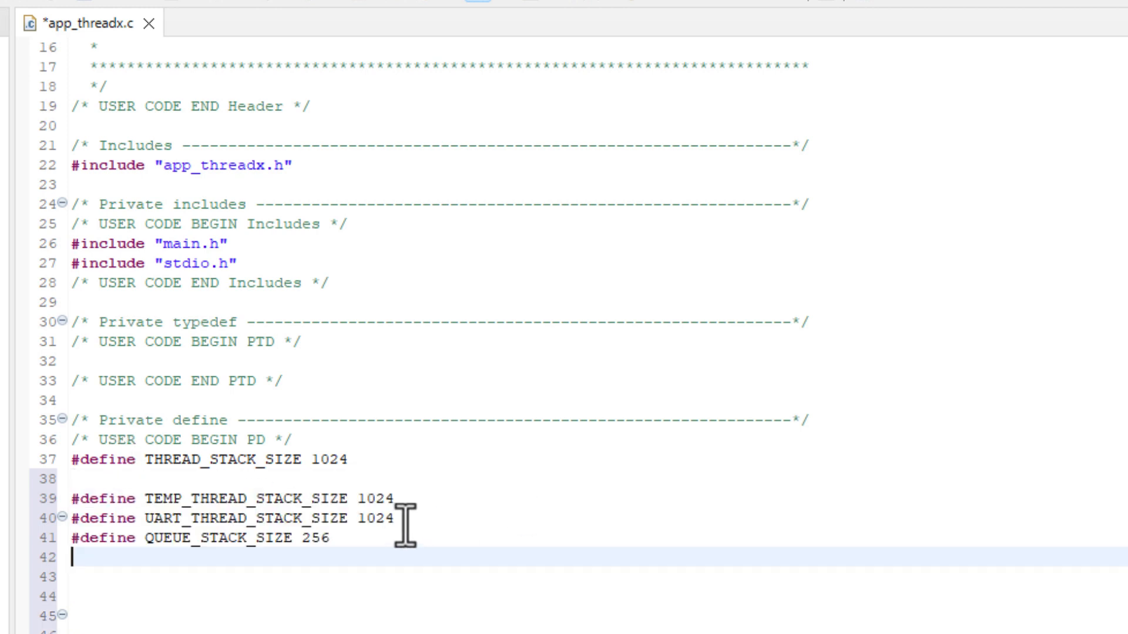
{"action": "mouse_move", "coordinate": [401, 498]}
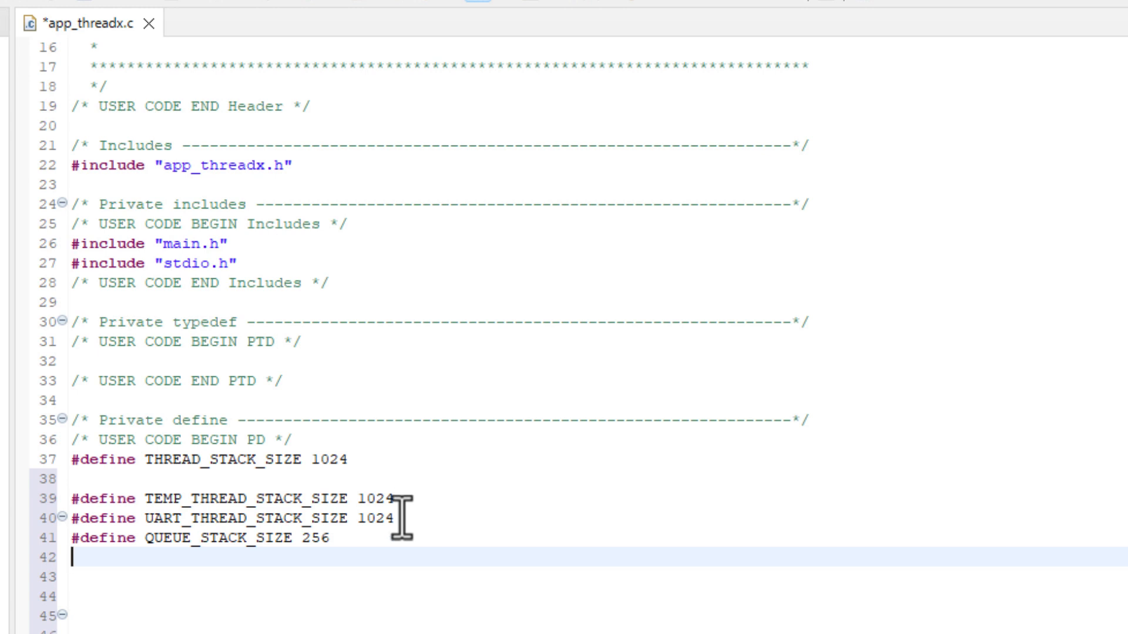
{"action": "mouse_move", "coordinate": [374, 500]}
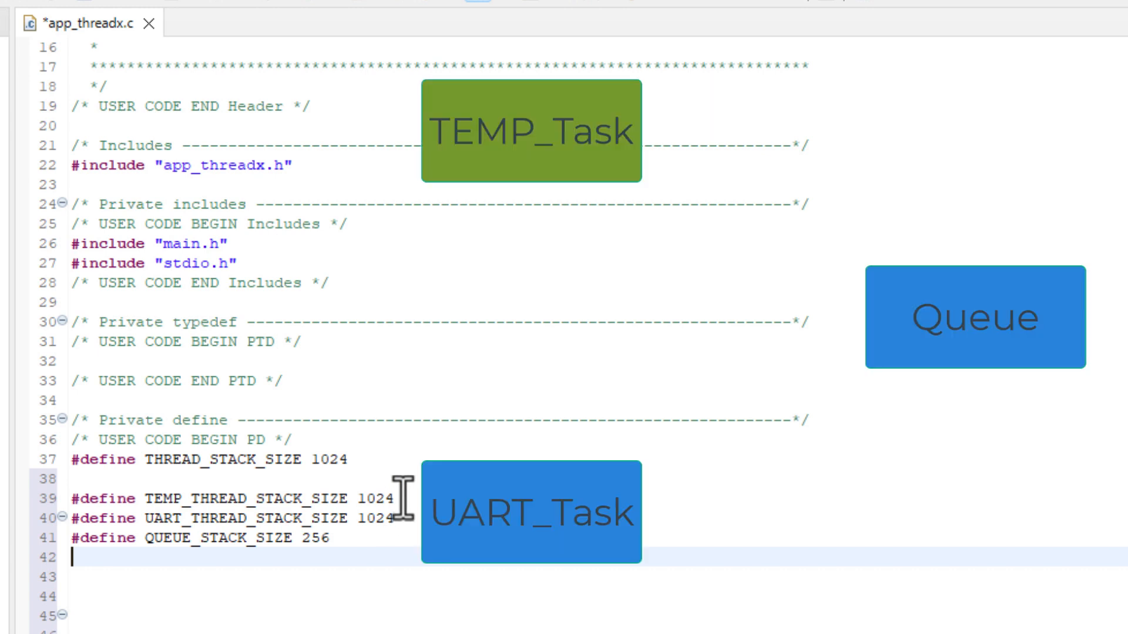
{"action": "mouse_move", "coordinate": [410, 501]}
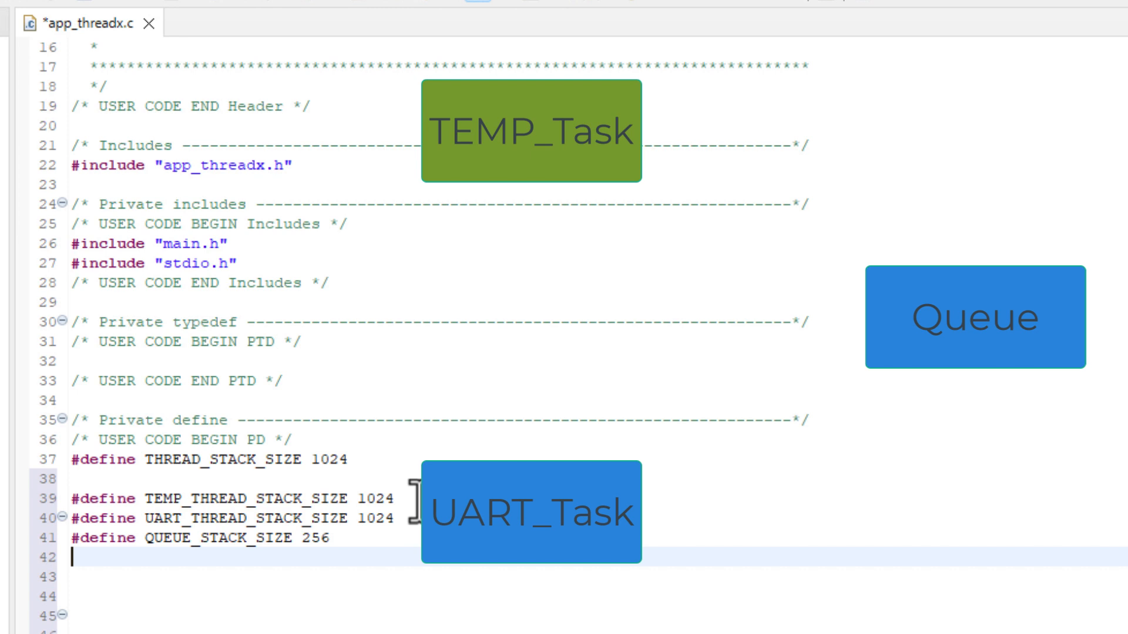
{"action": "mouse_move", "coordinate": [413, 495]}
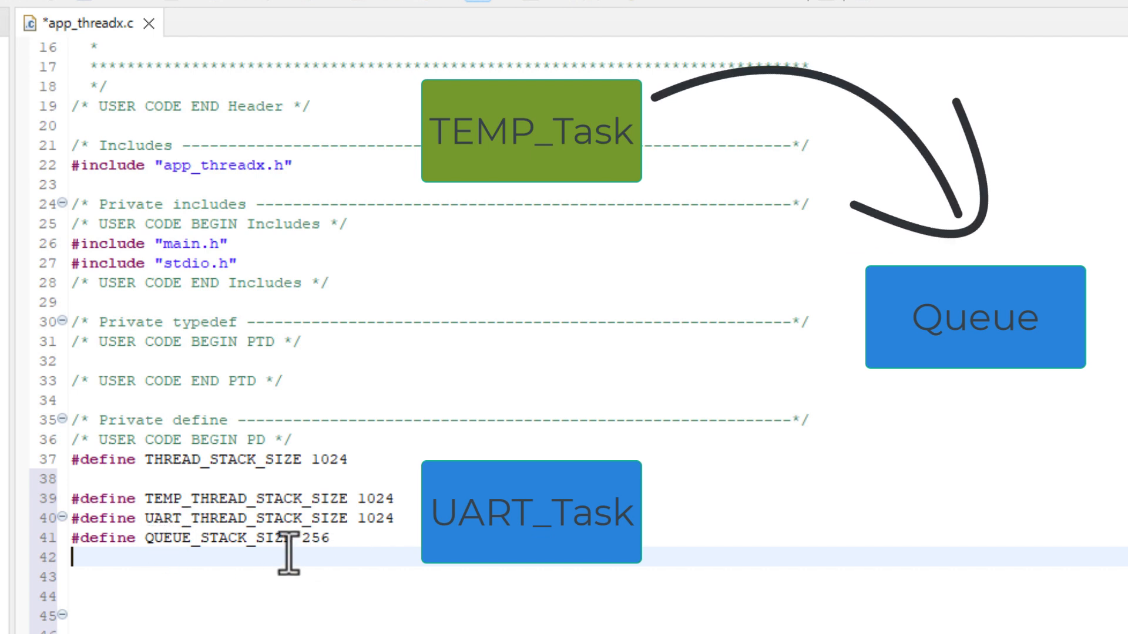
{"action": "mouse_move", "coordinate": [129, 497]}
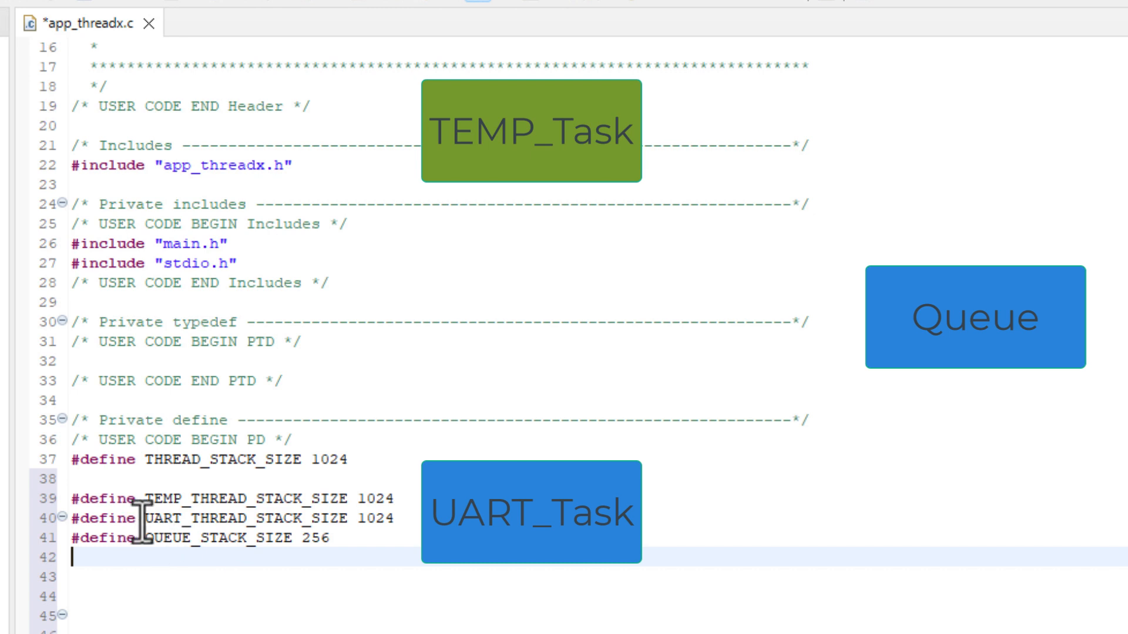
{"action": "mouse_move", "coordinate": [407, 535]}
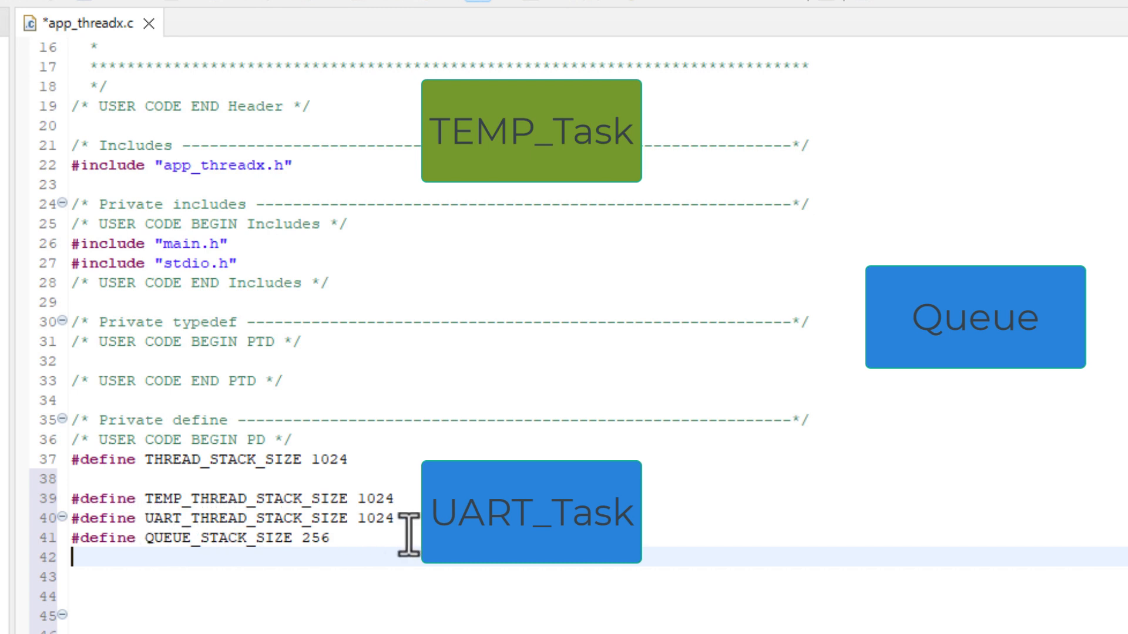
{"action": "mouse_move", "coordinate": [331, 547]}
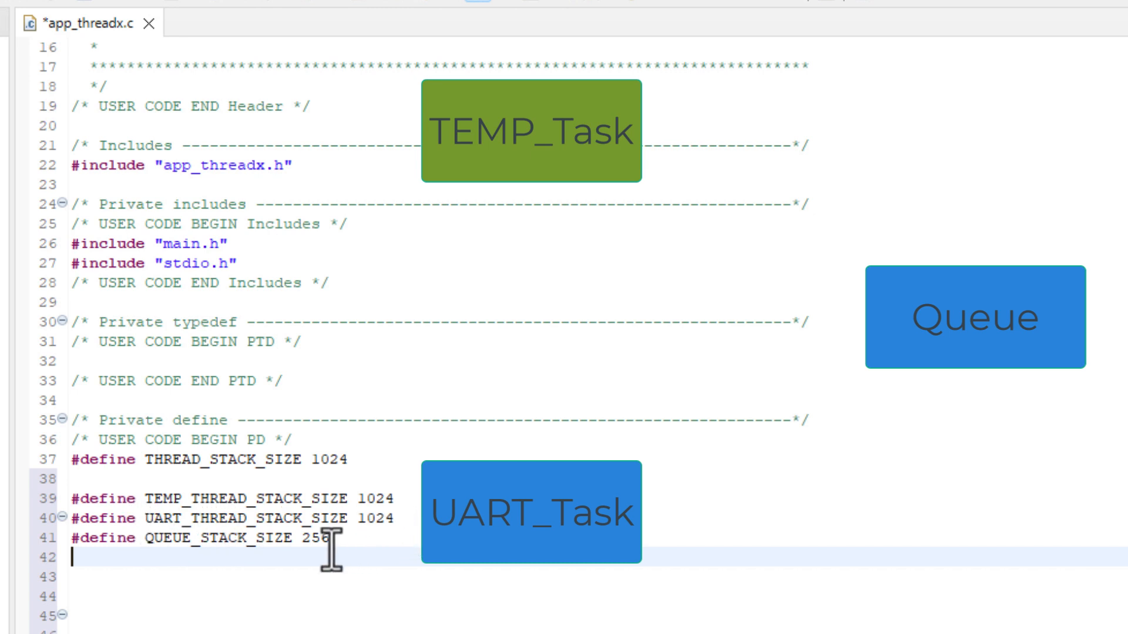
{"action": "left_click_drag", "start_coordinate": [967, 367], "coordinate": [791, 539]}
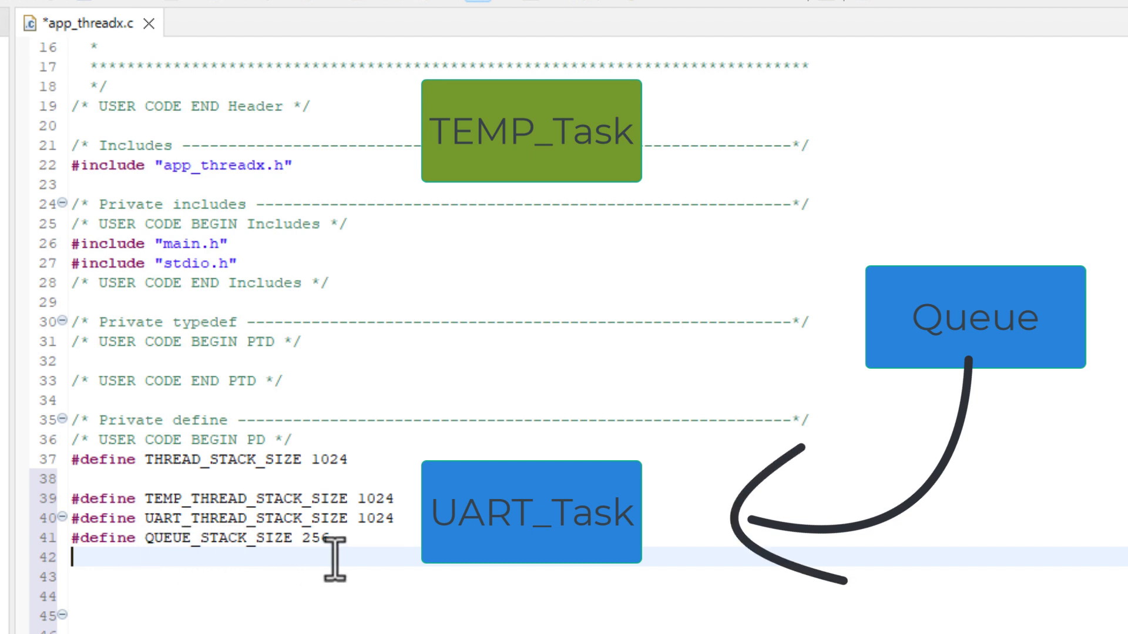
{"action": "mouse_move", "coordinate": [403, 525]}
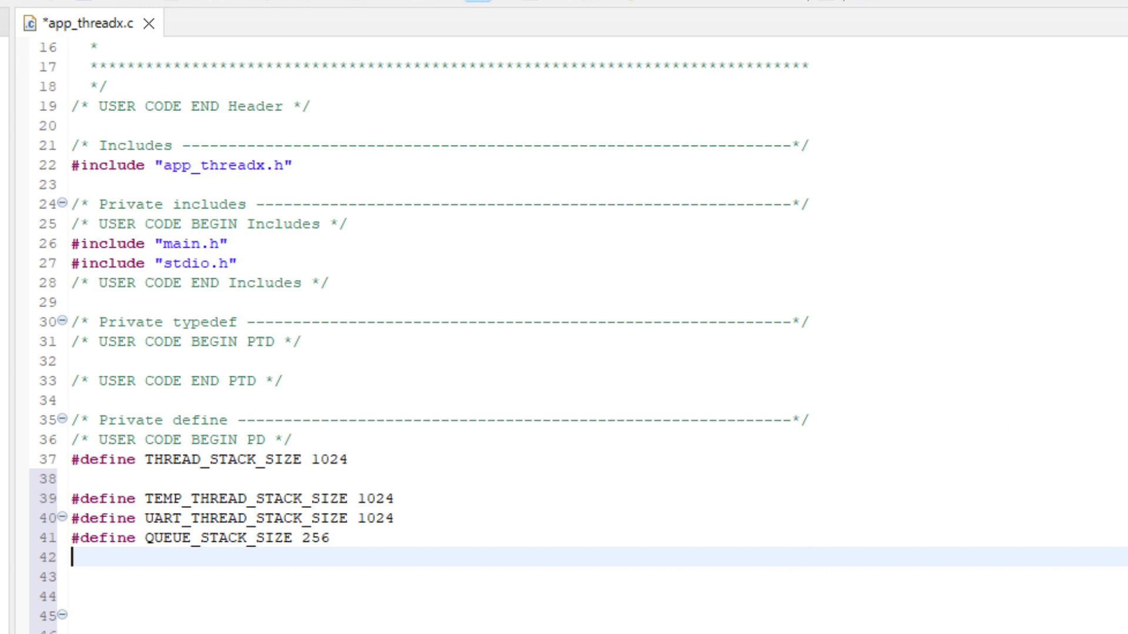
- Declare TX_THREAD temp_thread_ptr and related queue and stack variables under USER CODE BEGIN PV
{"action": "scroll", "scroll_direction": "down", "scroll_amount": 3}
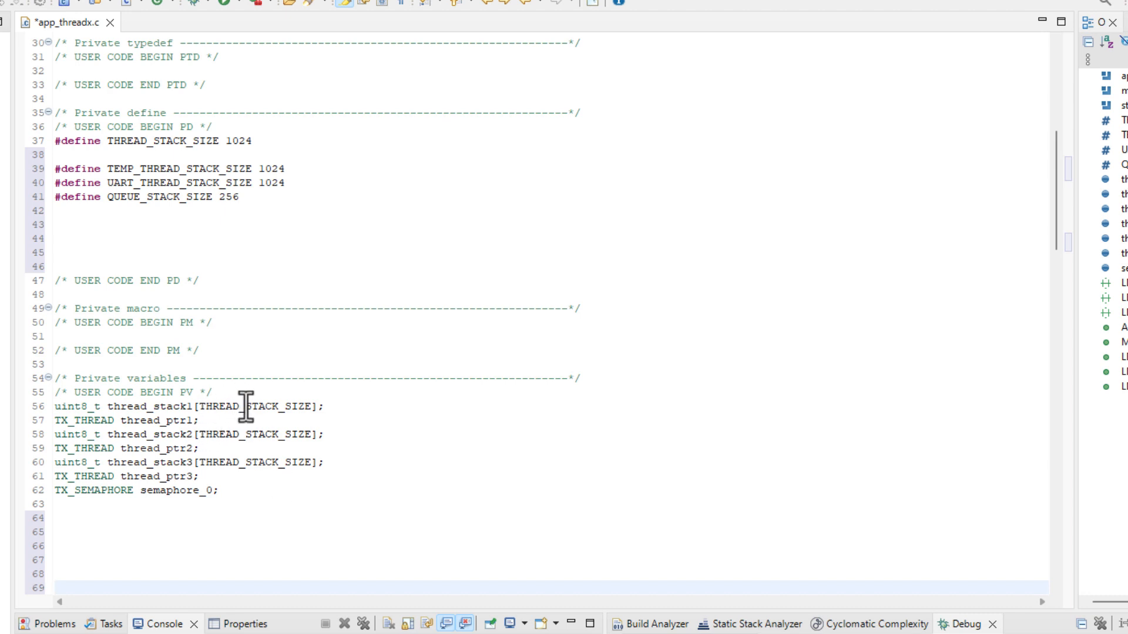
{"action": "mouse_move", "coordinate": [246, 462]}
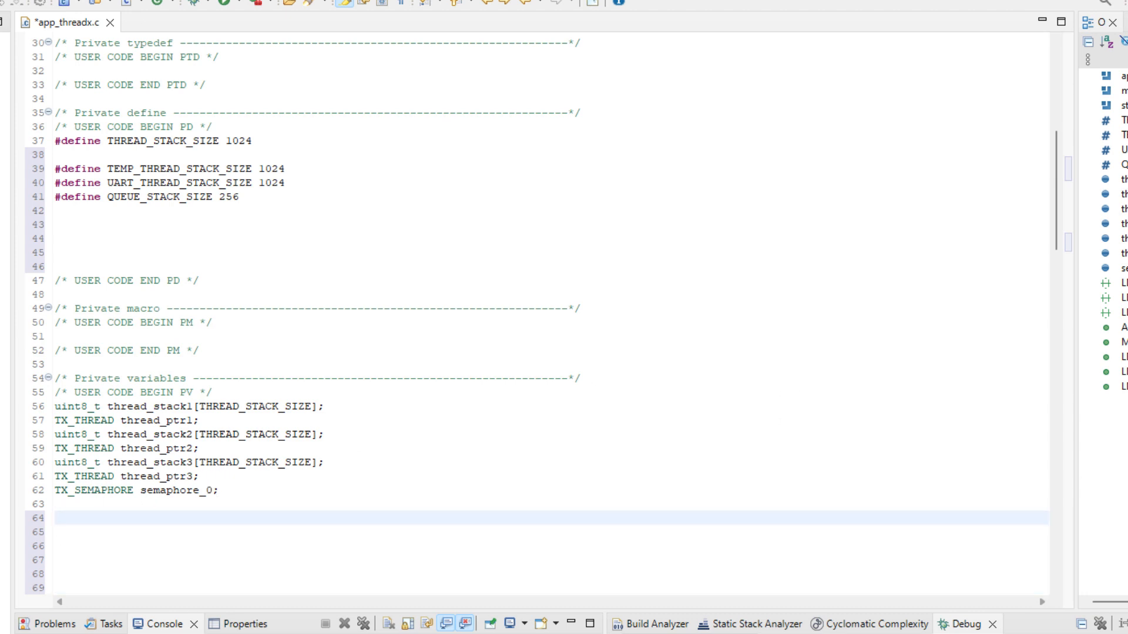
{"action": "left_click", "coordinate": [56, 518]}
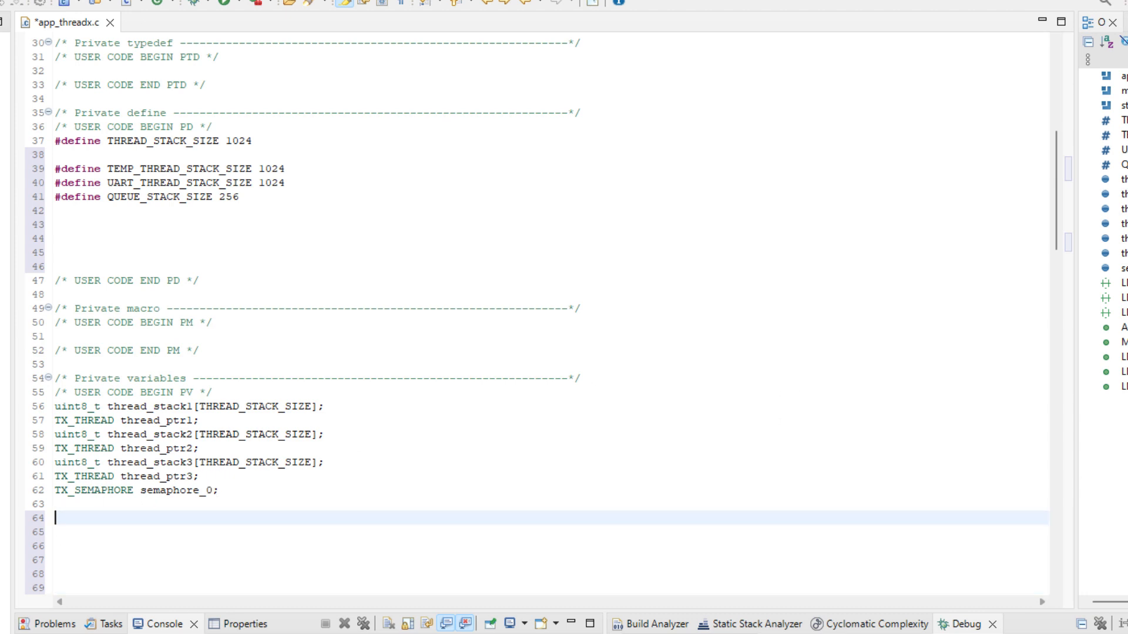
{"action": "type", "text": "TX_THREAD temp_thread_ptr;"}
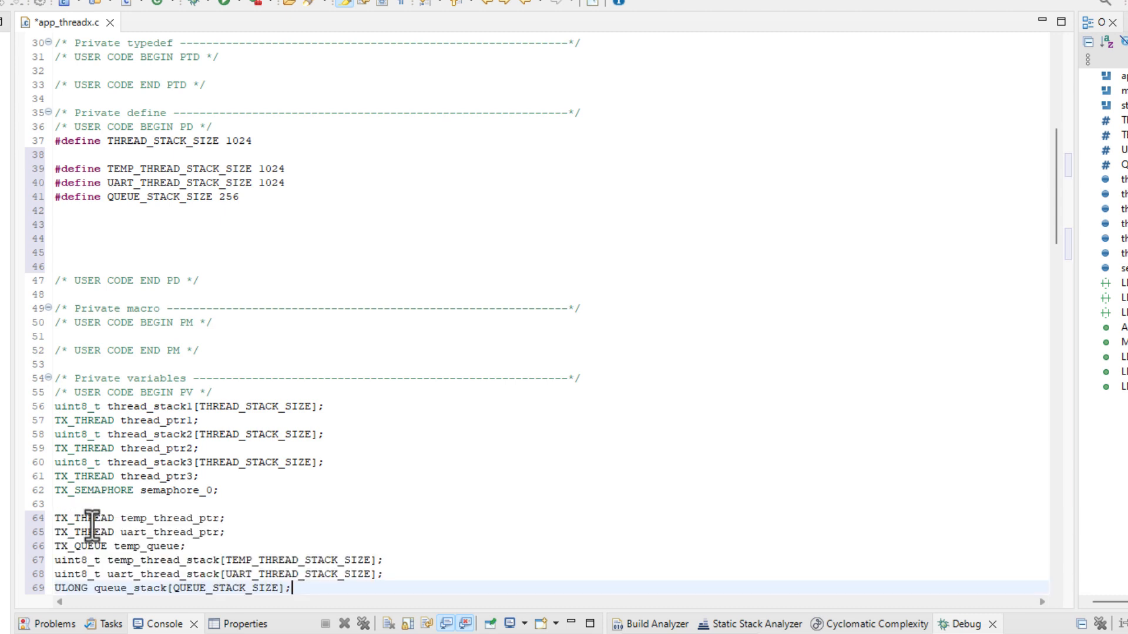
{"action": "scroll", "scroll_direction": "down", "scroll_amount": 3}
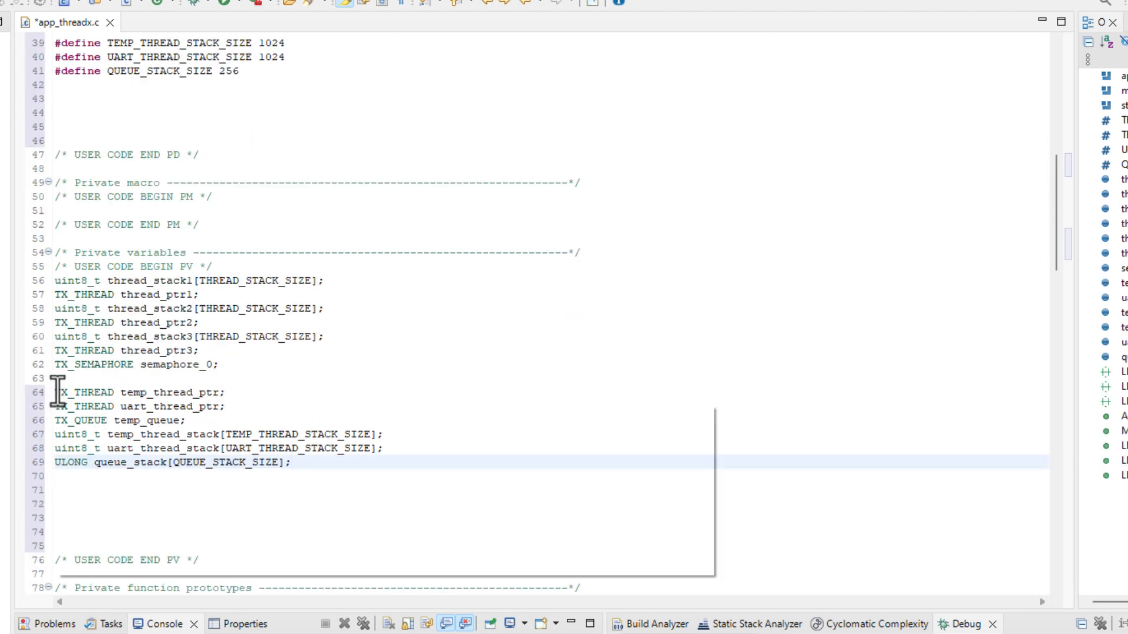
{"action": "mouse_move", "coordinate": [140, 392]}
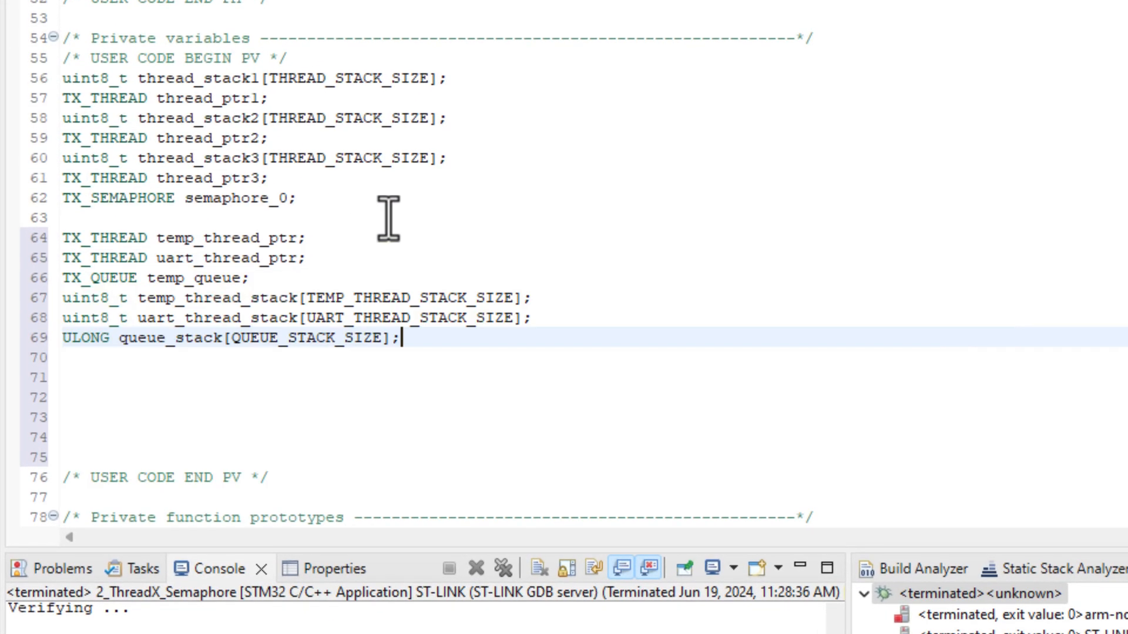
{"action": "mouse_move", "coordinate": [65, 281]}
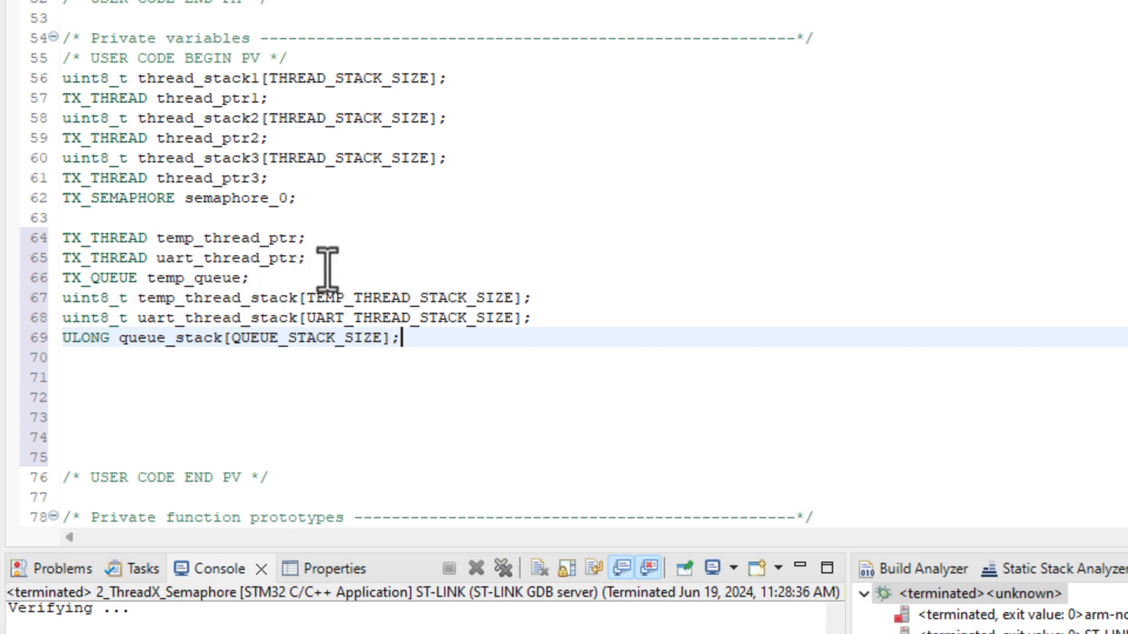
{"action": "mouse_move", "coordinate": [325, 197]}
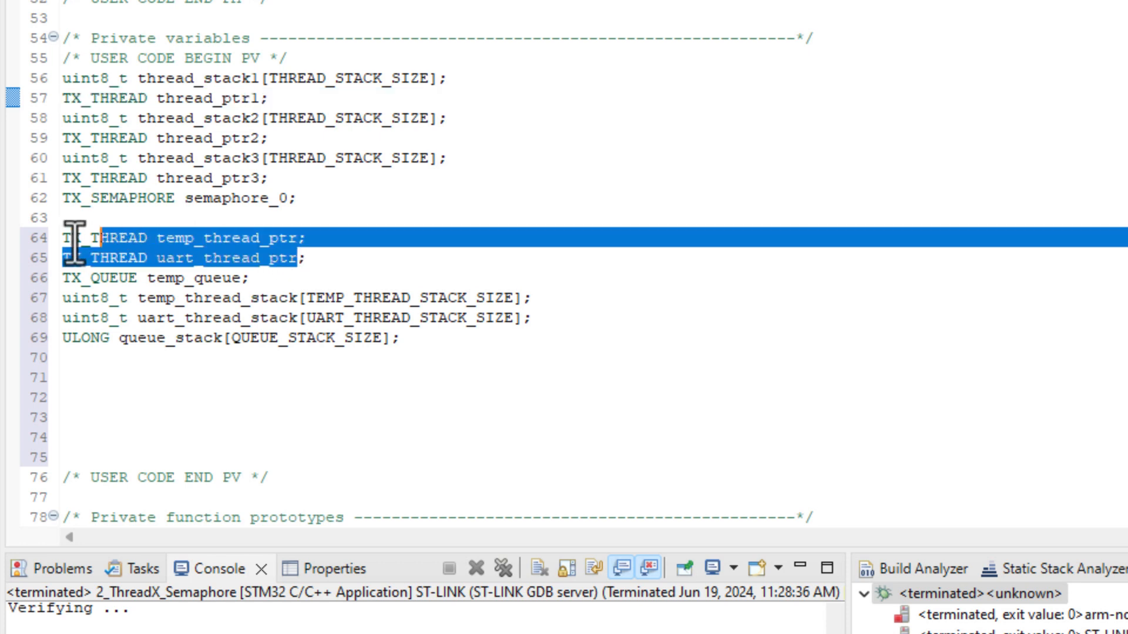
{"action": "left_click", "coordinate": [245, 277]}
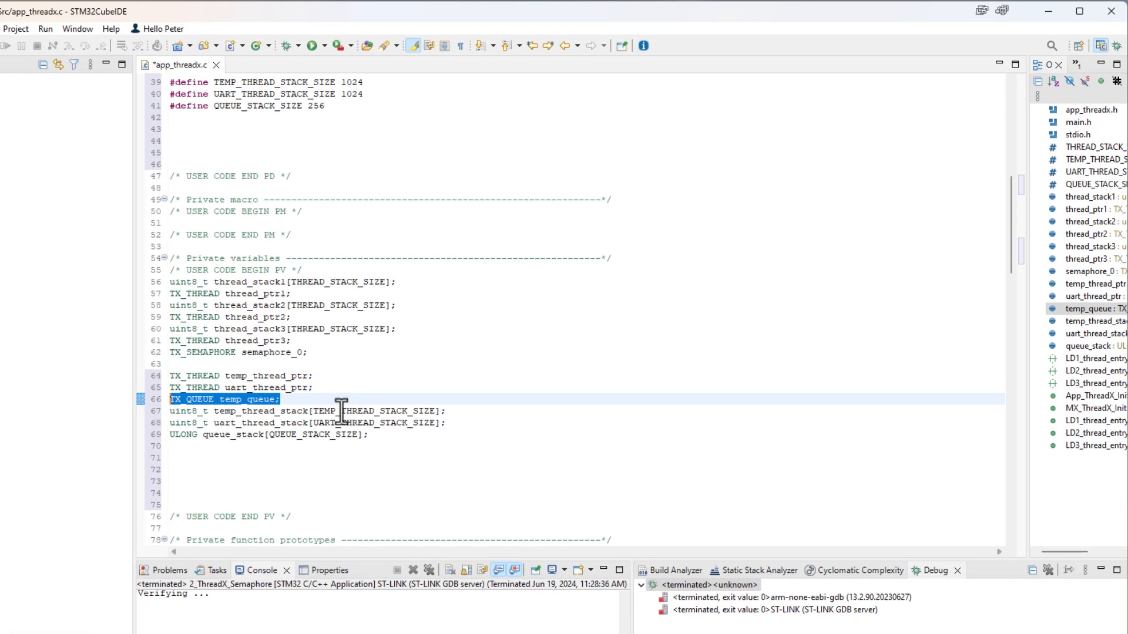
{"action": "mouse_move", "coordinate": [231, 94]}
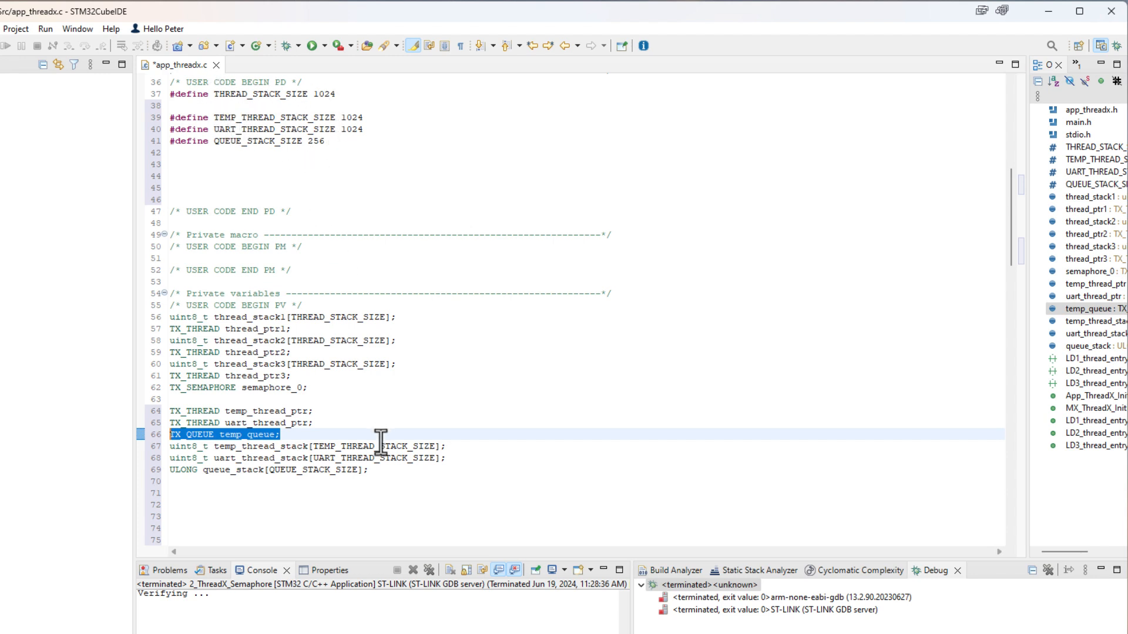
{"action": "mouse_move", "coordinate": [227, 458]}
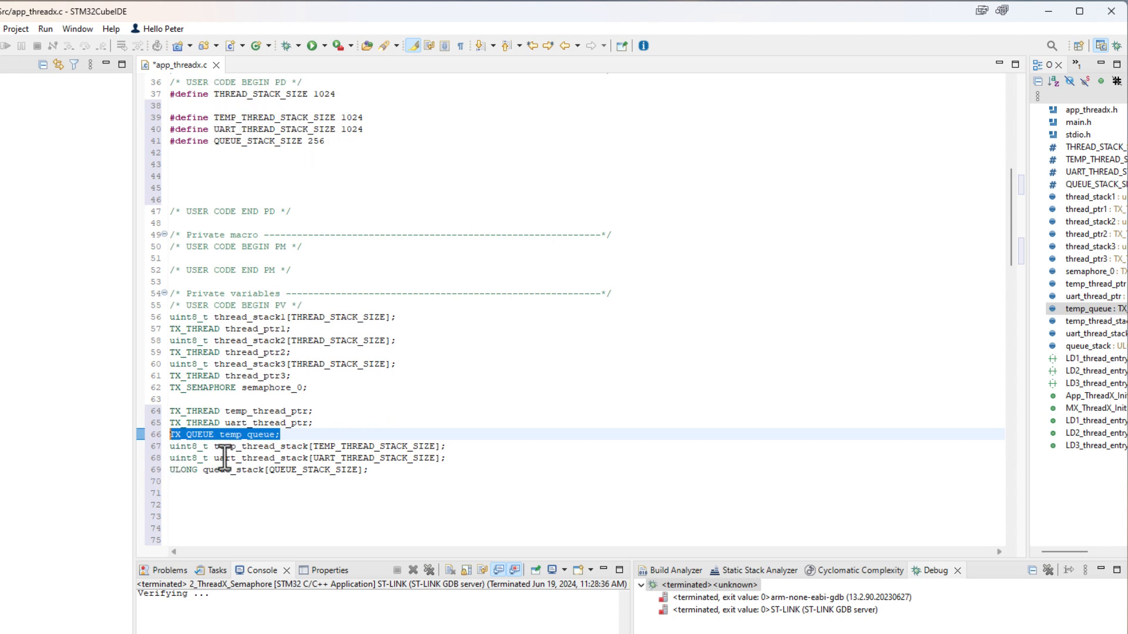
{"action": "mouse_move", "coordinate": [451, 463]}
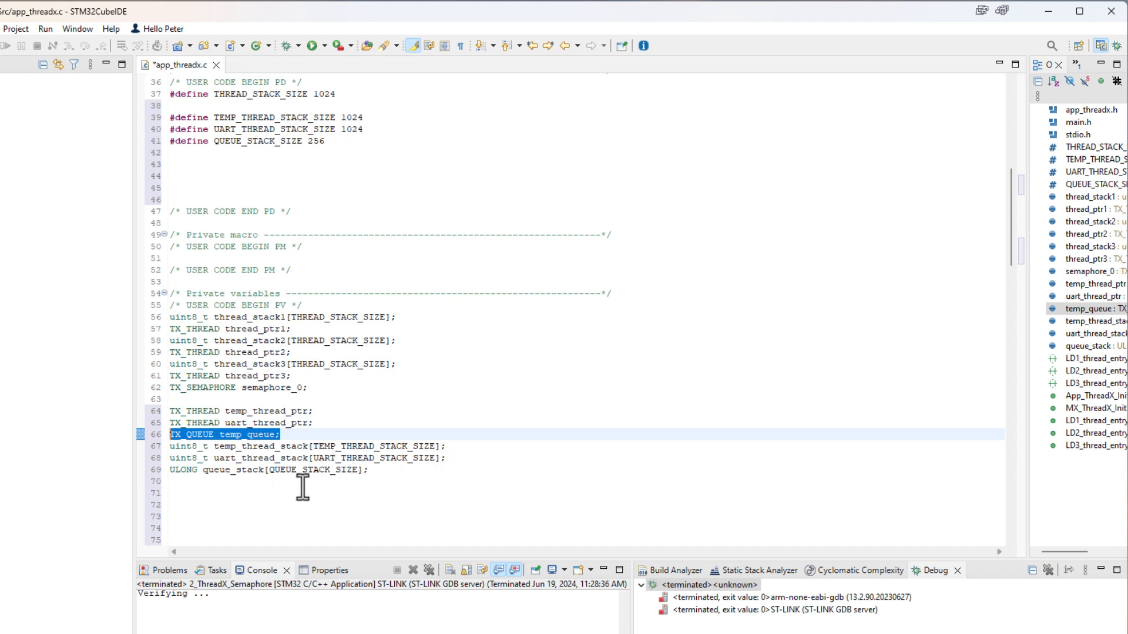
{"action": "mouse_move", "coordinate": [283, 489]}
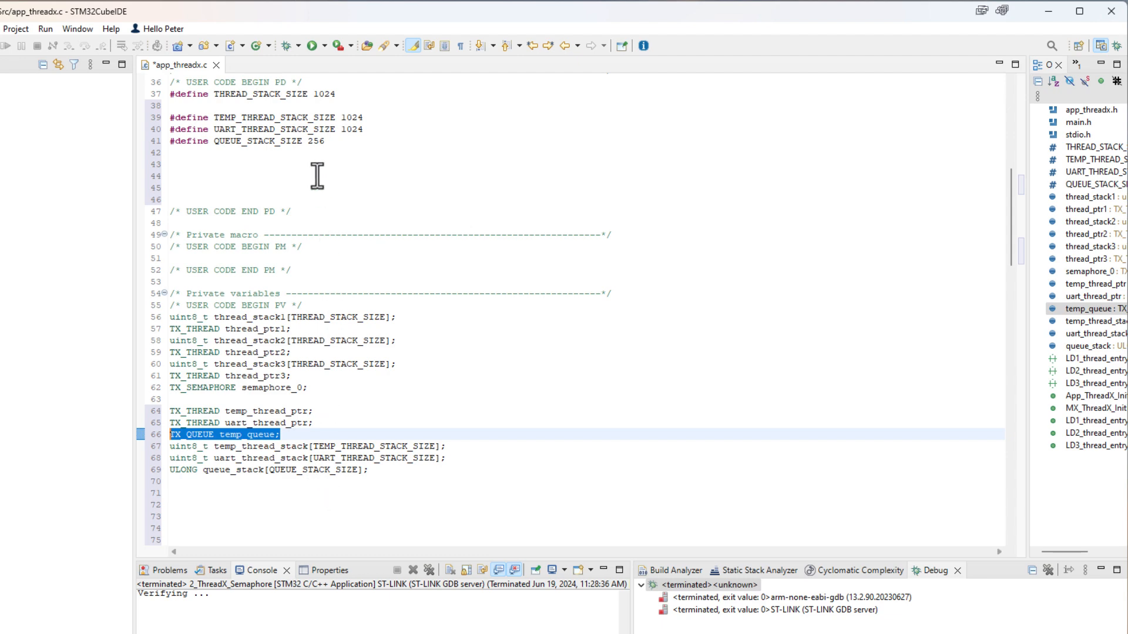
{"action": "mouse_move", "coordinate": [315, 160]}
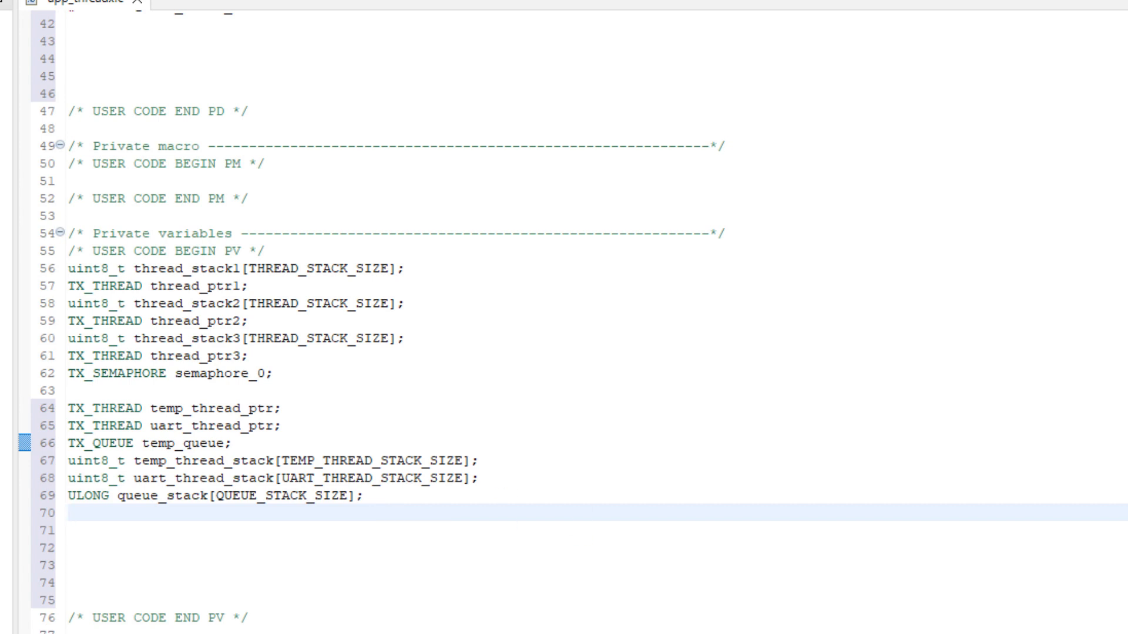
{"action": "mouse_move", "coordinate": [290, 615]}
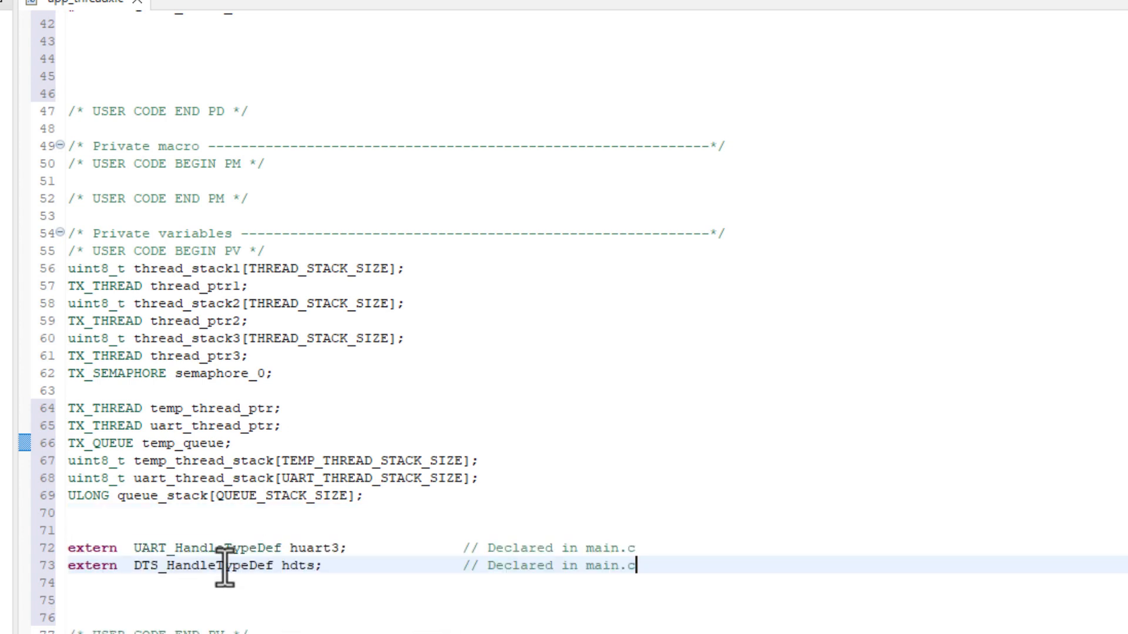
{"action": "mouse_move", "coordinate": [614, 536]}
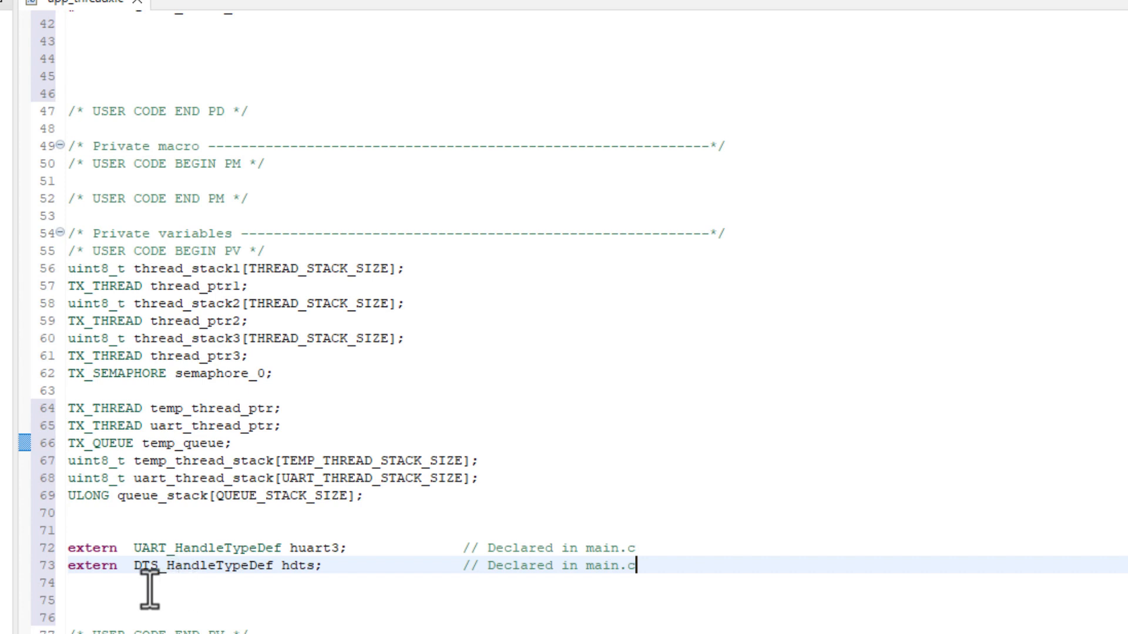
- Add extern huart3 and hdts declarations plus temp_thread_entry and uart_thread_entry prototypes
{"action": "left_click_drag", "start_coordinate": [133, 565], "coordinate": [324, 565]}
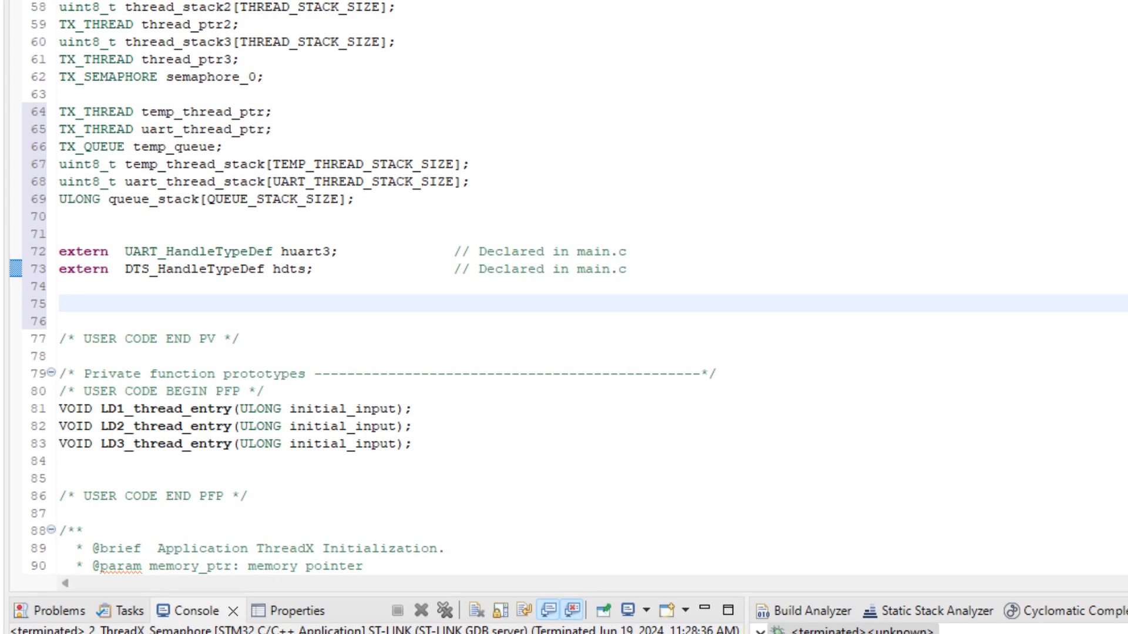
{"action": "mouse_move", "coordinate": [337, 516]}
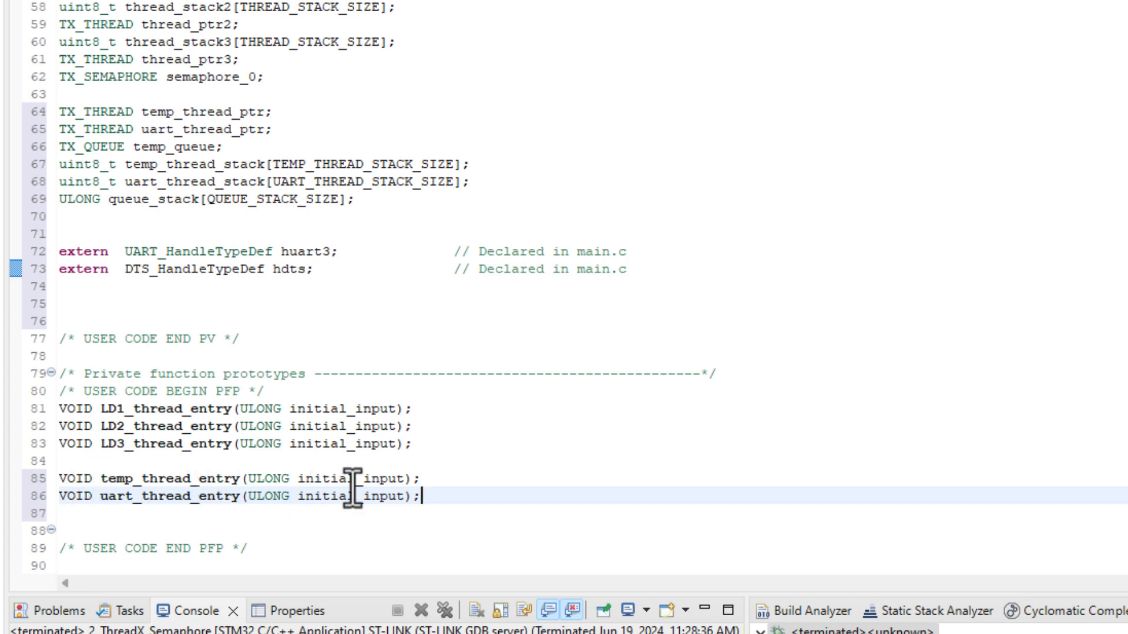
{"action": "mouse_move", "coordinate": [443, 495]}
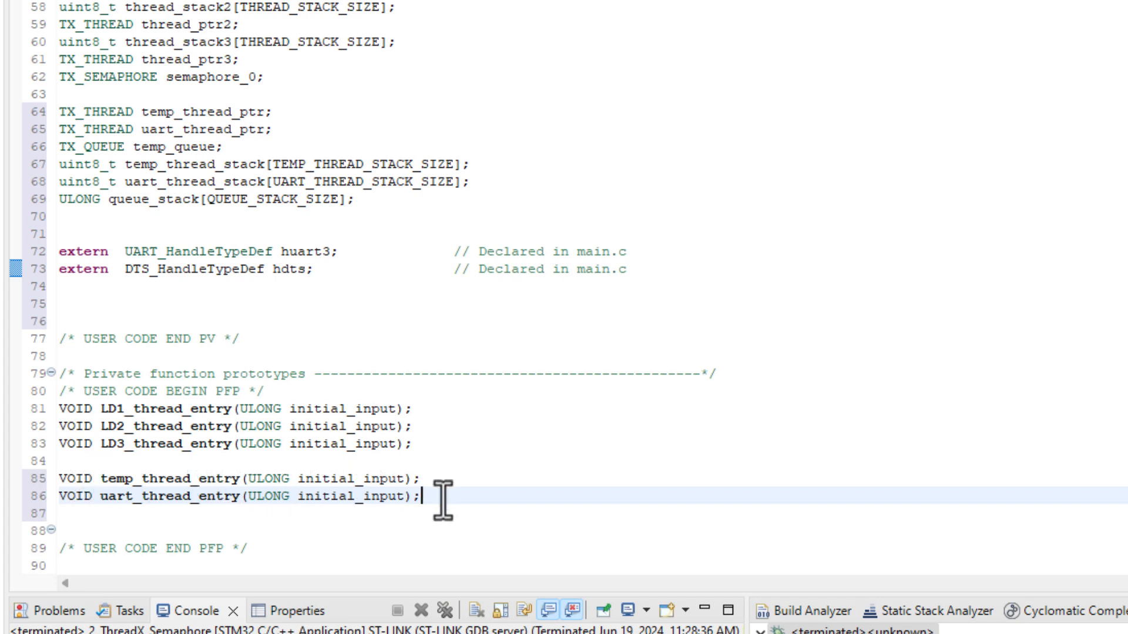
{"action": "scroll", "scroll_direction": "down", "scroll_amount": 3}
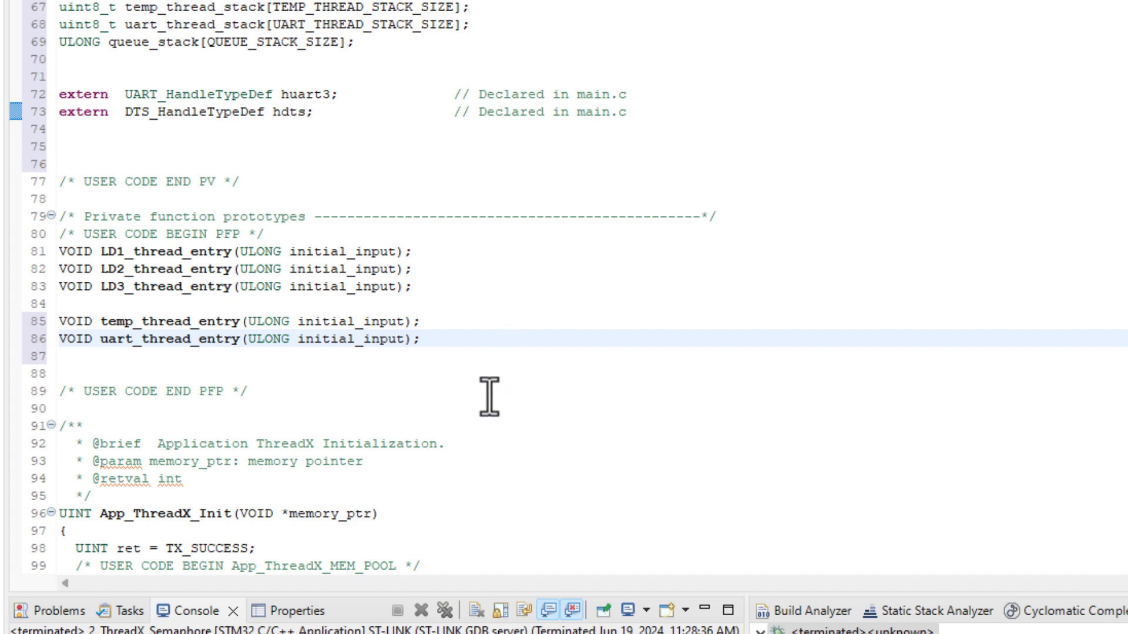
{"action": "scroll", "scroll_direction": "down", "scroll_amount": 3}
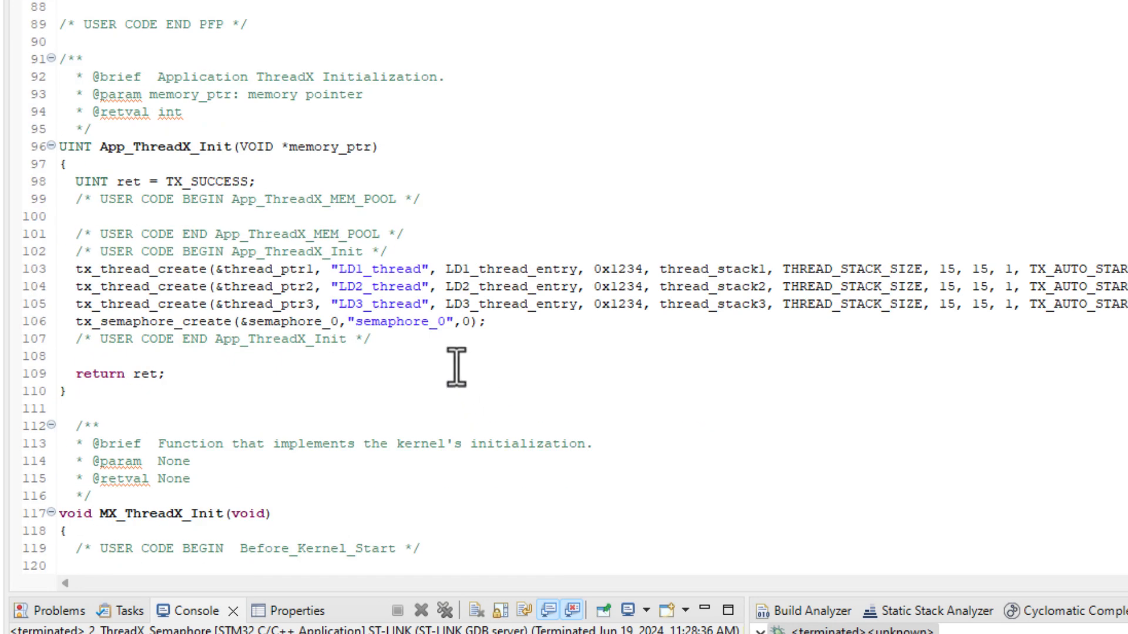
- Make room in App_ThreadX_Init for the tx_queue_create and tx_thread_create calls
{"action": "left_click", "coordinate": [487, 319]}
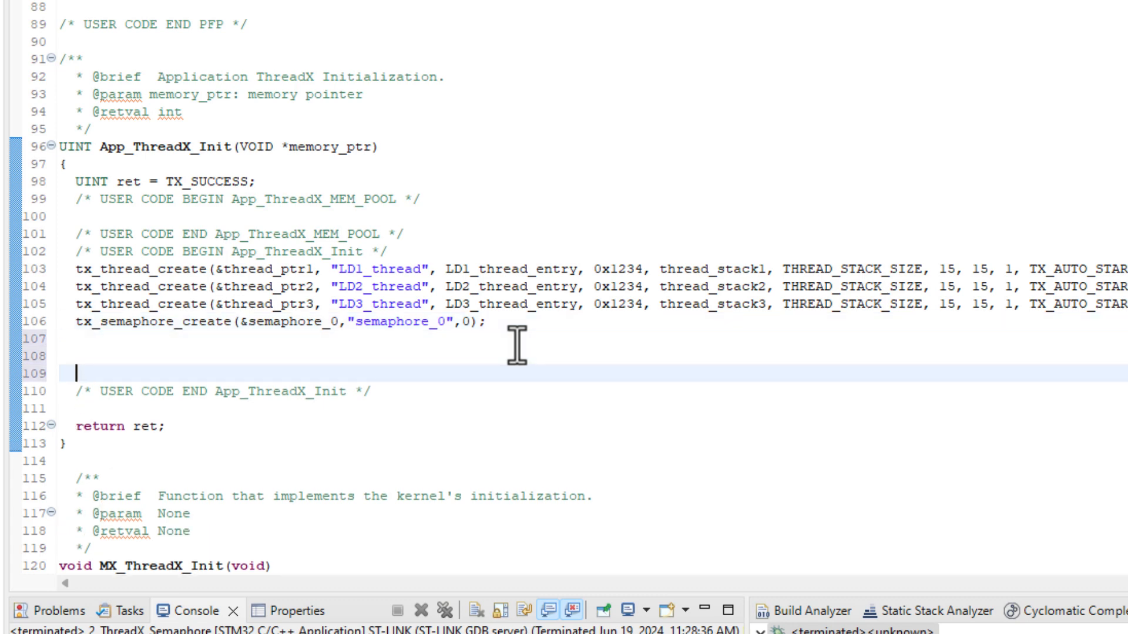
{"action": "key", "text": "Enter"}
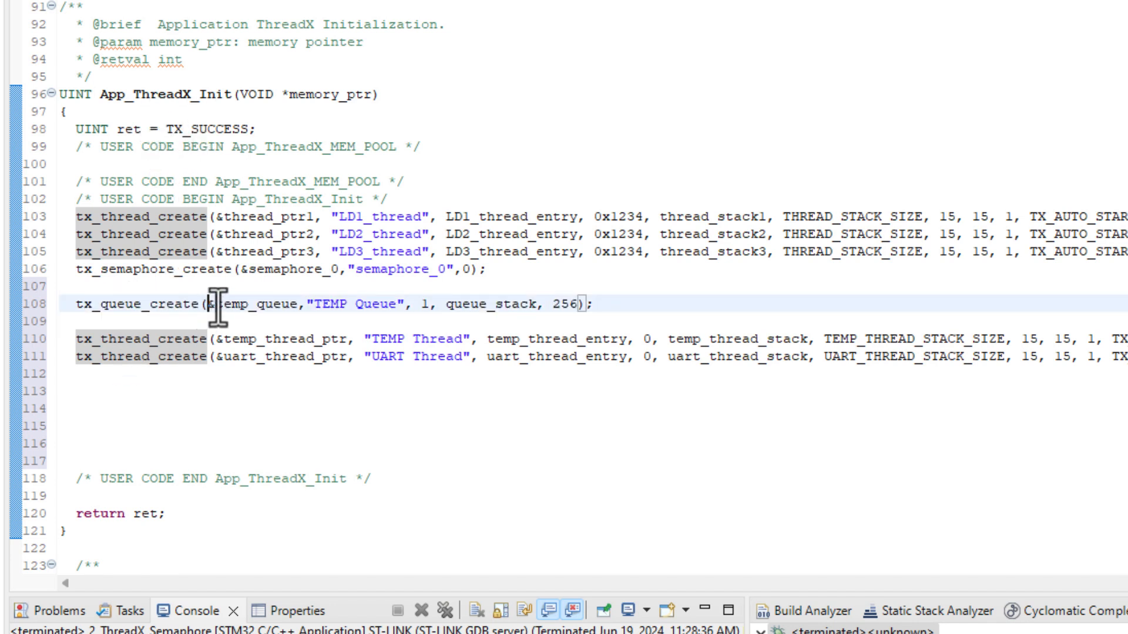
{"action": "double_click", "coordinate": [254, 303]}
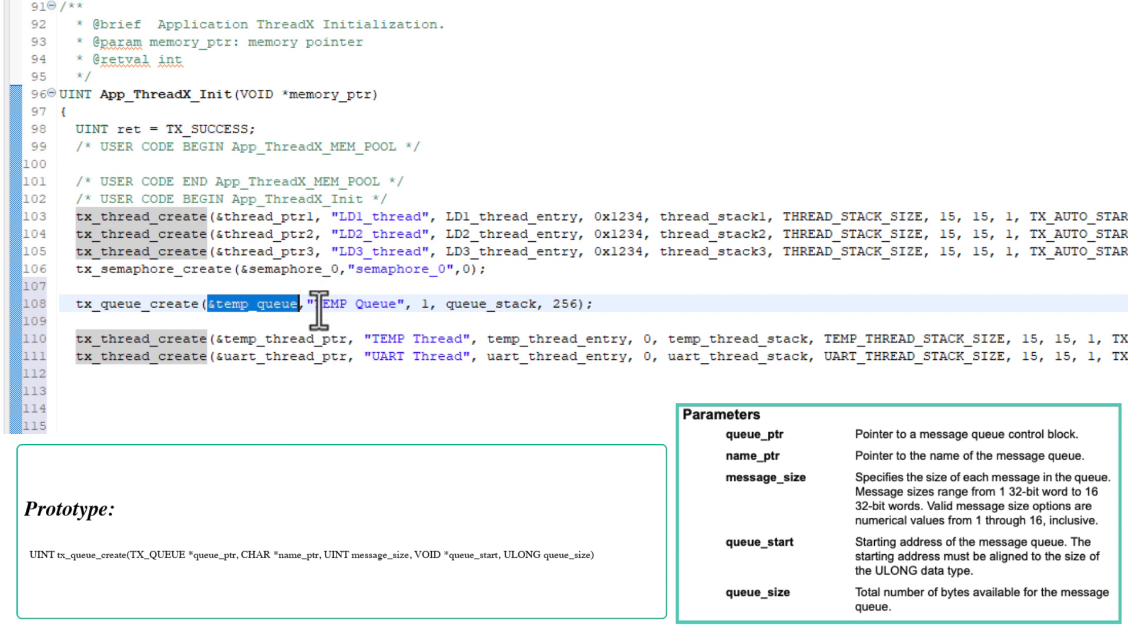
{"action": "double_click", "coordinate": [352, 303]}
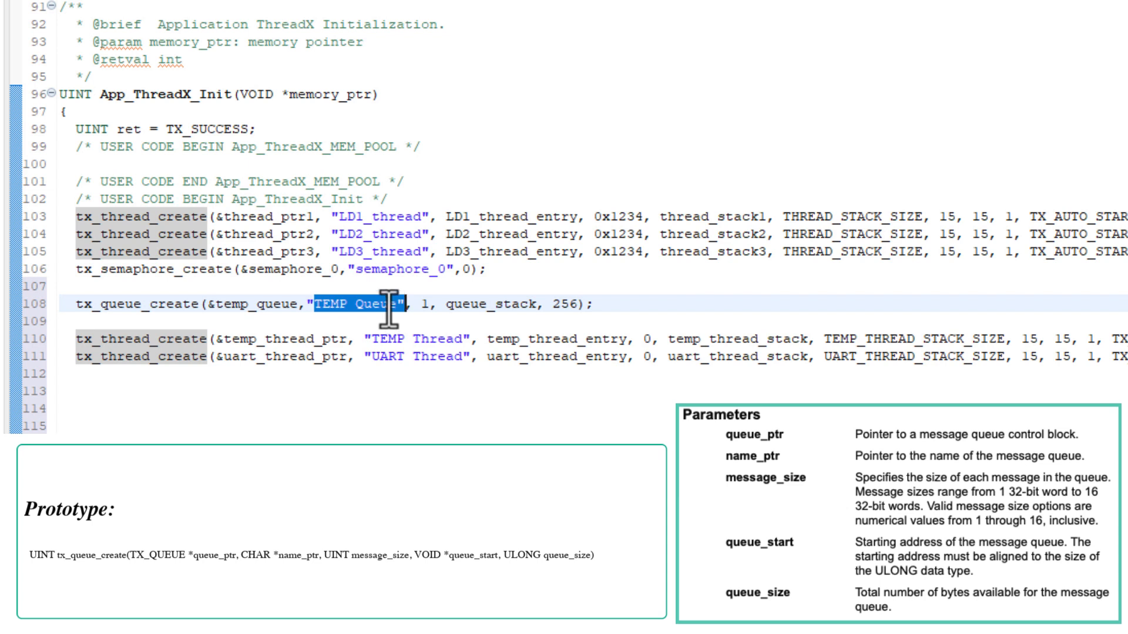
{"action": "mouse_move", "coordinate": [438, 313]}
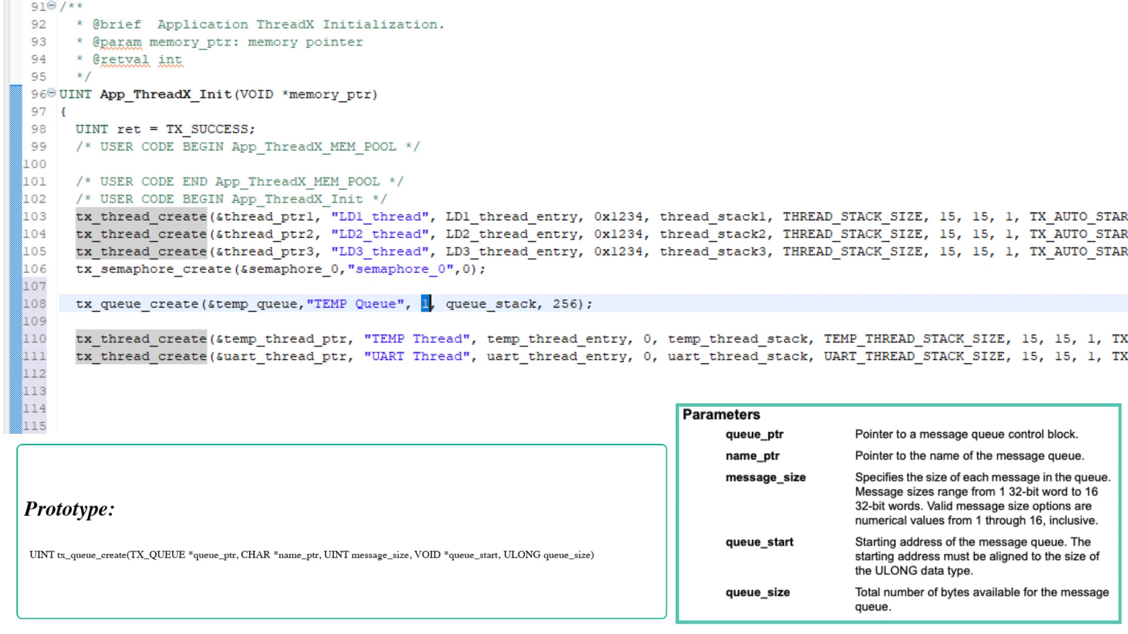
{"action": "mouse_move", "coordinate": [578, 318]}
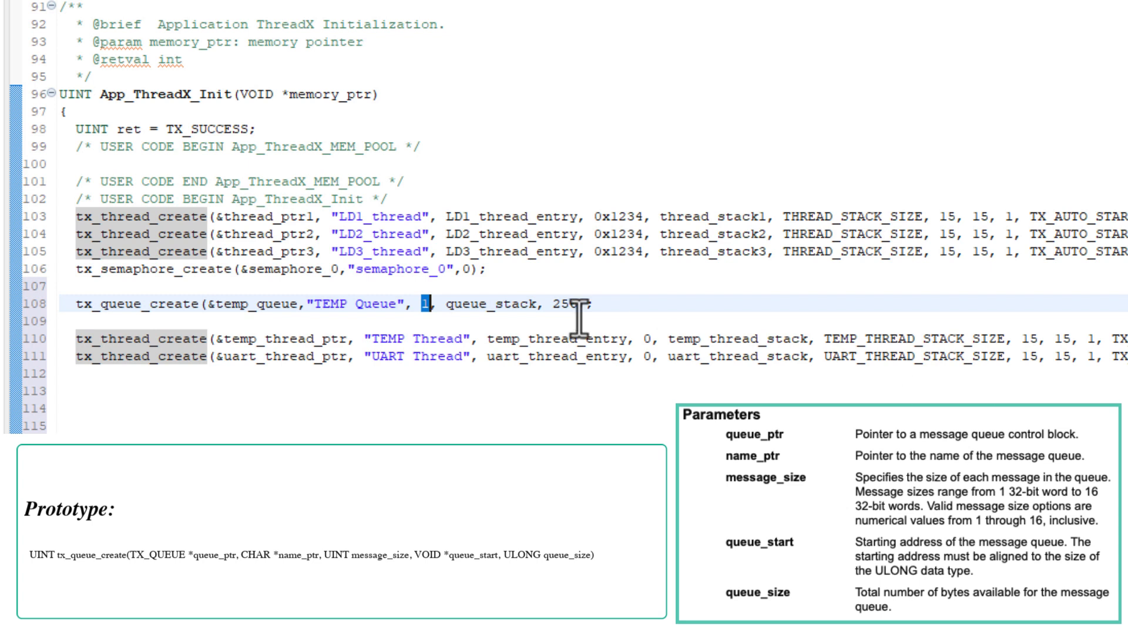
{"action": "double_click", "coordinate": [488, 296]}
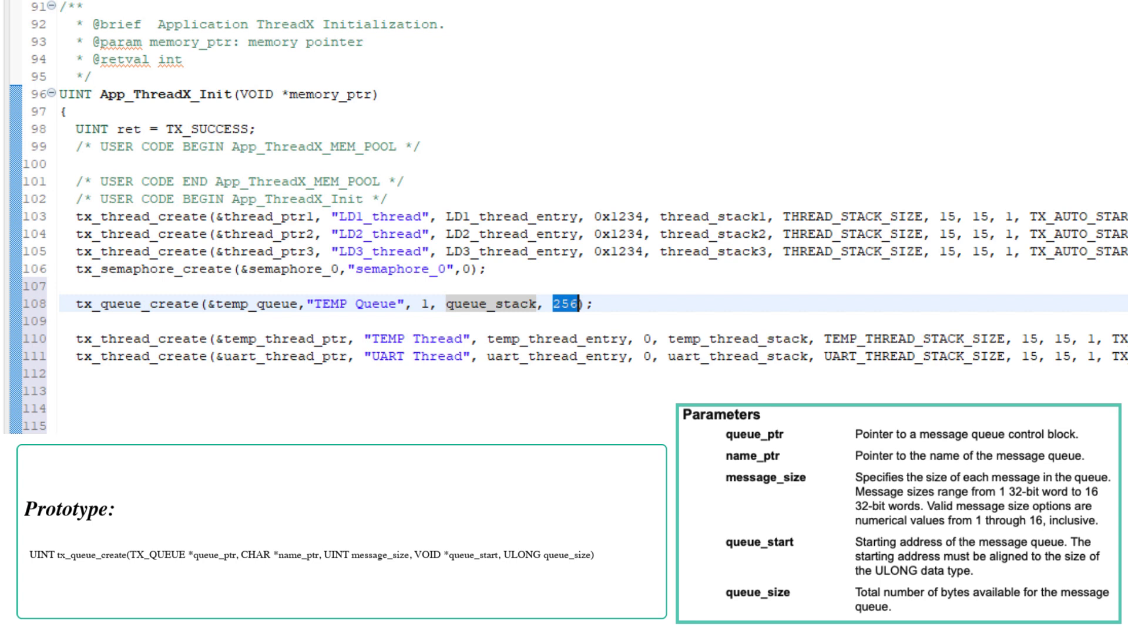
{"action": "mouse_move", "coordinate": [704, 316]}
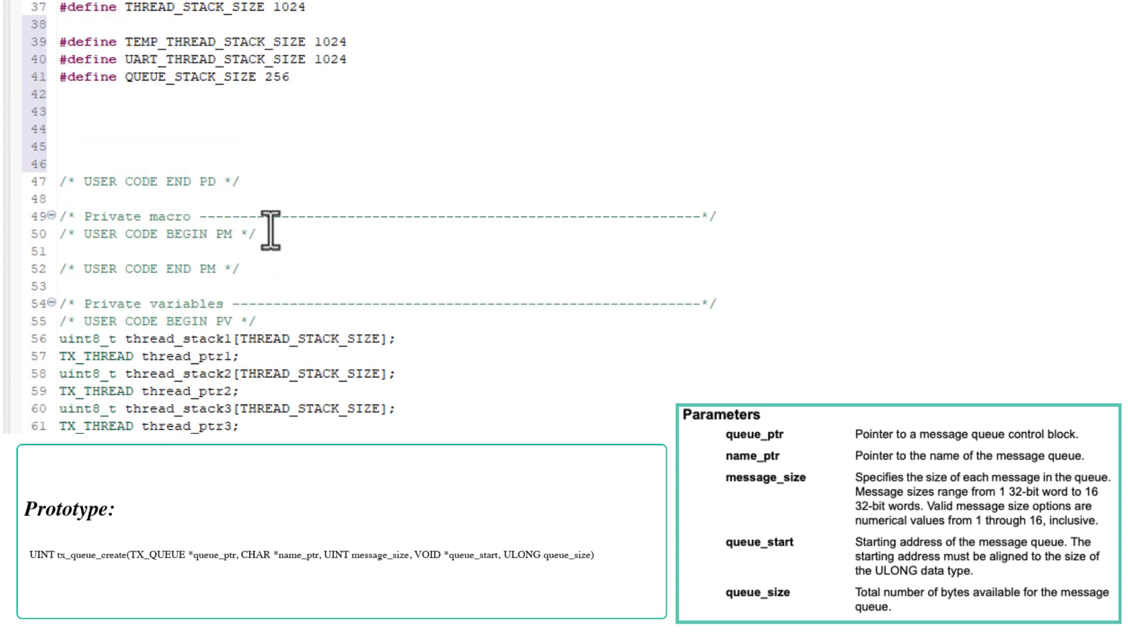
- Replace the hard-coded 256 in tx_queue_create with QUEUE_STACK_SIZE
{"action": "double_click", "coordinate": [143, 78]}
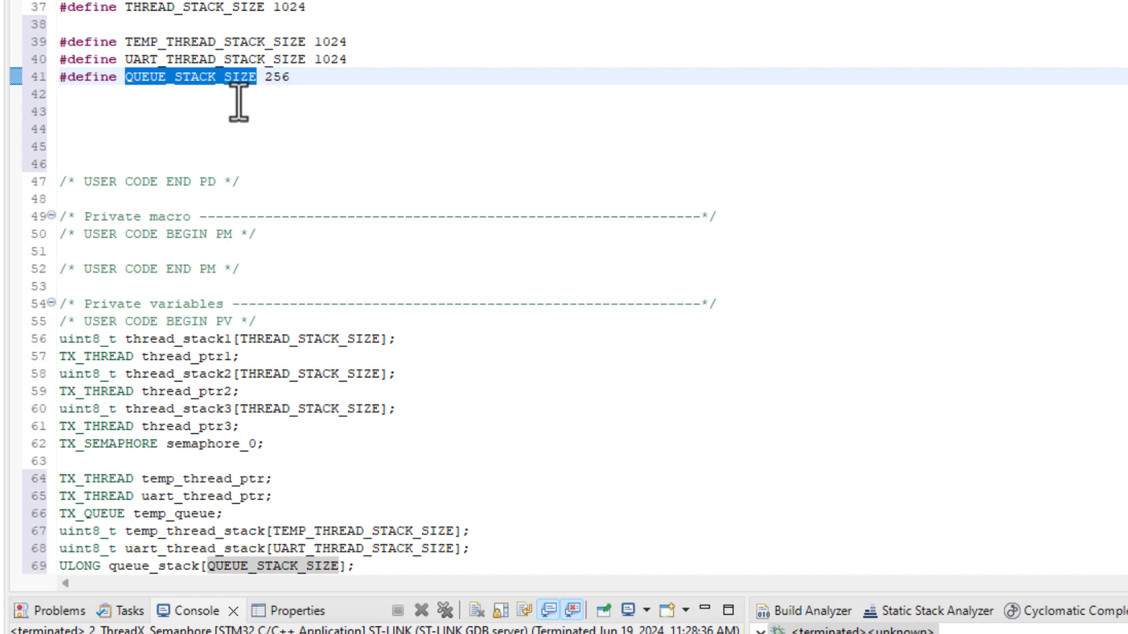
{"action": "scroll", "scroll_direction": "down", "scroll_amount": 3}
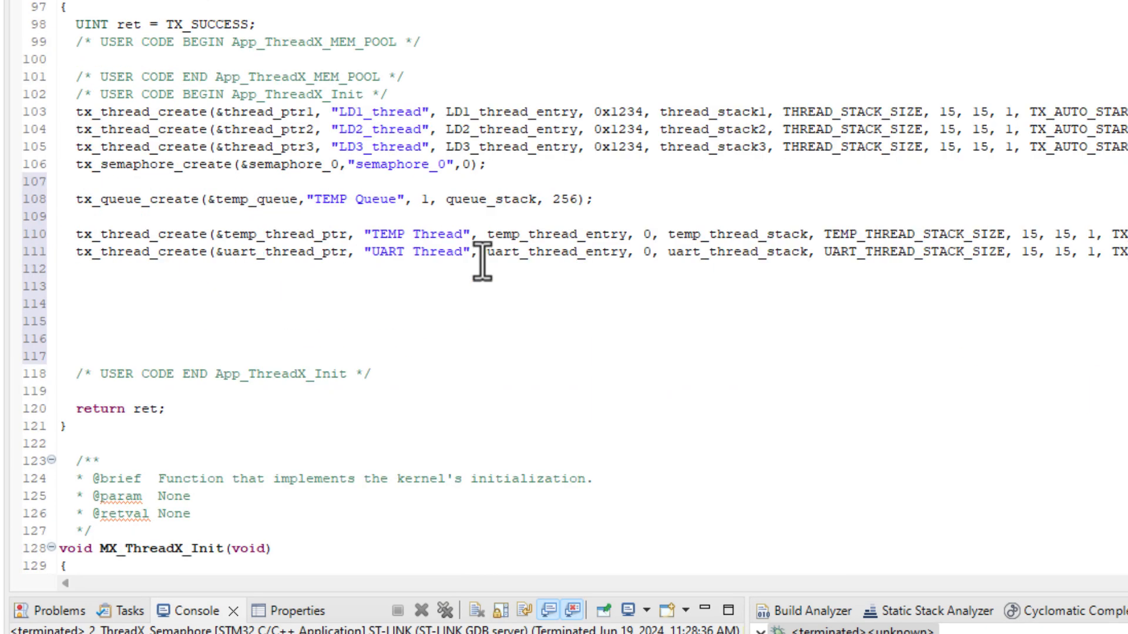
{"action": "double_click", "coordinate": [568, 197]}
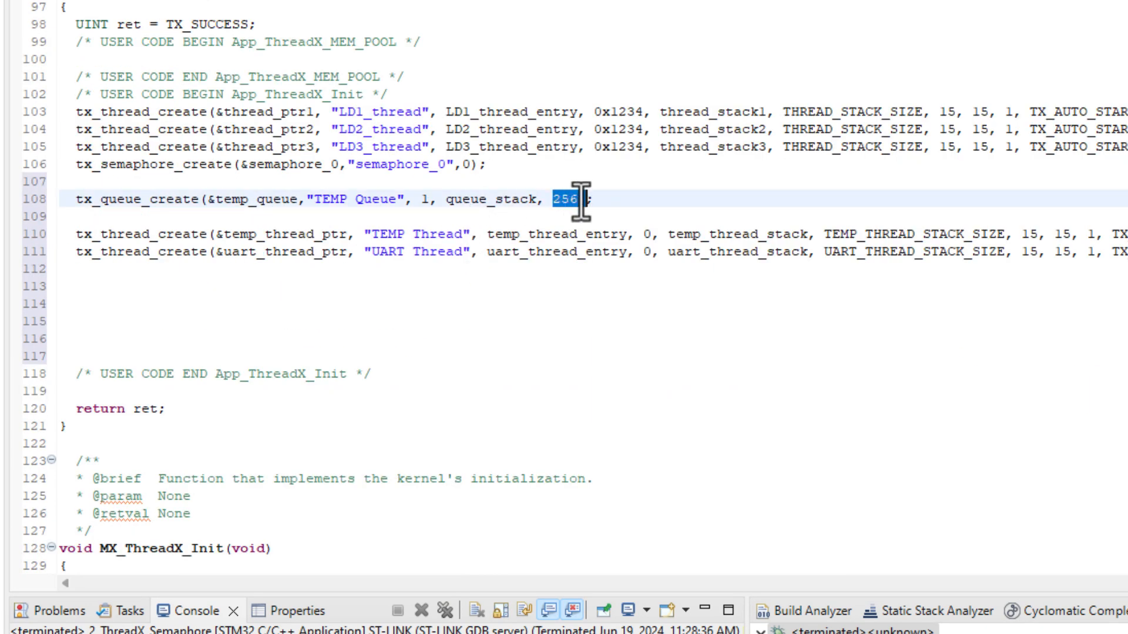
{"action": "mouse_move", "coordinate": [529, 198]}
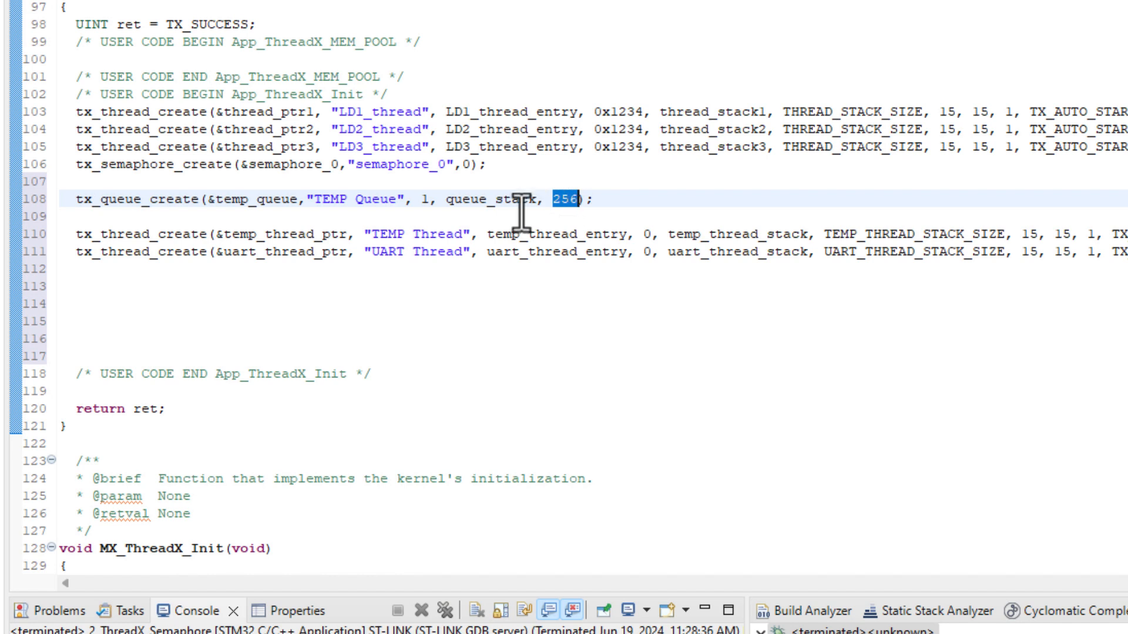
{"action": "type", "text": "QUEUE_STACK_SIZE"}
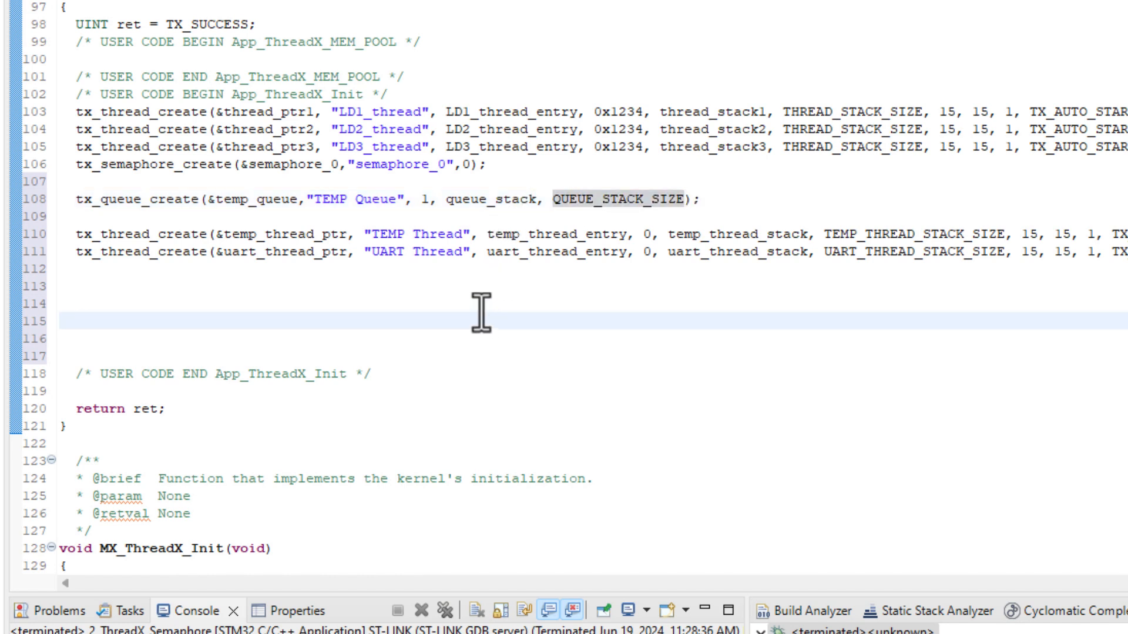
{"action": "scroll", "scroll_direction": "down", "scroll_amount": 3}
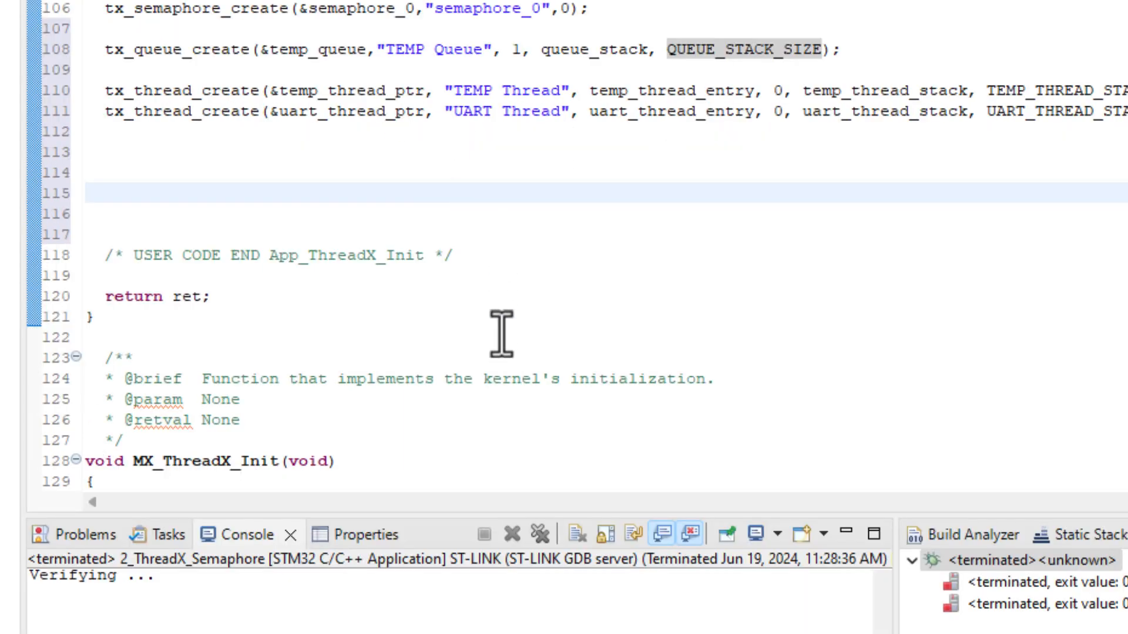
{"action": "scroll", "scroll_direction": "down", "scroll_amount": 3}
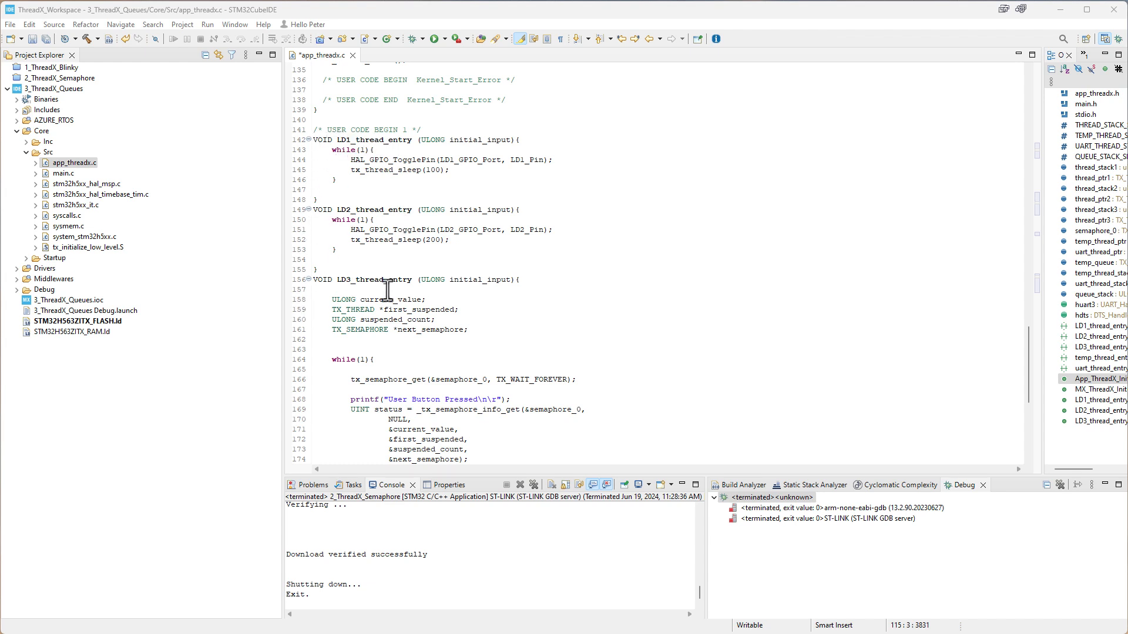
- Add empty temp_thread_entry and uart_thread_entry functions after LD3_thread_entry
{"action": "scroll", "scroll_direction": "down", "scroll_amount": 3}
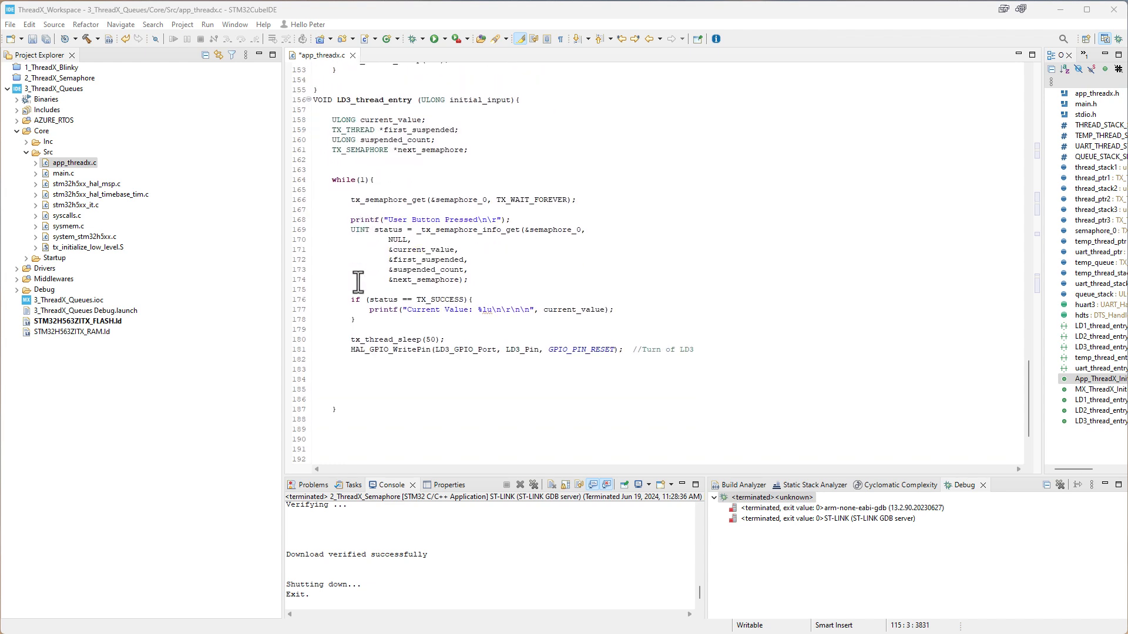
{"action": "scroll", "scroll_direction": "down", "scroll_amount": 3}
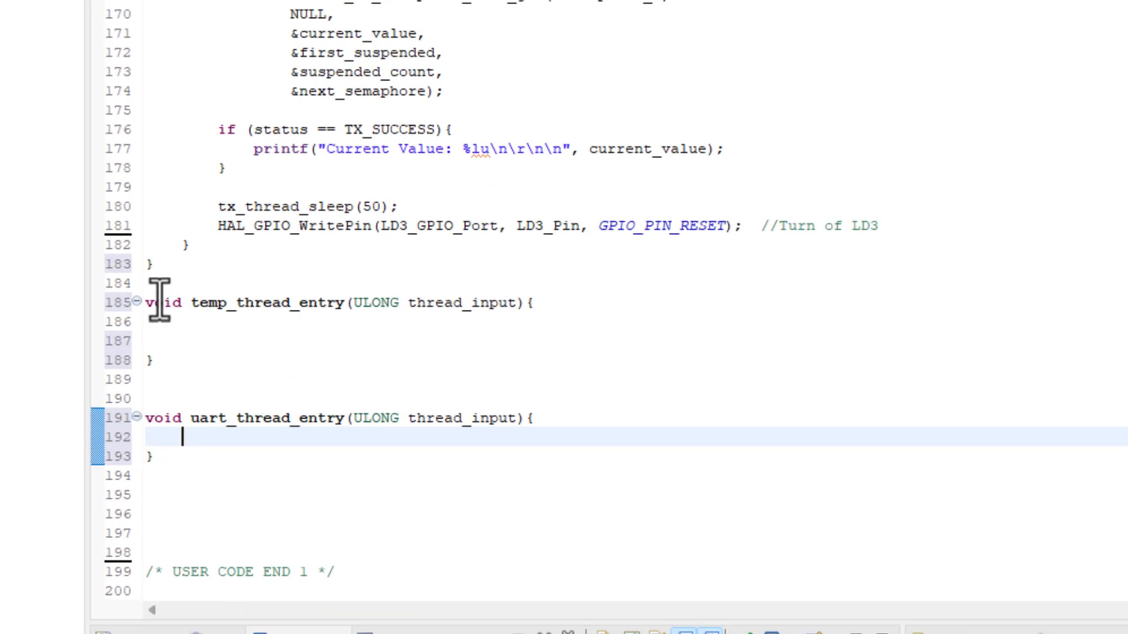
{"action": "mouse_move", "coordinate": [190, 308]}
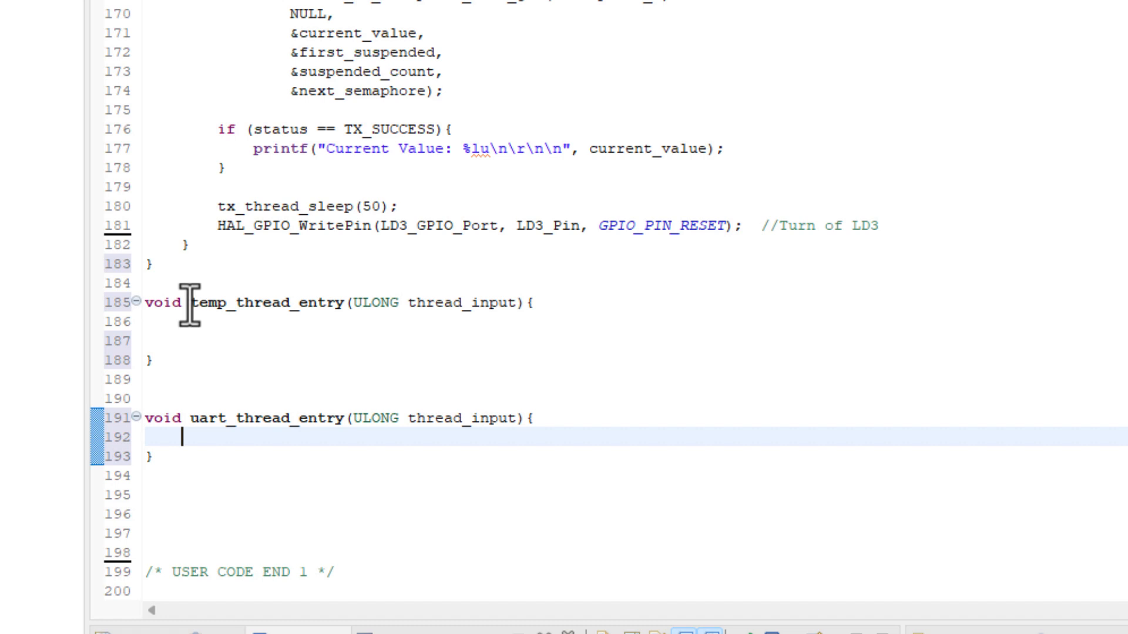
{"action": "mouse_move", "coordinate": [342, 319]}
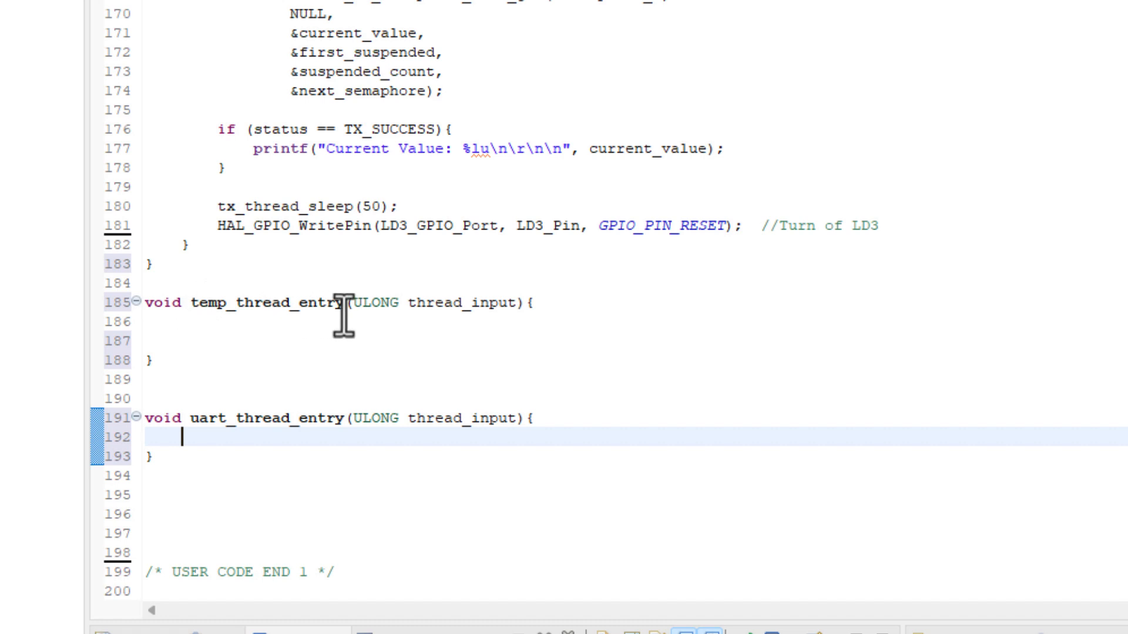
{"action": "mouse_move", "coordinate": [190, 420]}
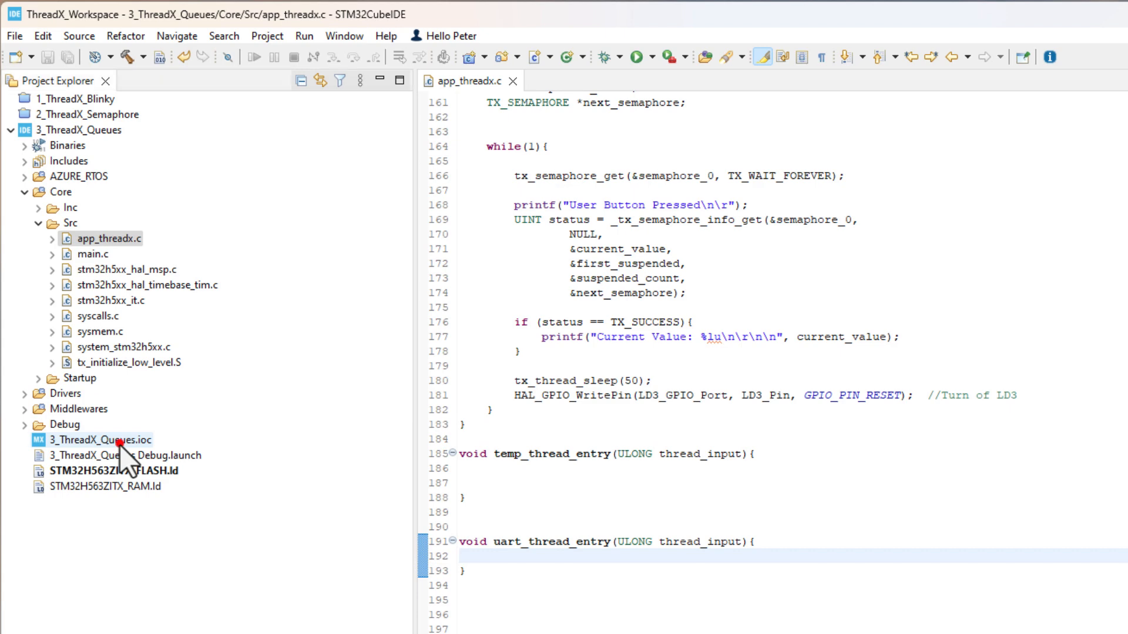
- Load 3_ThreadX_Queues.ioc and activate the DTS digital temperature sensor under Analog
{"action": "double_click", "coordinate": [99, 439]}
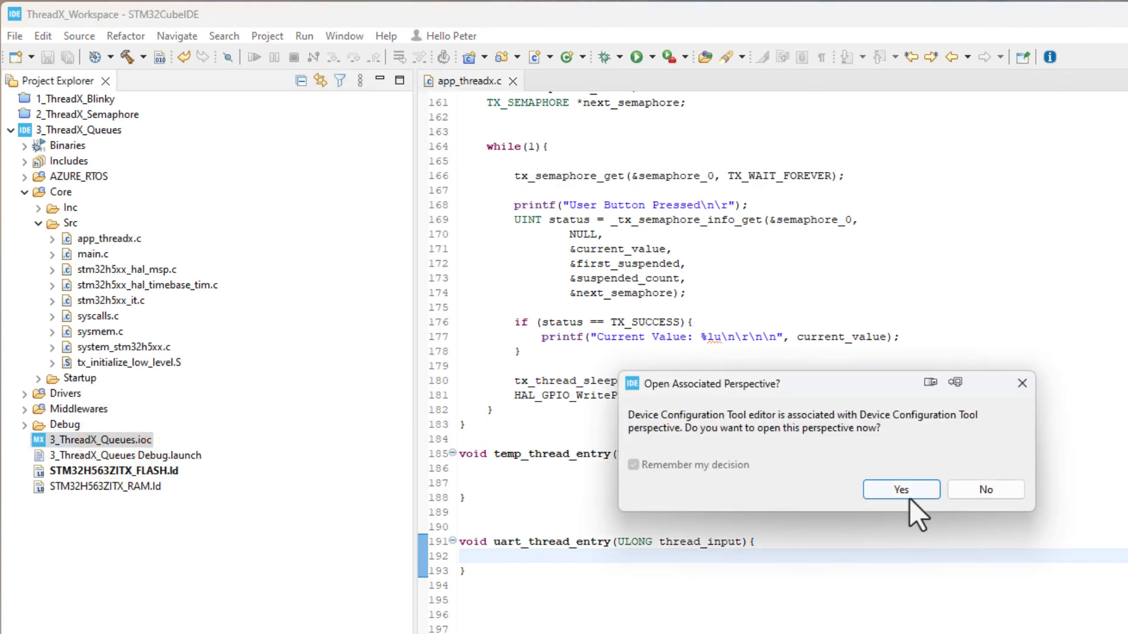
{"action": "left_click", "coordinate": [901, 490]}
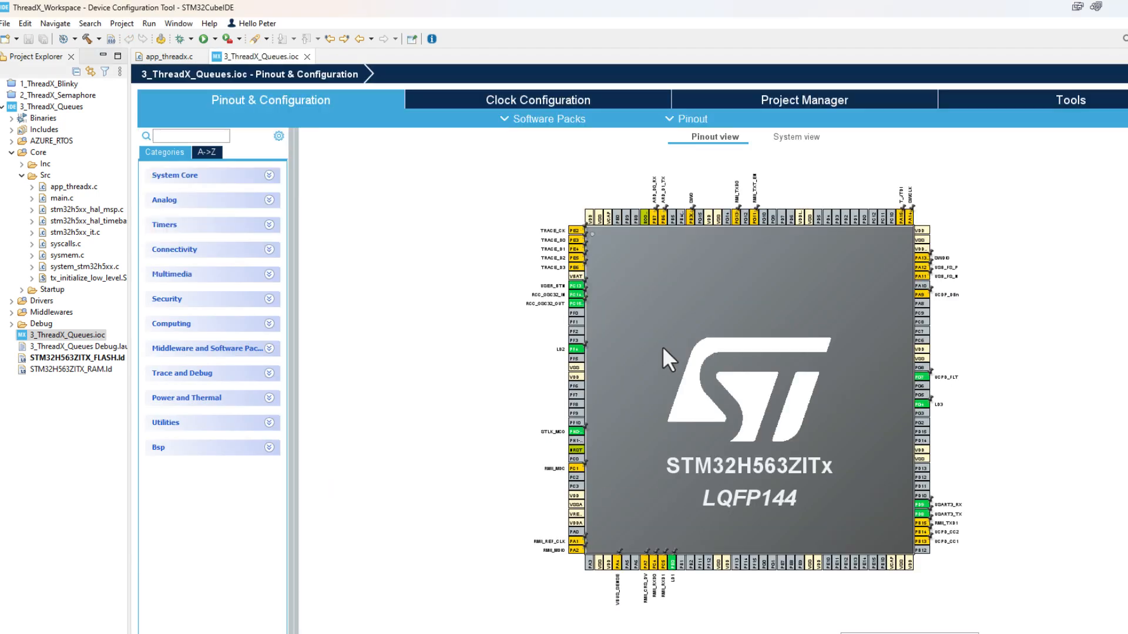
{"action": "mouse_move", "coordinate": [338, 180]}
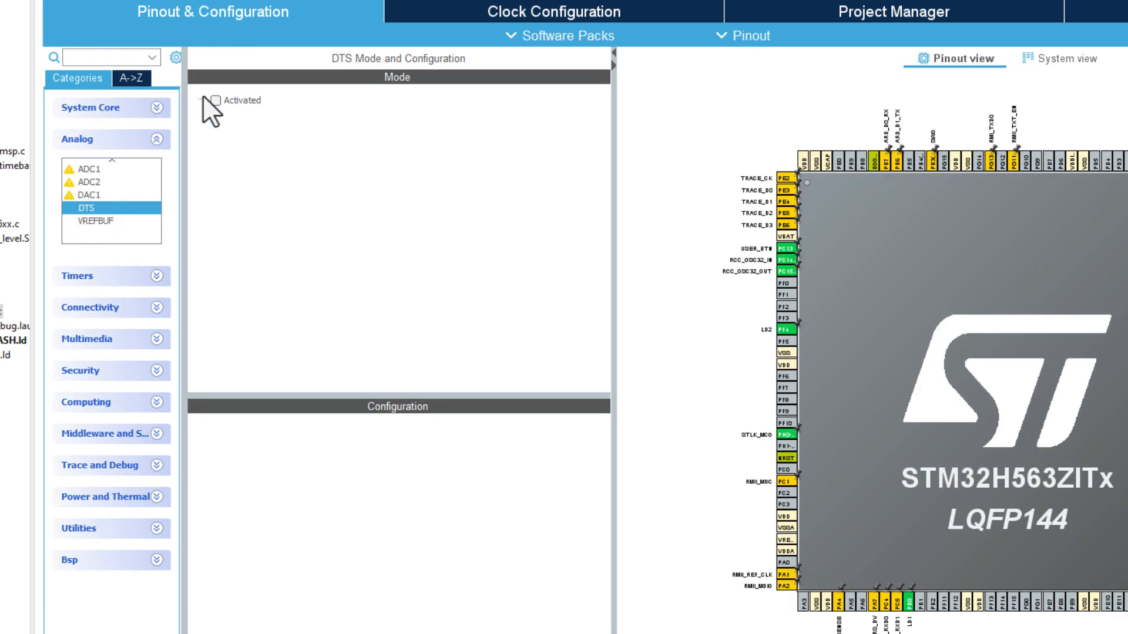
{"action": "left_click", "coordinate": [213, 100]}
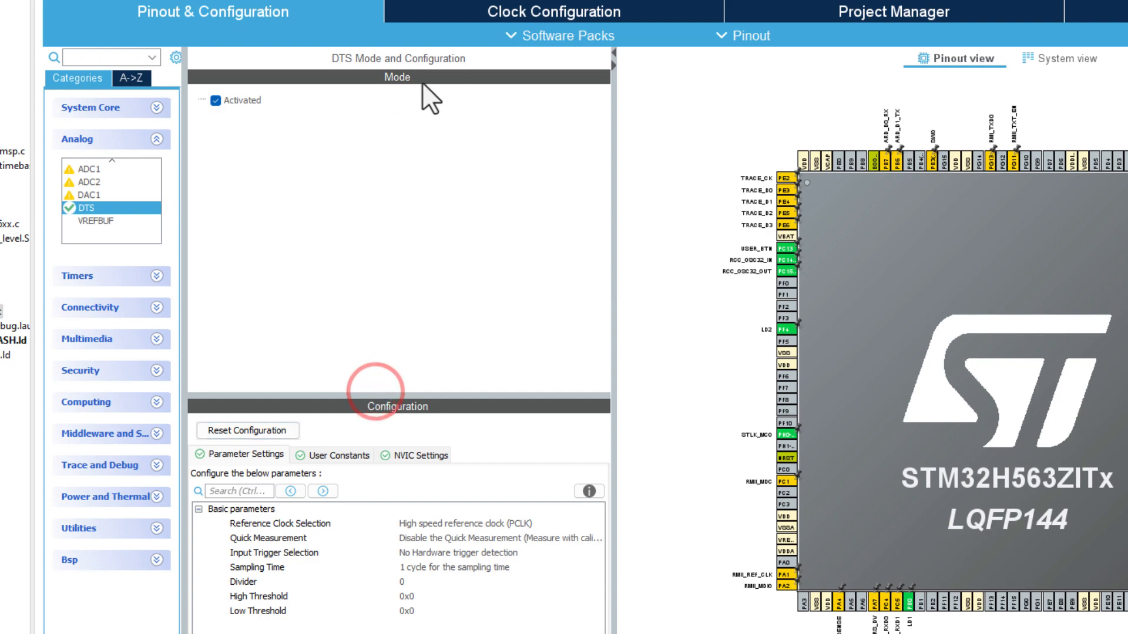
{"action": "left_click", "coordinate": [554, 11]}
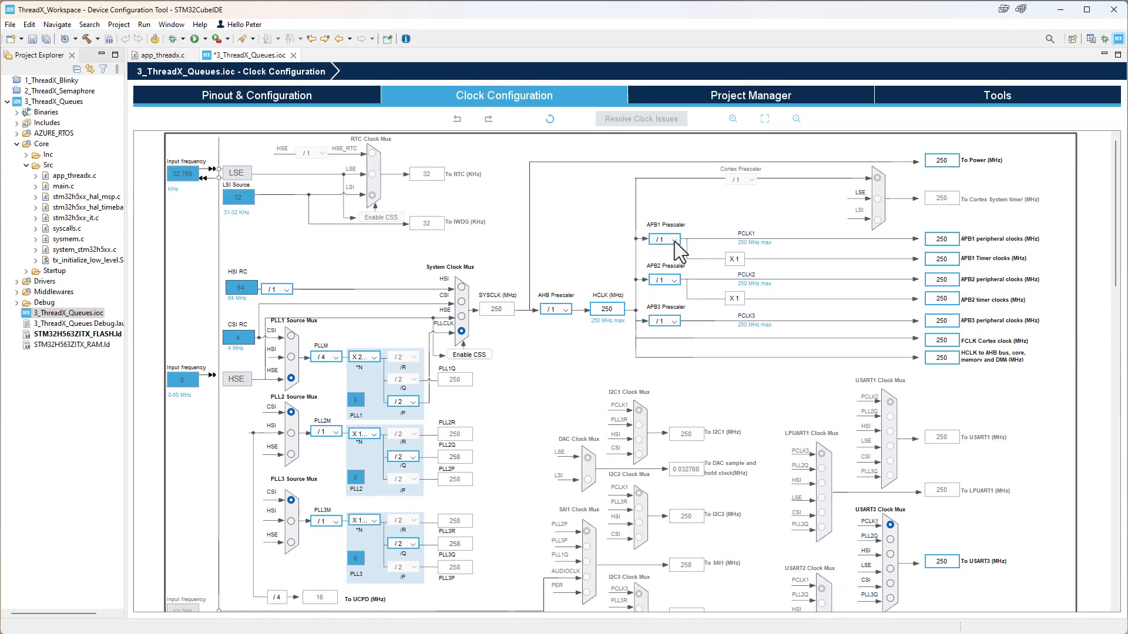
- Set HCLK to 100 MHz in Clock Configuration and return to the DTS settings
{"action": "left_click", "coordinate": [606, 309]}
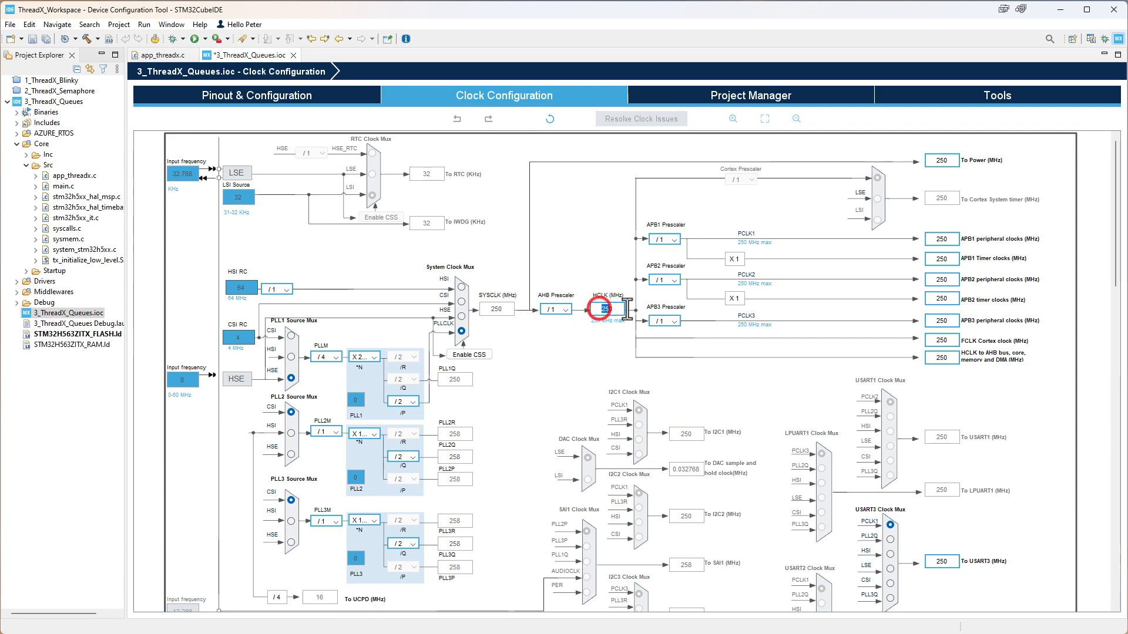
{"action": "type", "text": "100"}
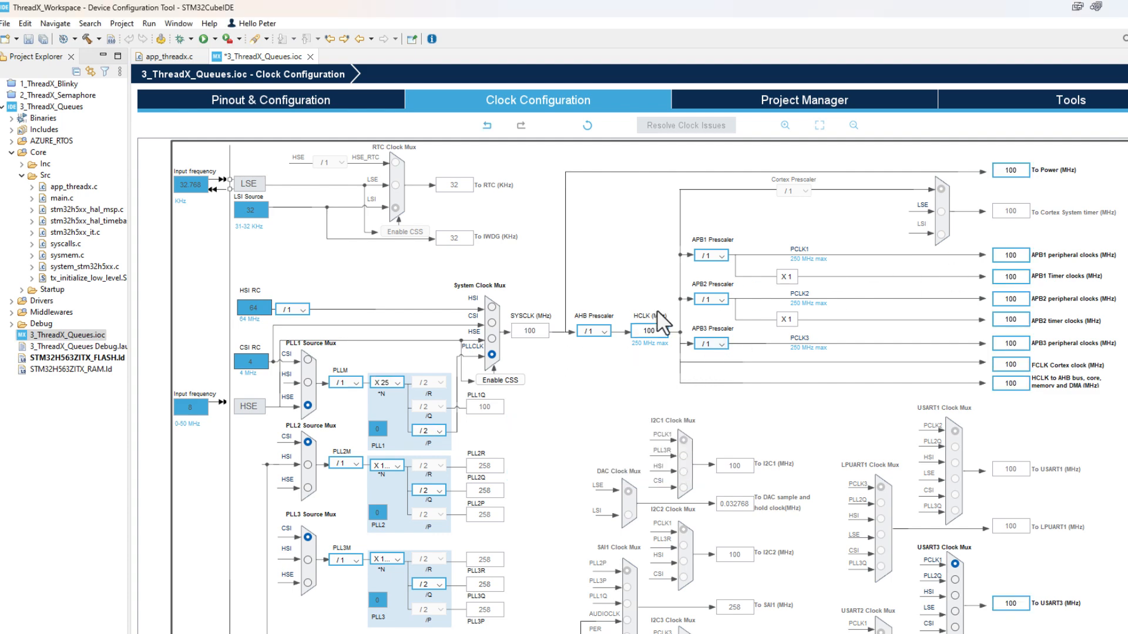
{"action": "scroll", "scroll_direction": "down", "scroll_amount": 3}
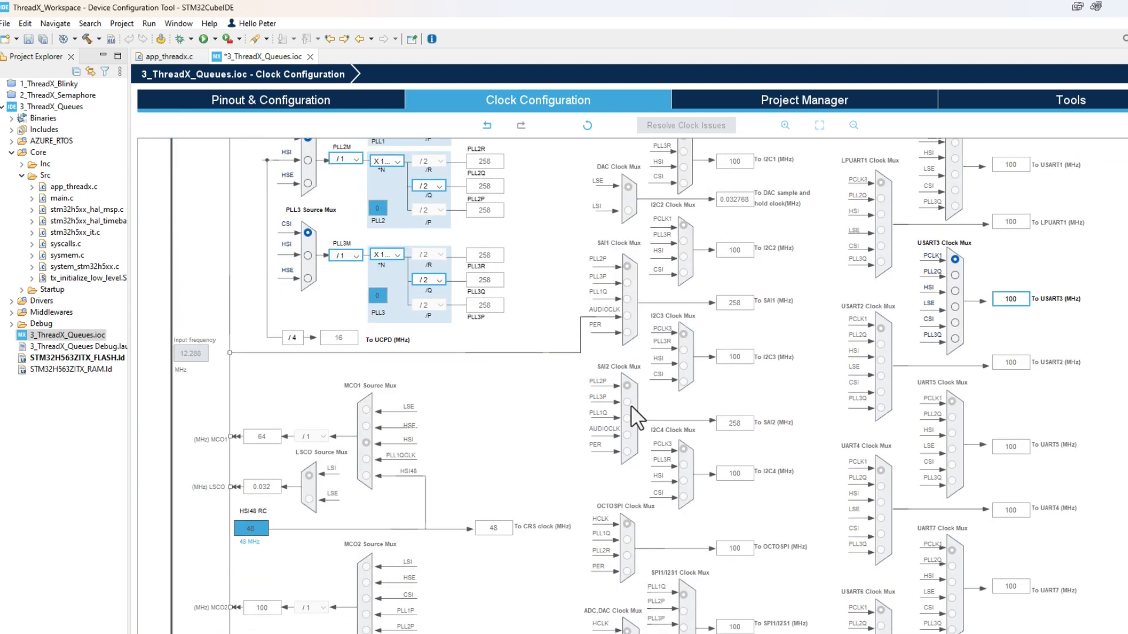
{"action": "left_click", "coordinate": [270, 100]}
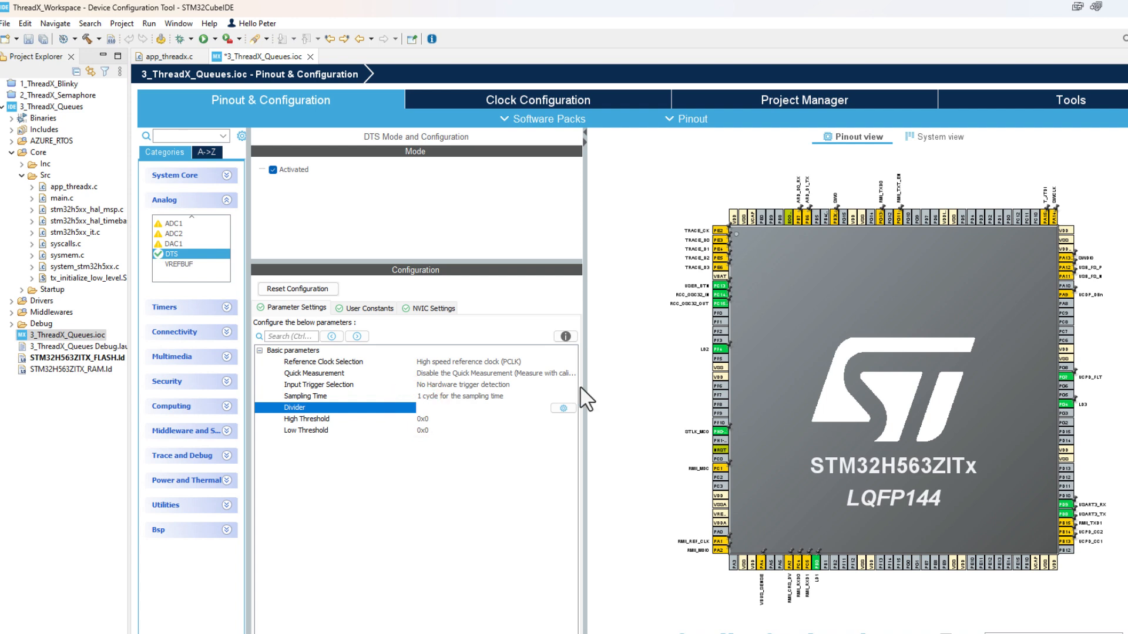
- Set the DTS Divider to 100 and choose a longer Sampling Time
{"action": "type", "text": "100"}
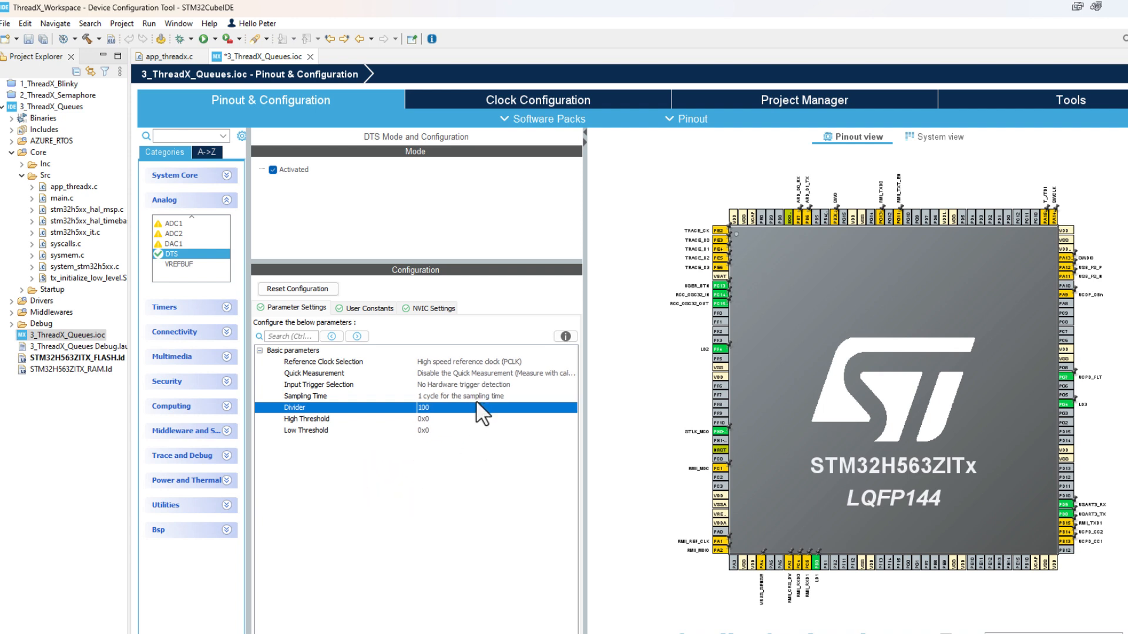
{"action": "left_click", "coordinate": [496, 396]}
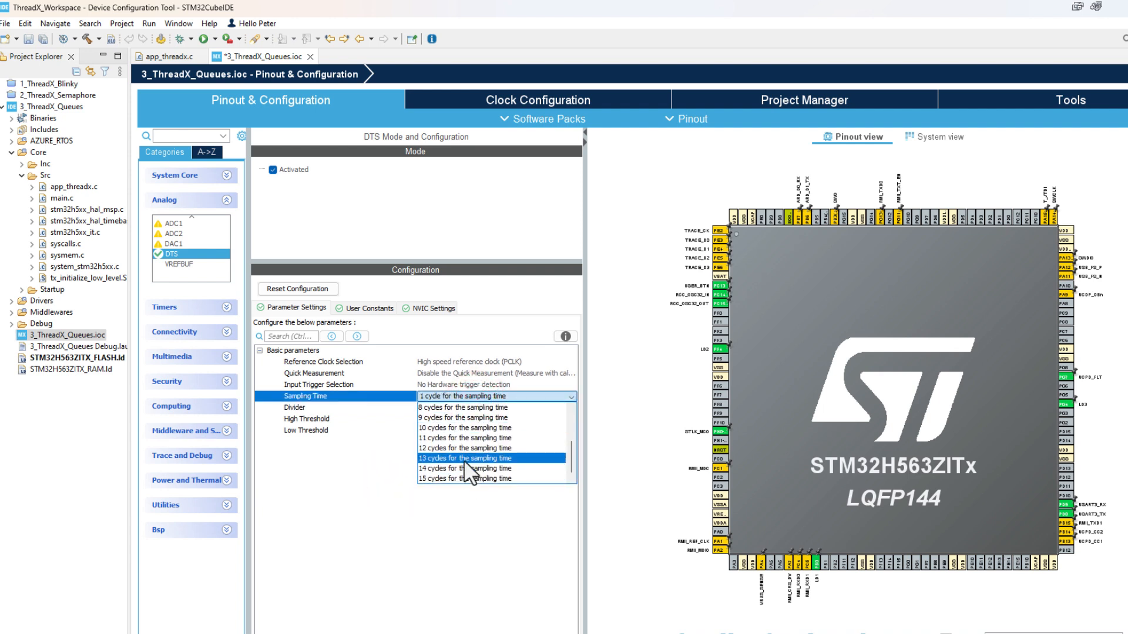
{"action": "left_click", "coordinate": [466, 428]}
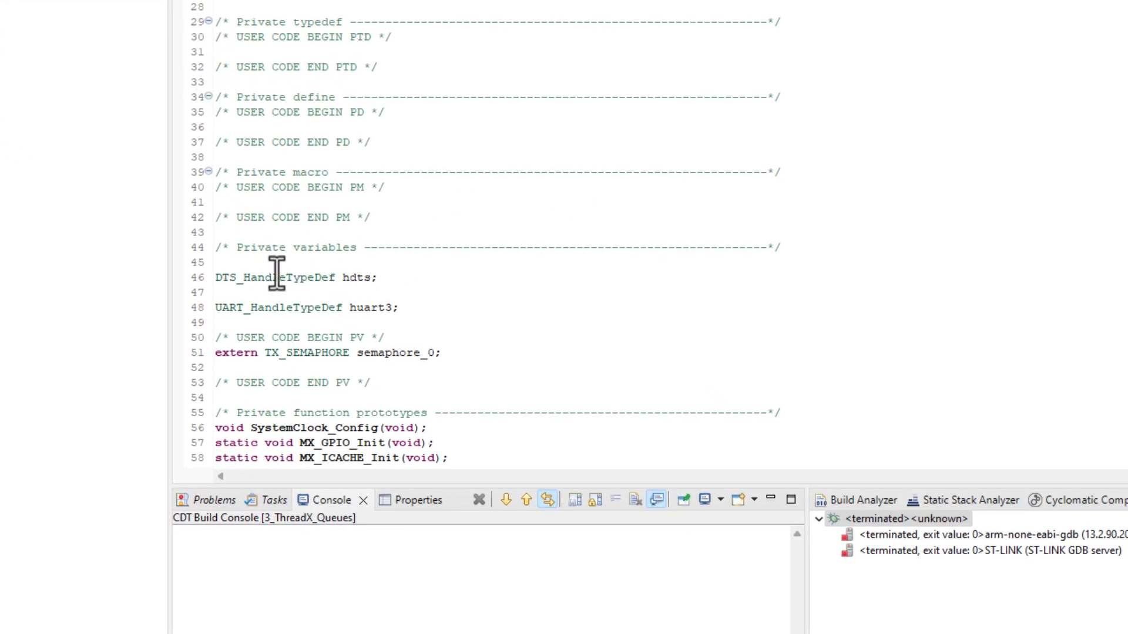
- Select the DTS_HandleTypeDef hdts and UART_HandleTypeDef huart3 declaration lines in main.c
{"action": "double_click", "coordinate": [358, 277]}
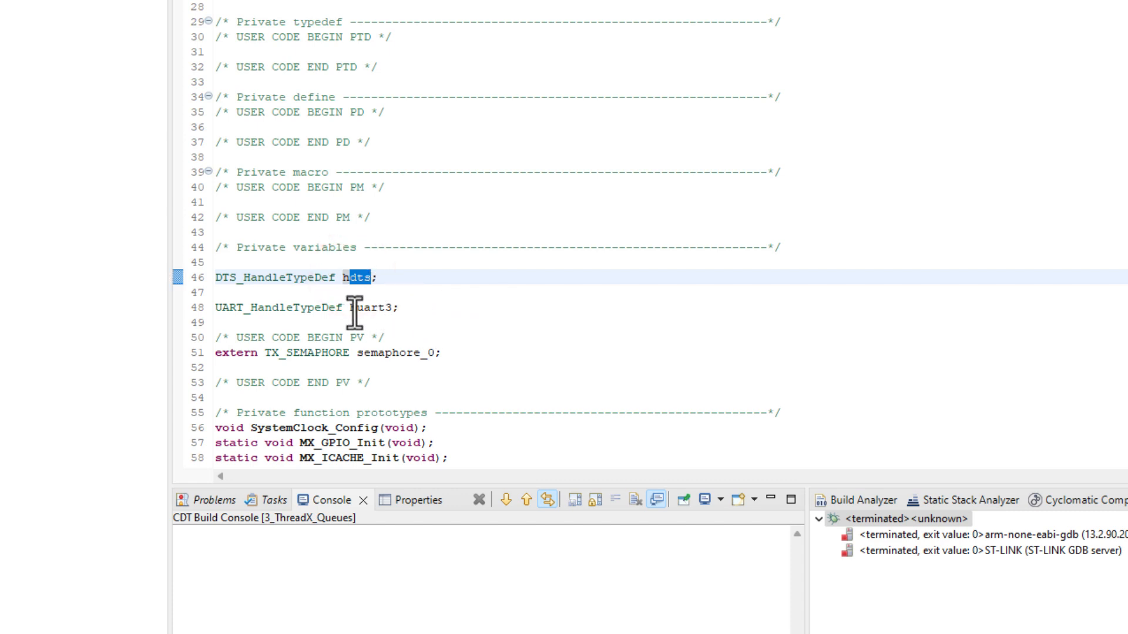
{"action": "double_click", "coordinate": [373, 308]}
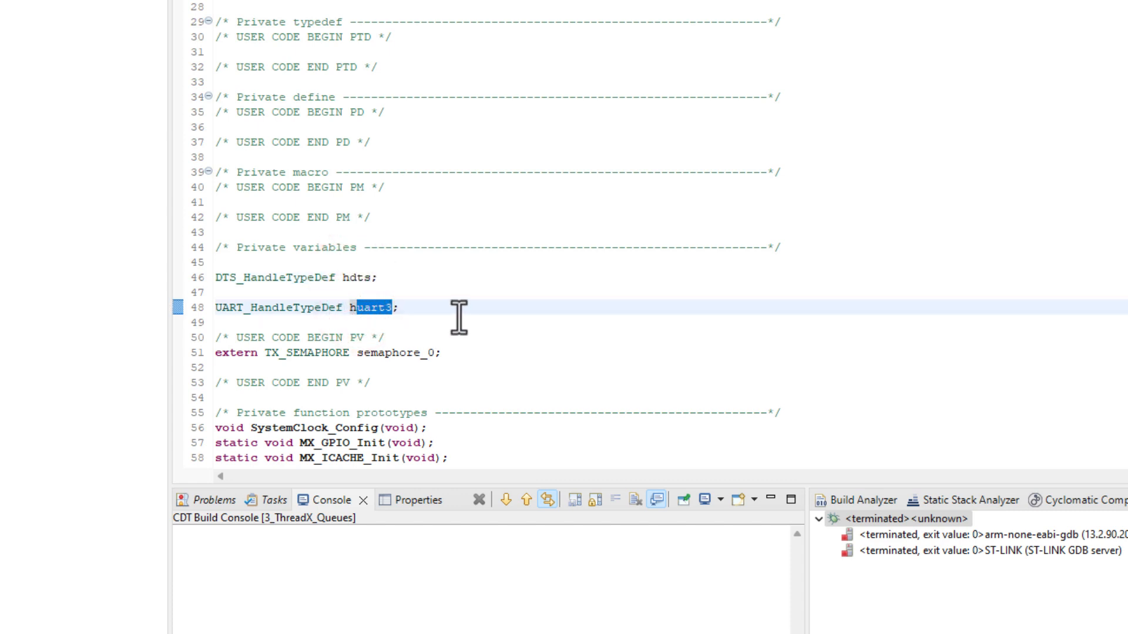
{"action": "triple_click", "coordinate": [302, 308]}
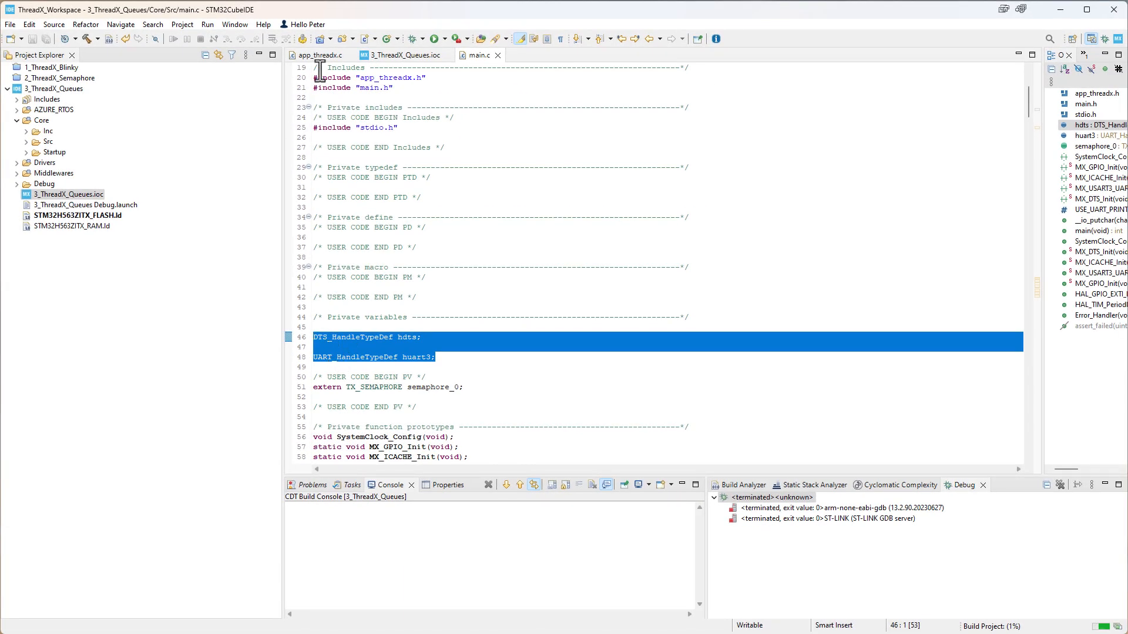
- Add extern UART_HandleTypeDef huart3; and extern DTS_HandleTypeDef hdts; under Private variables in app_threadx.c
{"action": "left_click", "coordinate": [322, 55]}
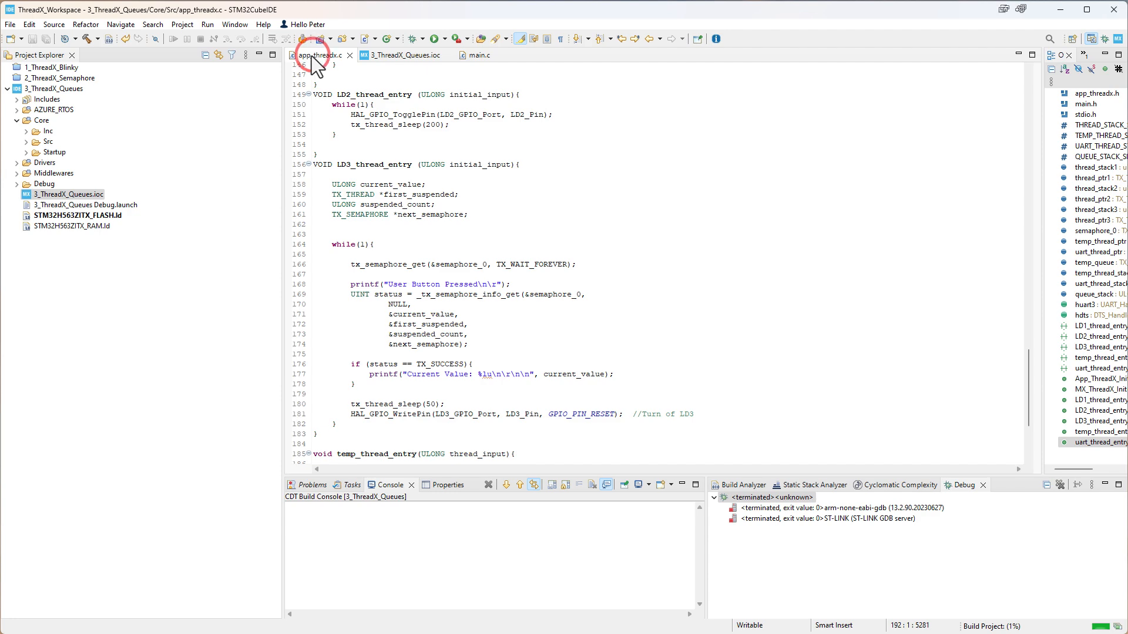
{"action": "scroll", "scroll_direction": "up", "scroll_amount": 3}
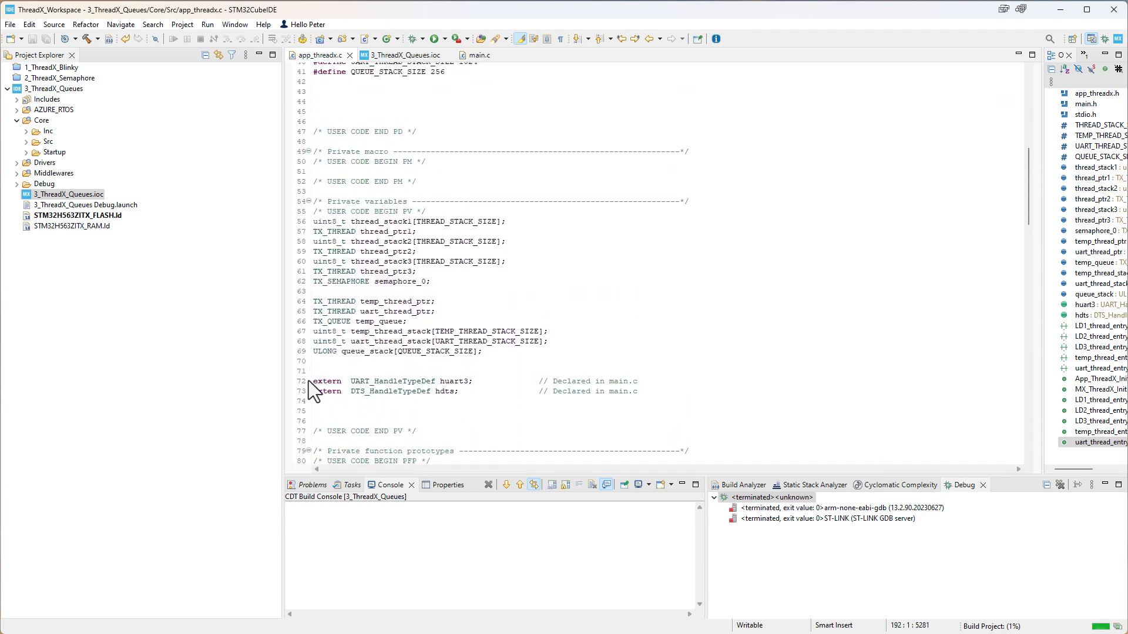
{"action": "left_click_drag", "start_coordinate": [311, 381], "coordinate": [637, 391]}
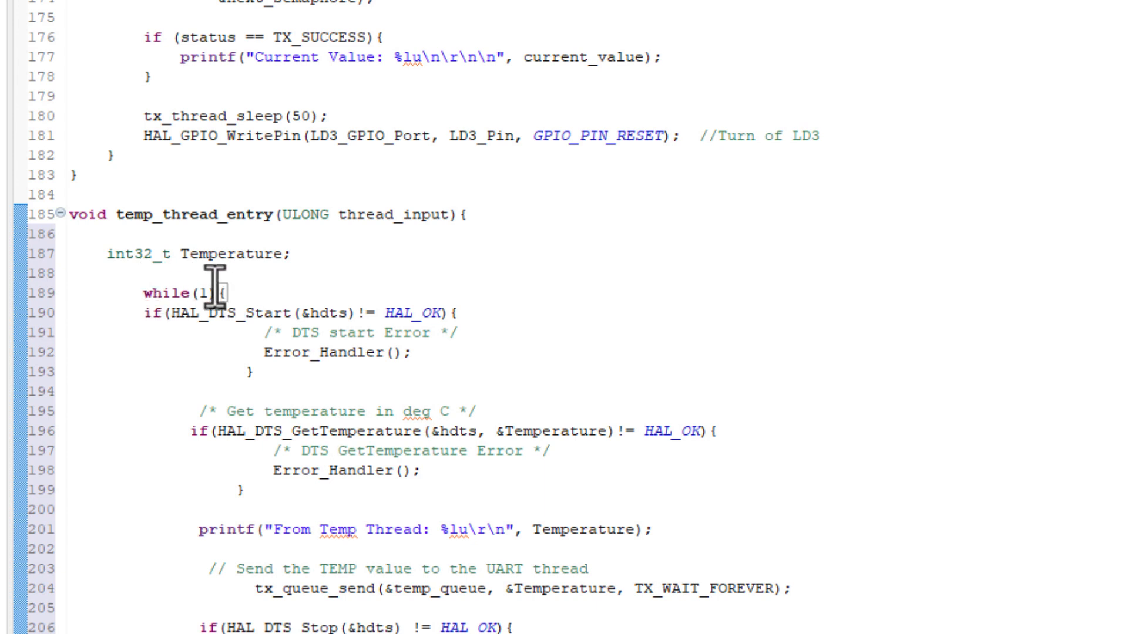
{"action": "scroll", "scroll_direction": "down", "scroll_amount": 3}
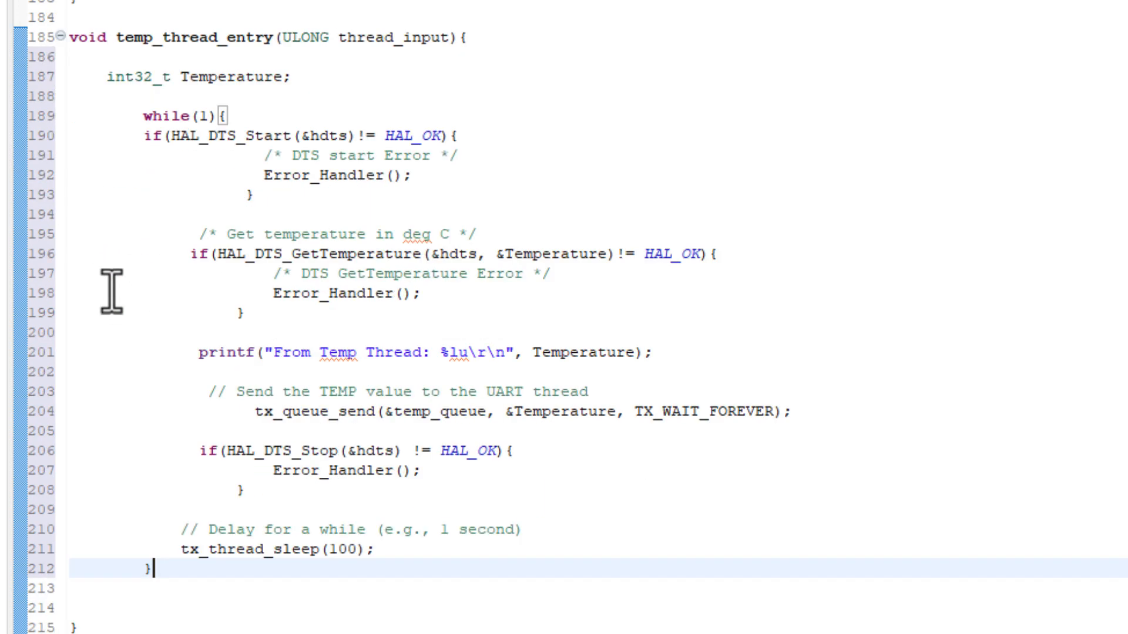
{"action": "mouse_move", "coordinate": [166, 611]}
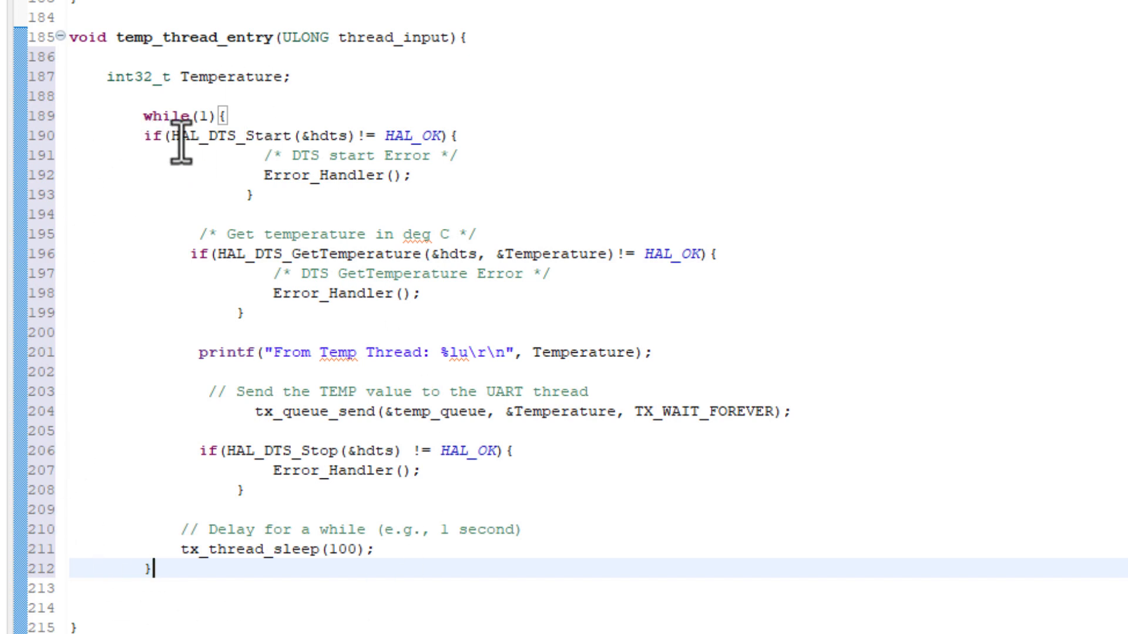
{"action": "left_click_drag", "start_coordinate": [143, 137], "coordinate": [324, 136]}
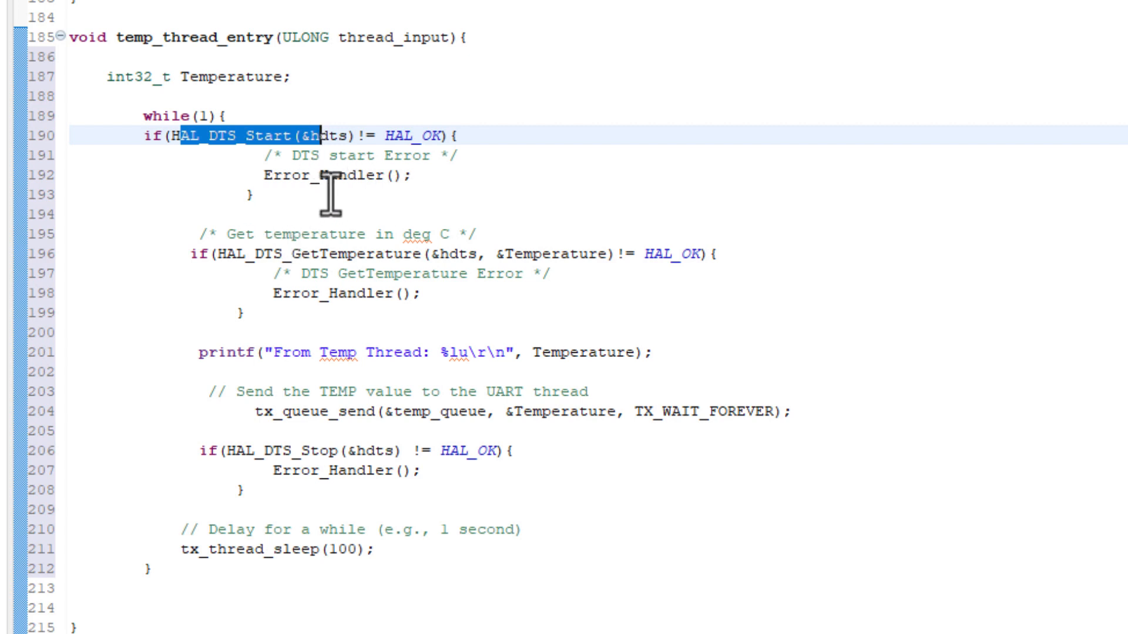
{"action": "mouse_move", "coordinate": [176, 259]}
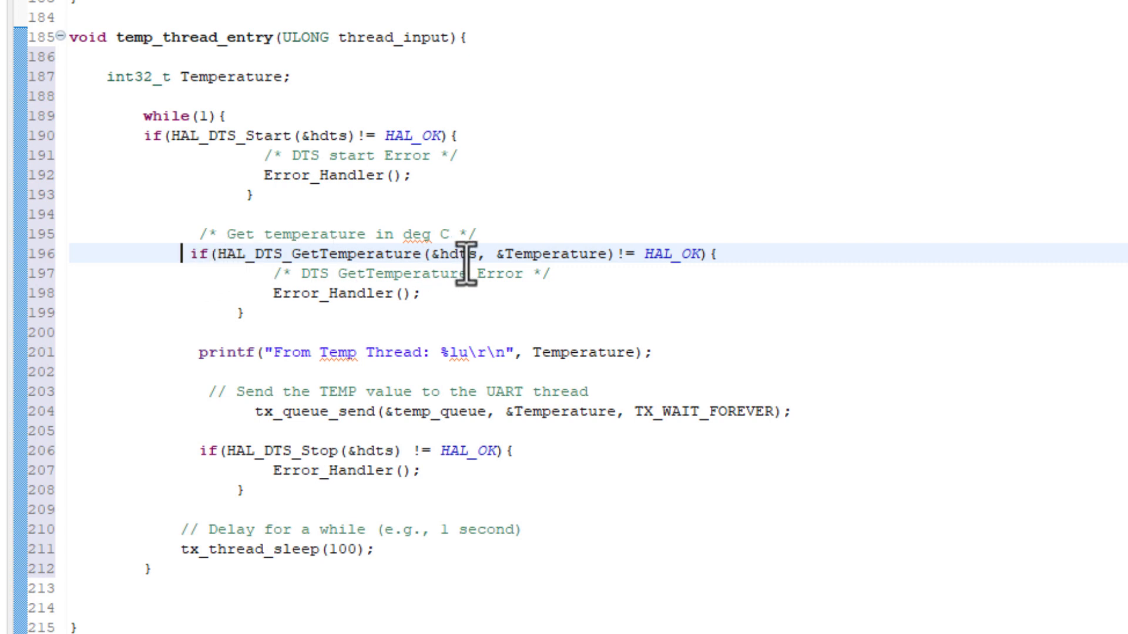
{"action": "mouse_move", "coordinate": [459, 255]}
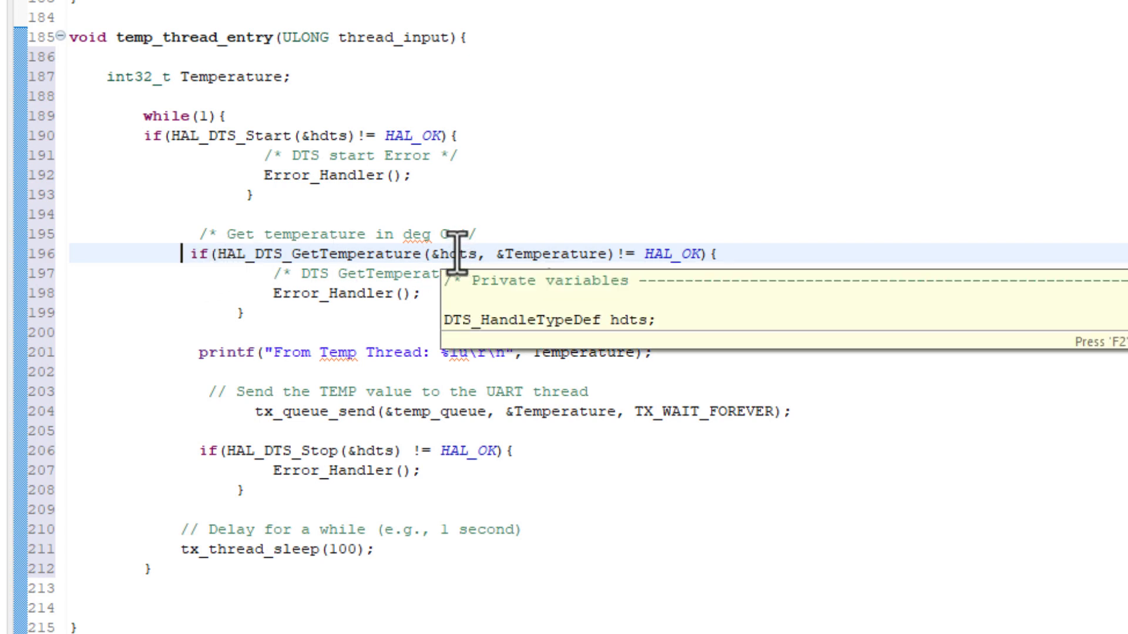
{"action": "double_click", "coordinate": [450, 255]}
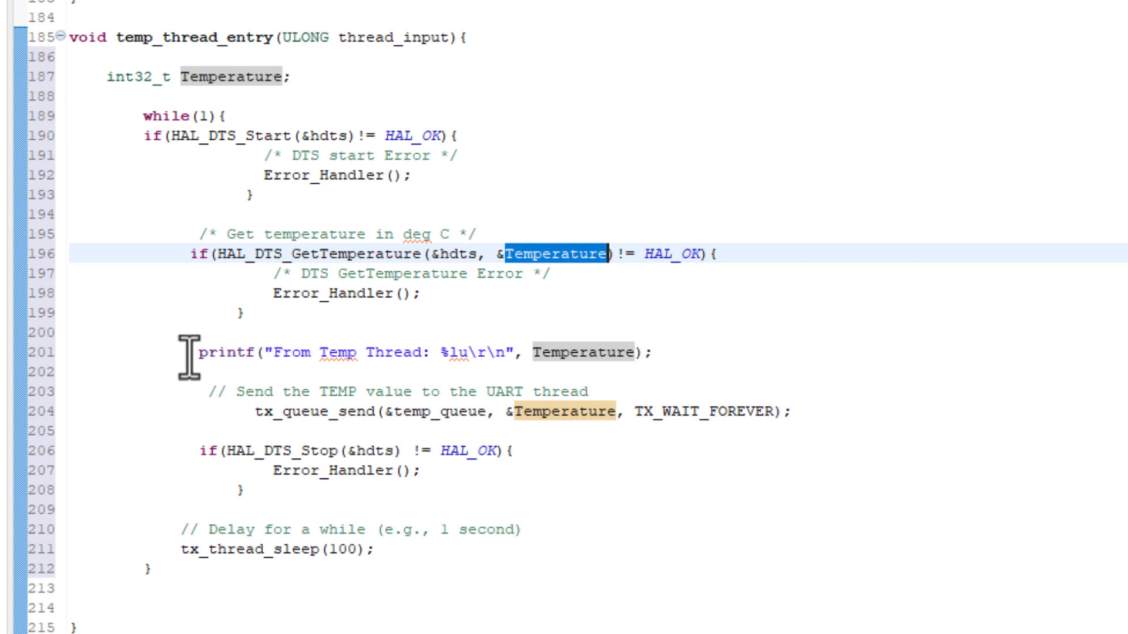
{"action": "double_click", "coordinate": [207, 353]}
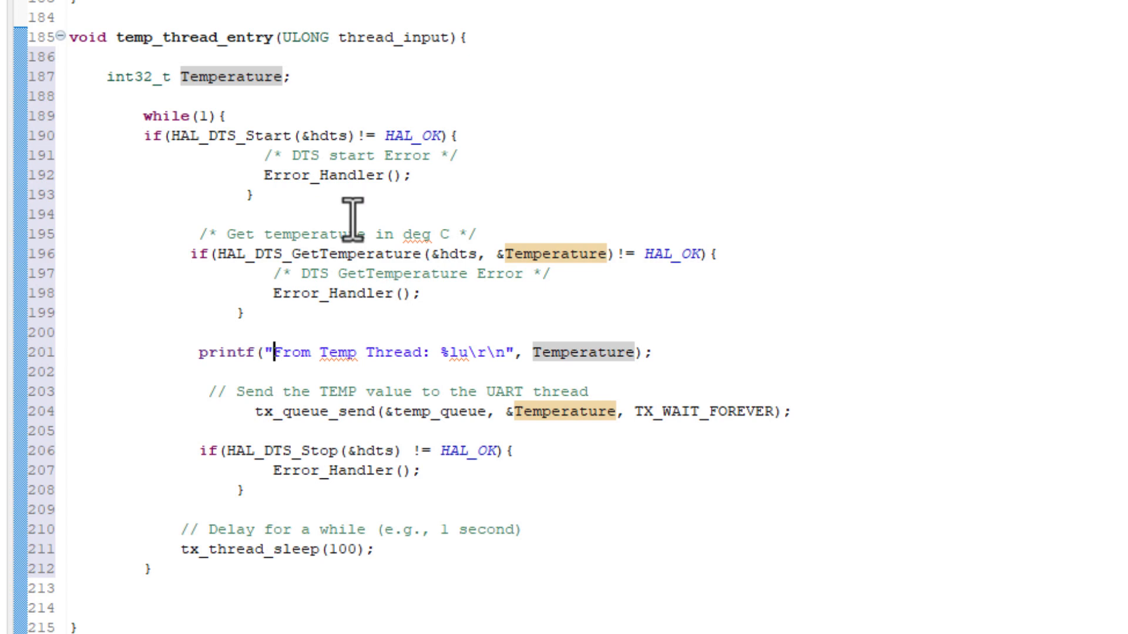
{"action": "mouse_move", "coordinate": [229, 341]}
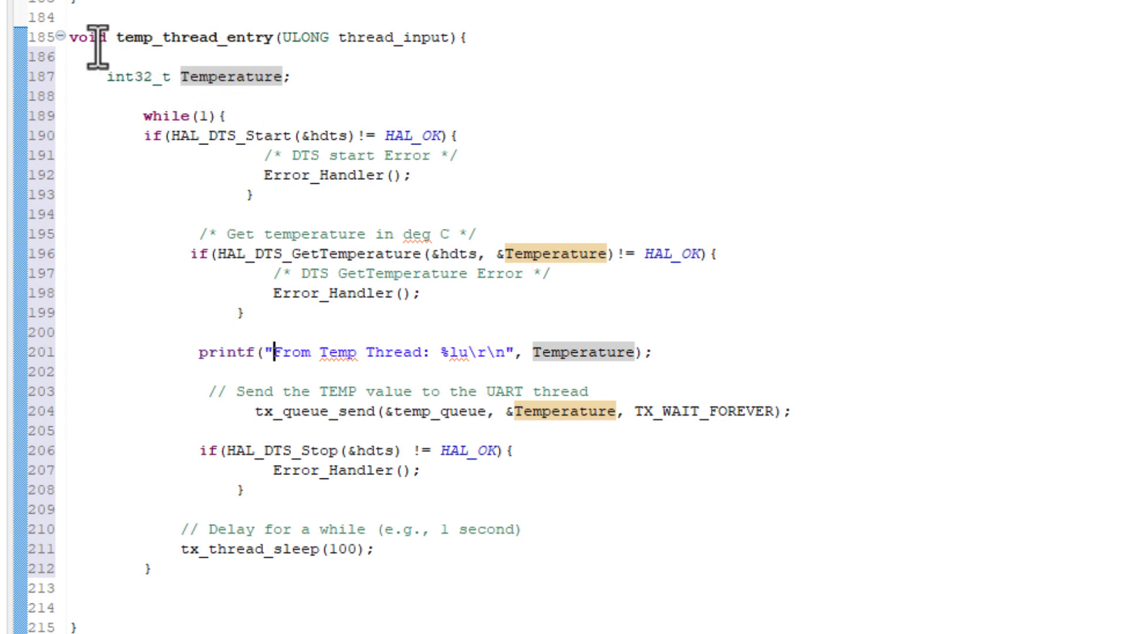
{"action": "mouse_move", "coordinate": [194, 401]}
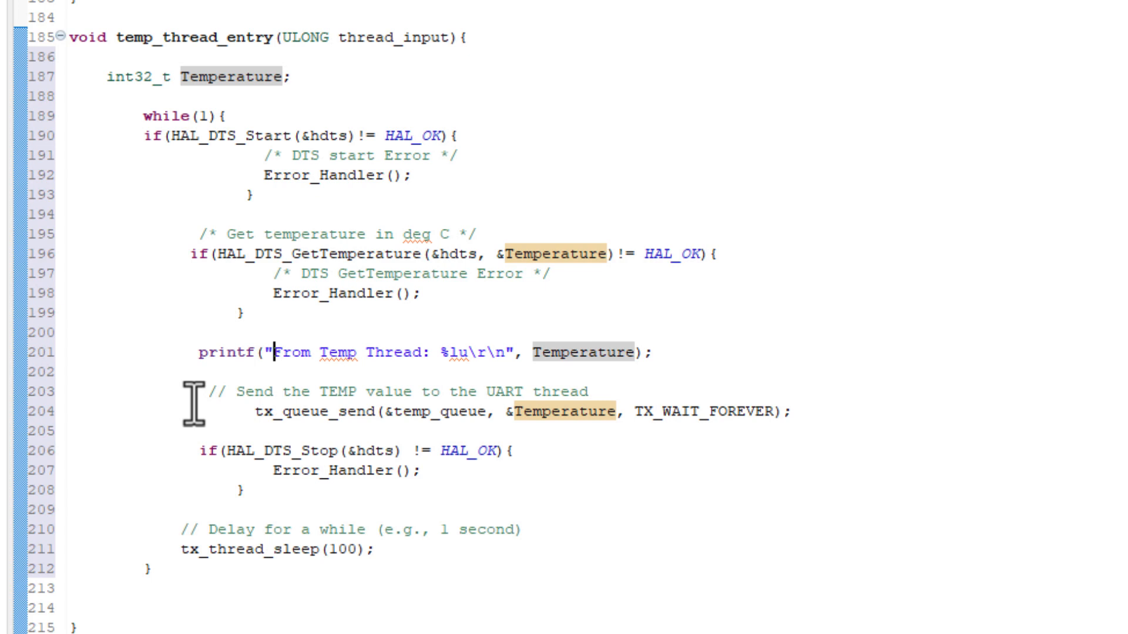
{"action": "mouse_move", "coordinate": [176, 460]}
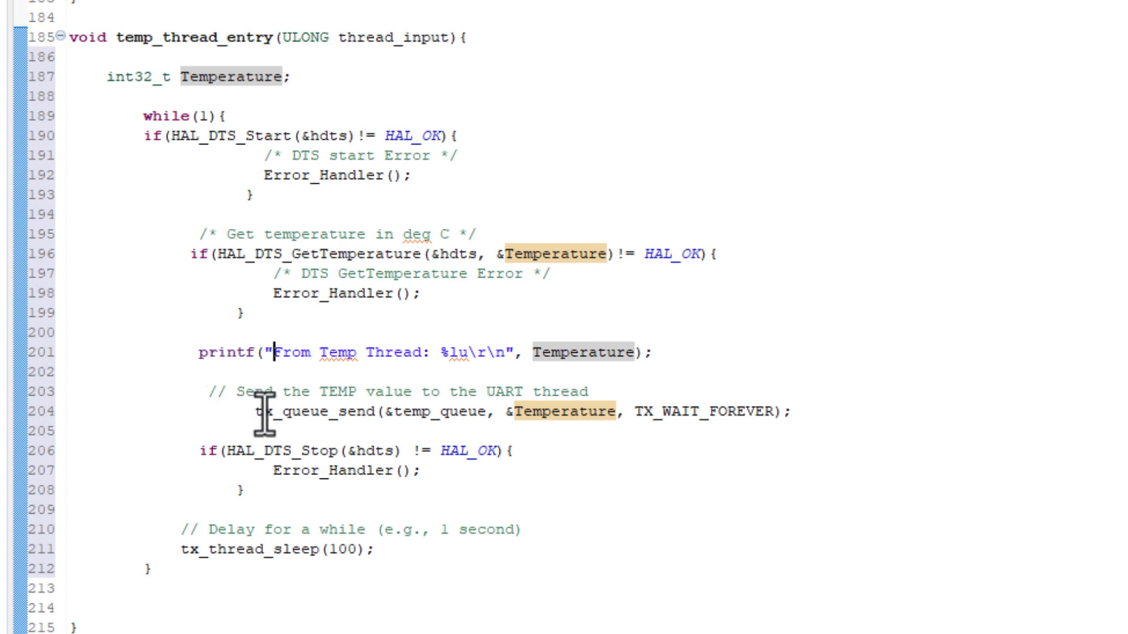
{"action": "mouse_move", "coordinate": [460, 410]}
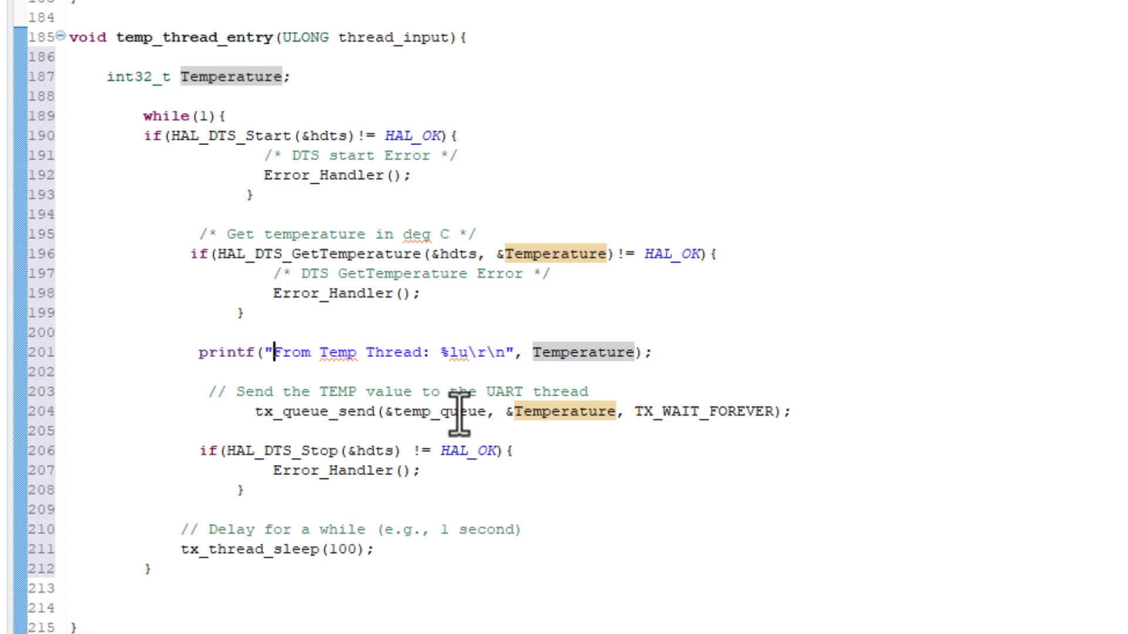
{"action": "mouse_move", "coordinate": [443, 413]}
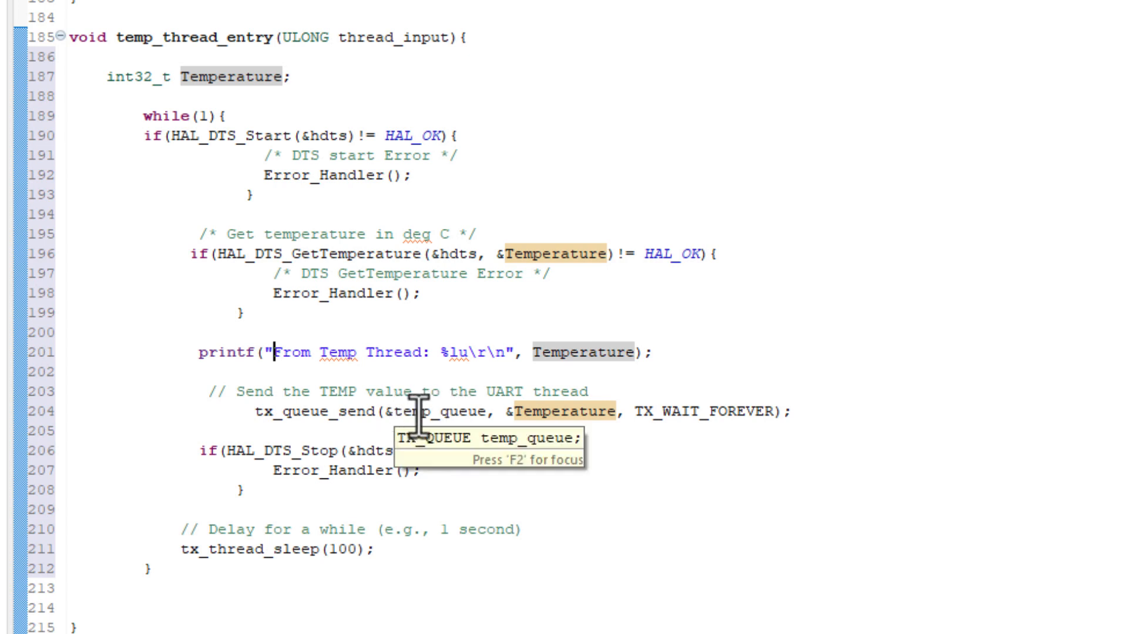
{"action": "mouse_move", "coordinate": [627, 424]}
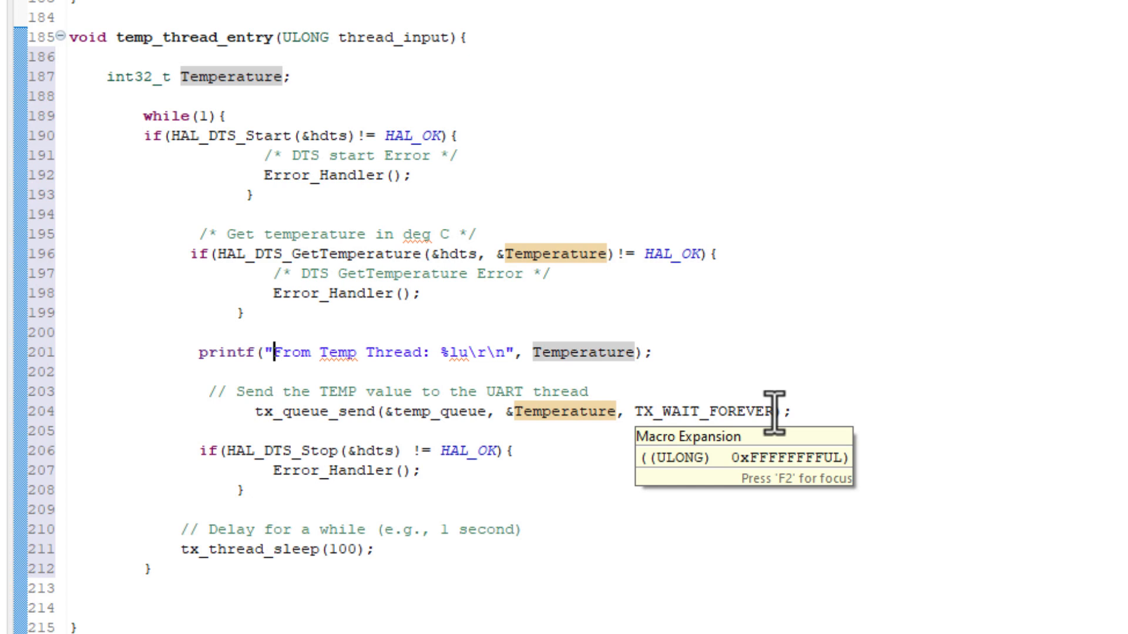
{"action": "mouse_move", "coordinate": [252, 412]}
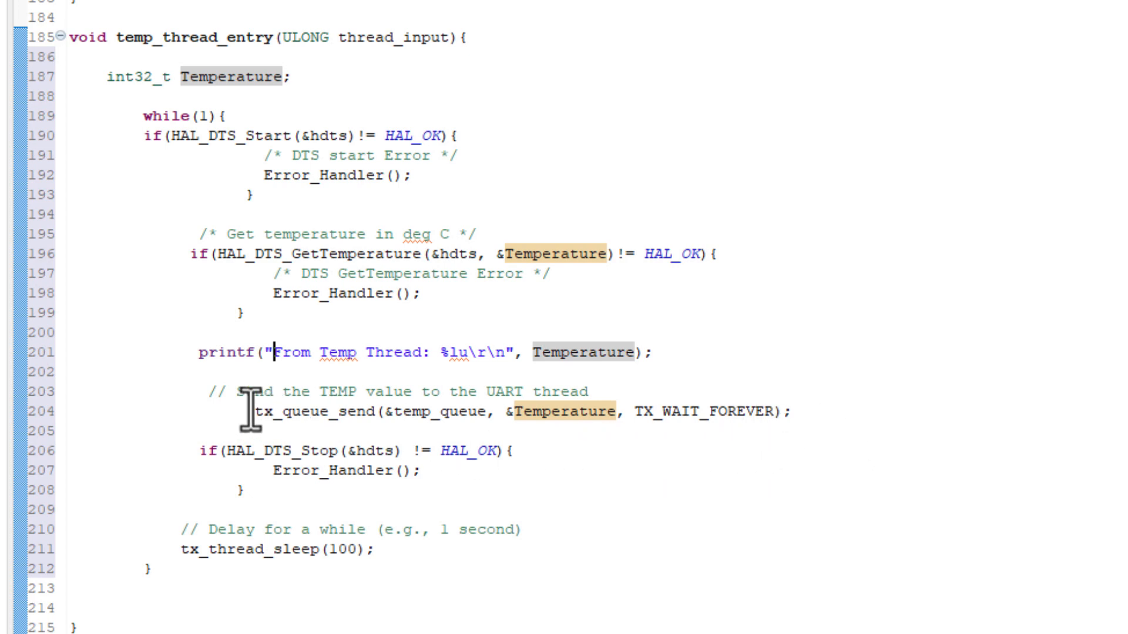
{"action": "mouse_move", "coordinate": [190, 450]}
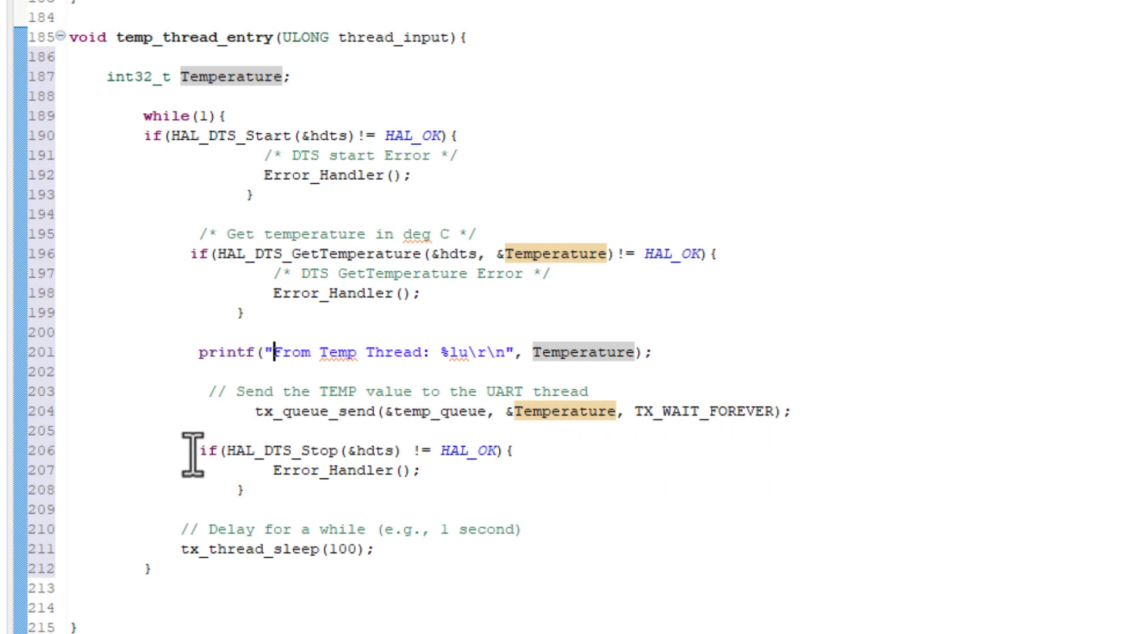
{"action": "mouse_move", "coordinate": [431, 448]}
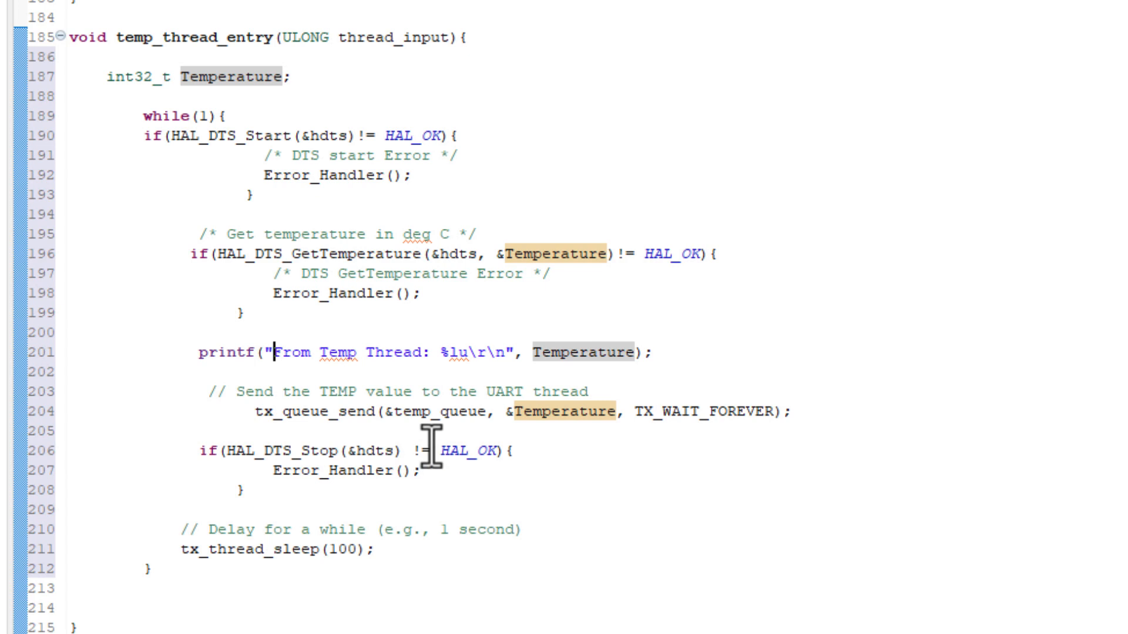
{"action": "mouse_move", "coordinate": [221, 491]}
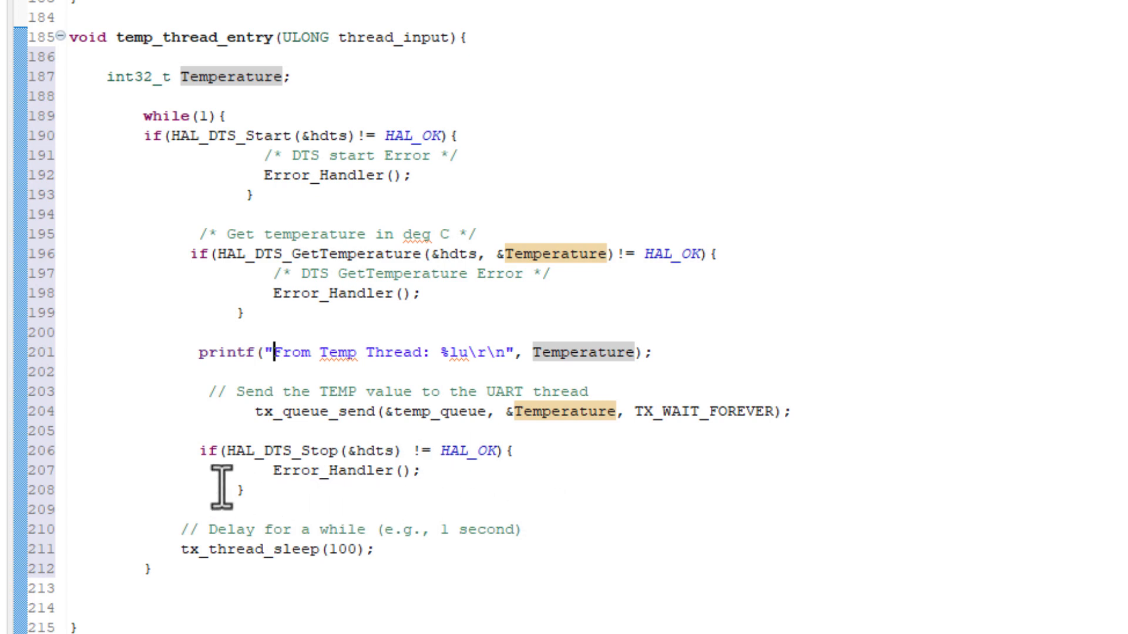
{"action": "mouse_move", "coordinate": [363, 561]}
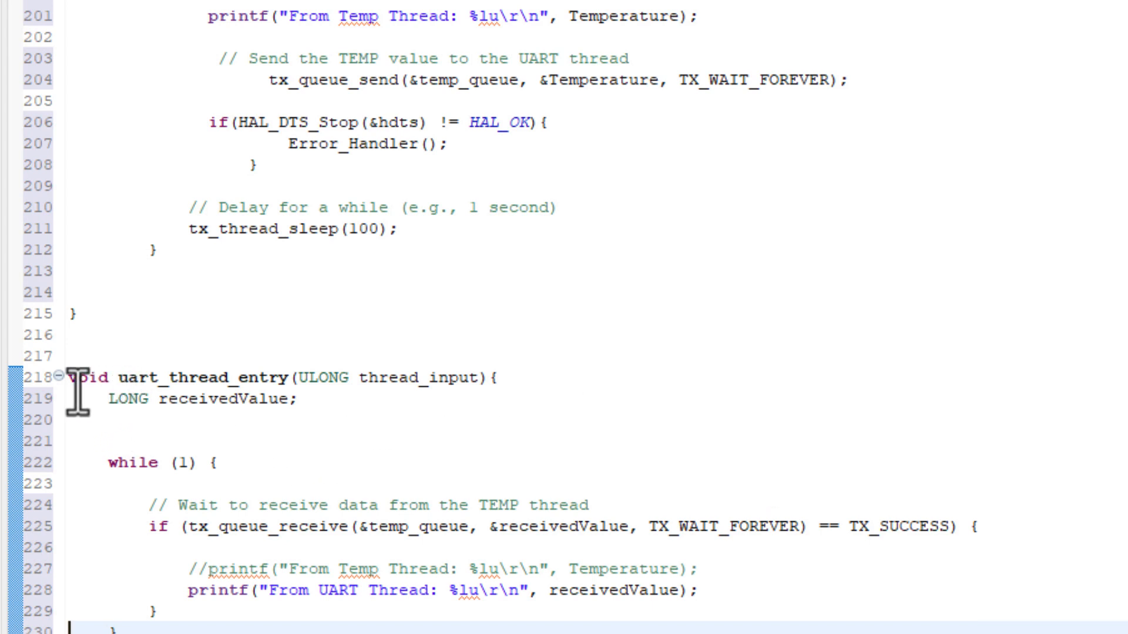
{"action": "mouse_move", "coordinate": [131, 410]}
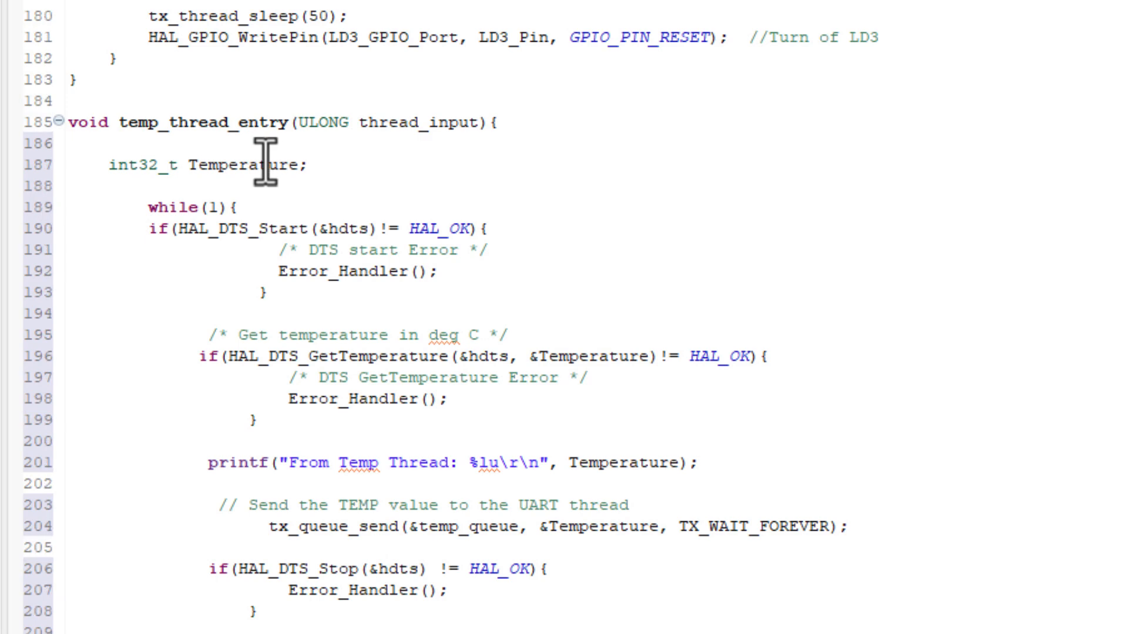
{"action": "double_click", "coordinate": [248, 164]}
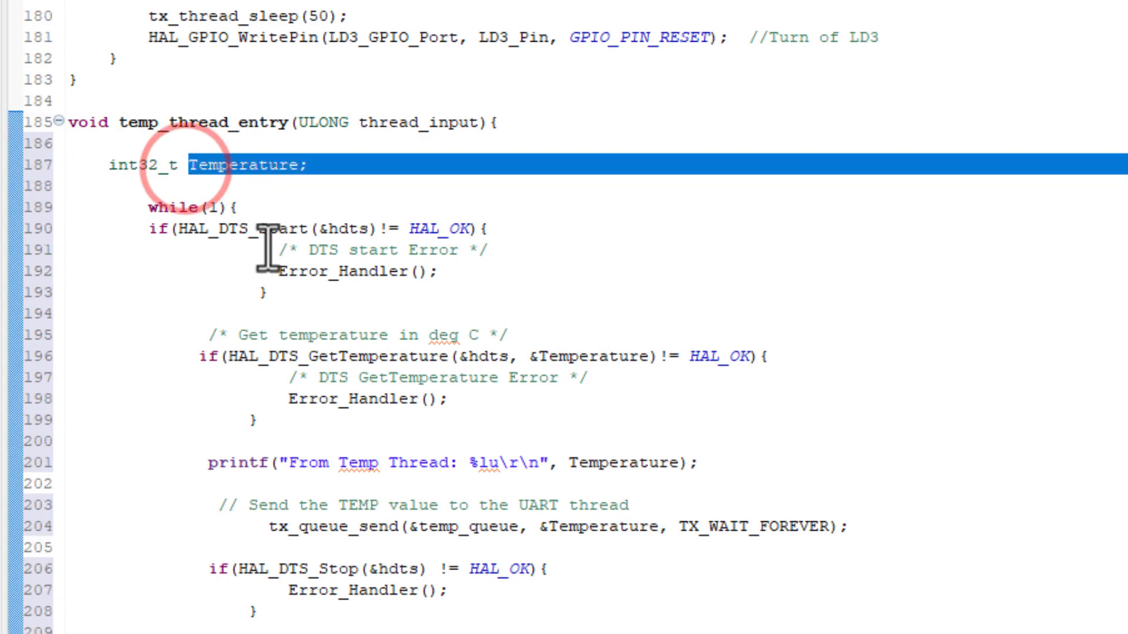
{"action": "scroll", "scroll_direction": "down", "scroll_amount": 3}
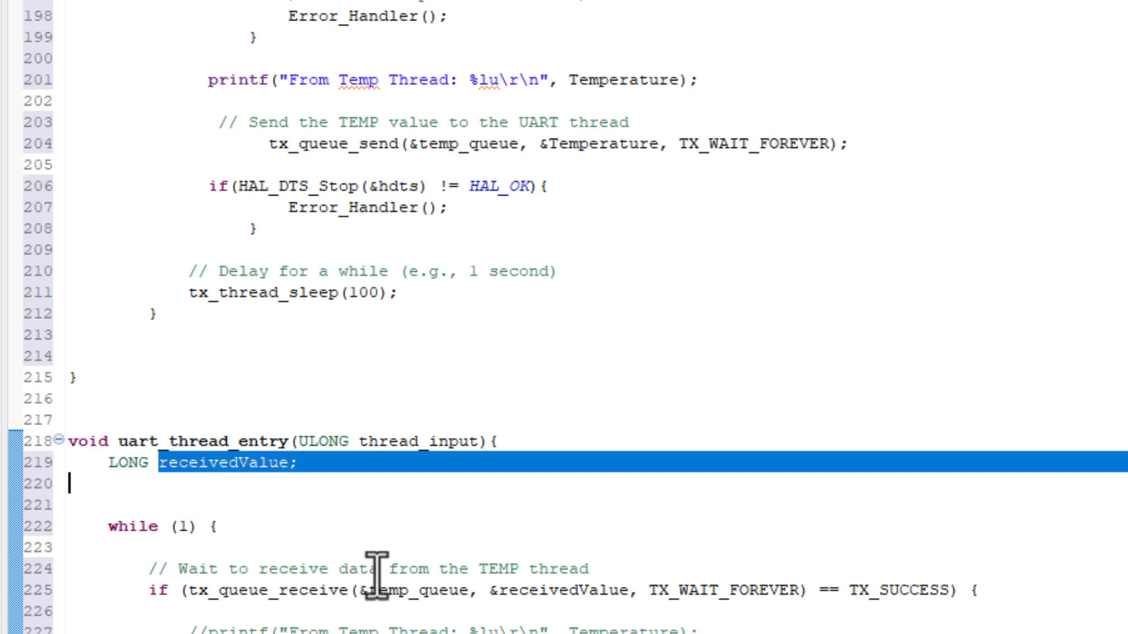
{"action": "scroll", "scroll_direction": "down", "scroll_amount": 3}
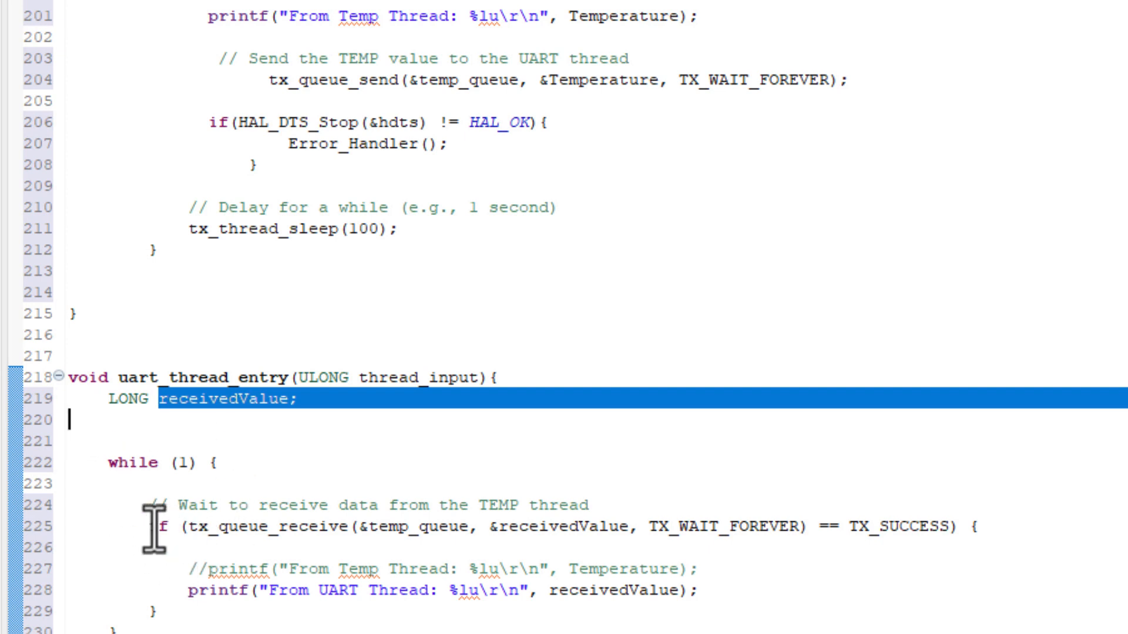
{"action": "mouse_move", "coordinate": [264, 522]}
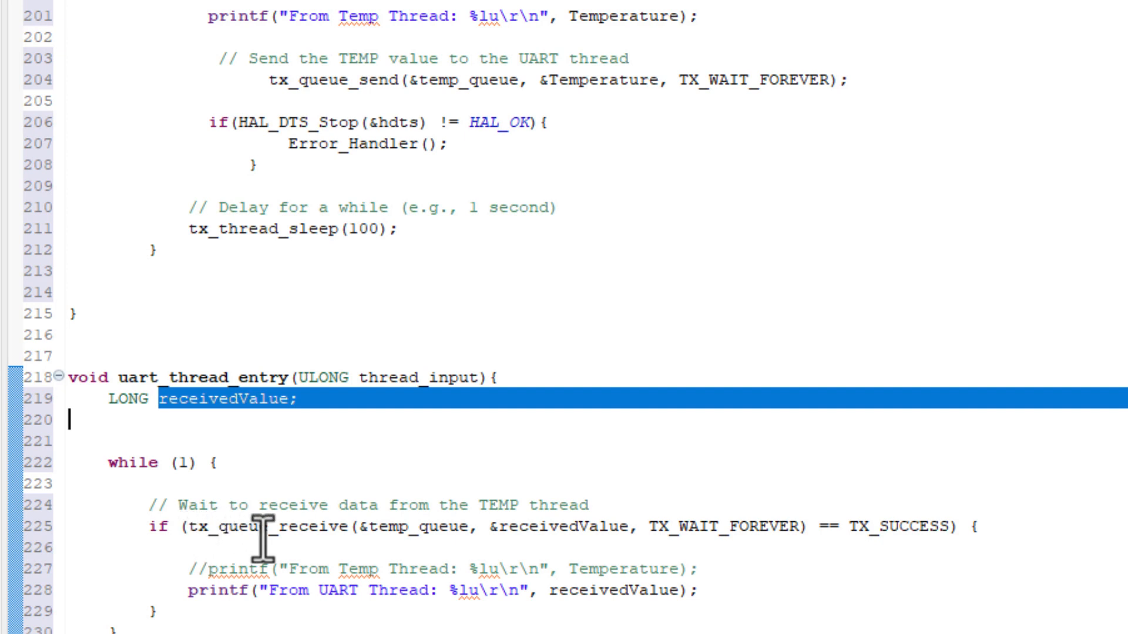
{"action": "mouse_move", "coordinate": [403, 525]}
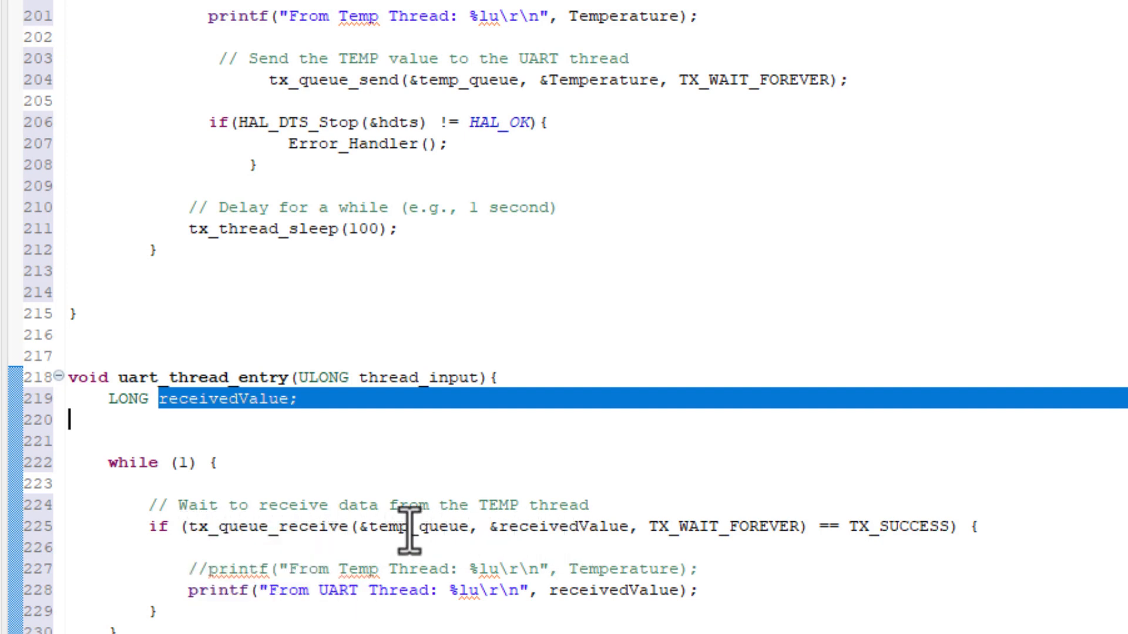
{"action": "mouse_move", "coordinate": [399, 526]}
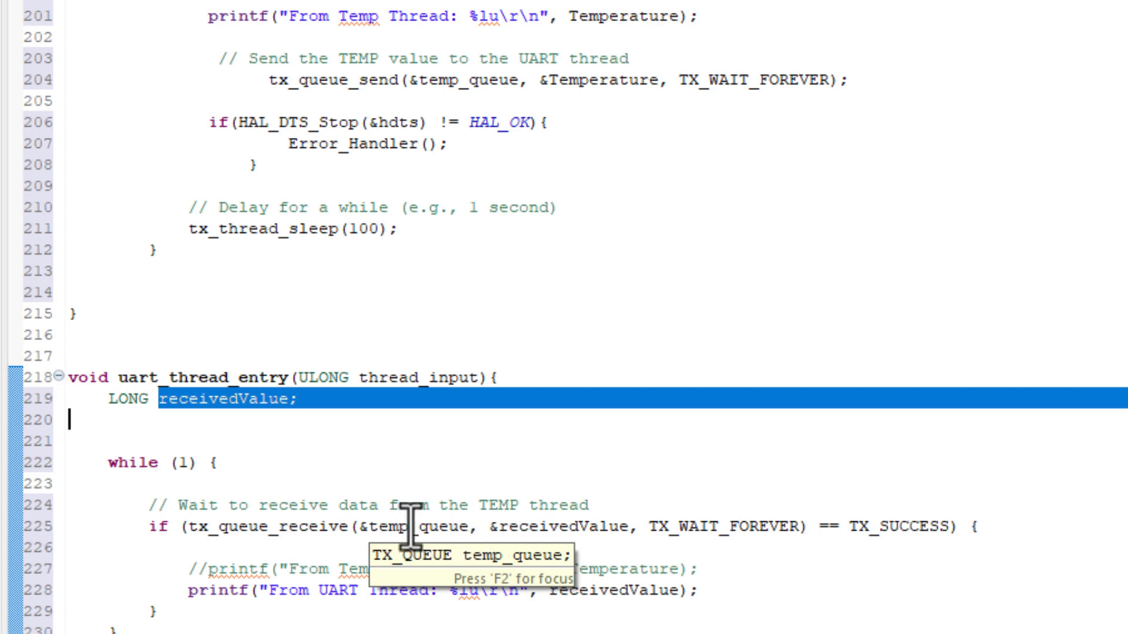
{"action": "mouse_move", "coordinate": [453, 529]}
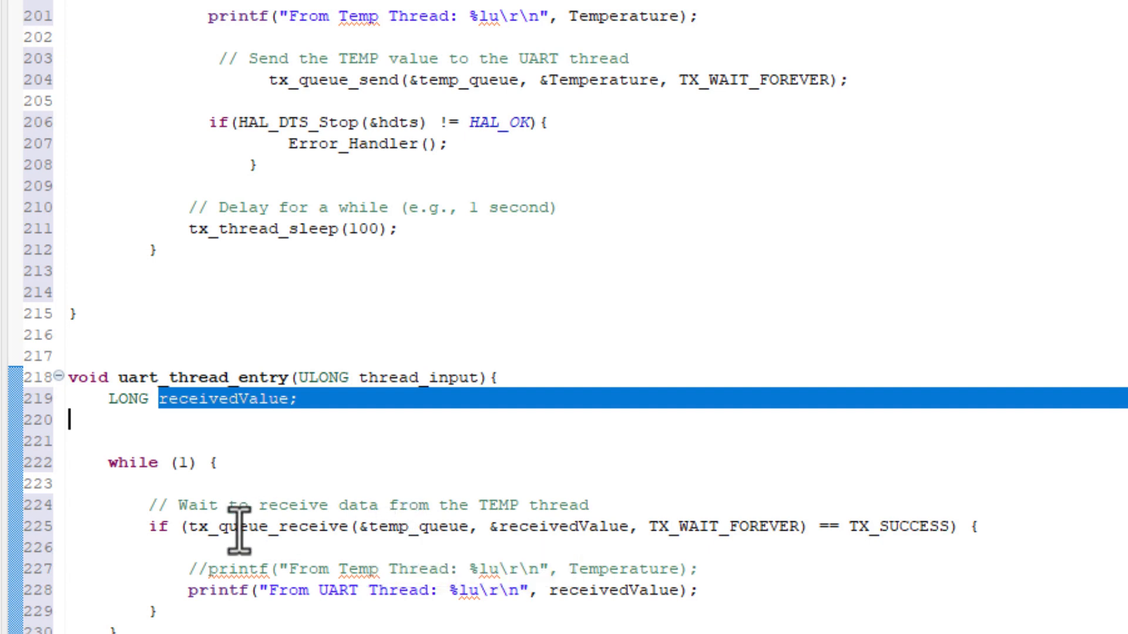
{"action": "mouse_move", "coordinate": [406, 527]}
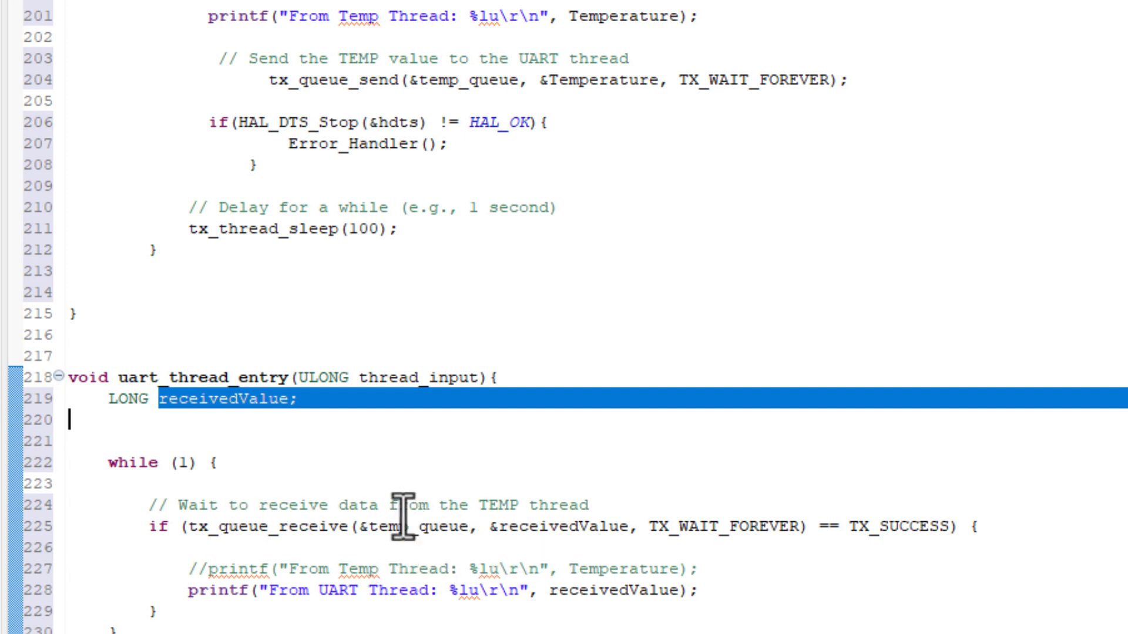
{"action": "mouse_move", "coordinate": [402, 518]}
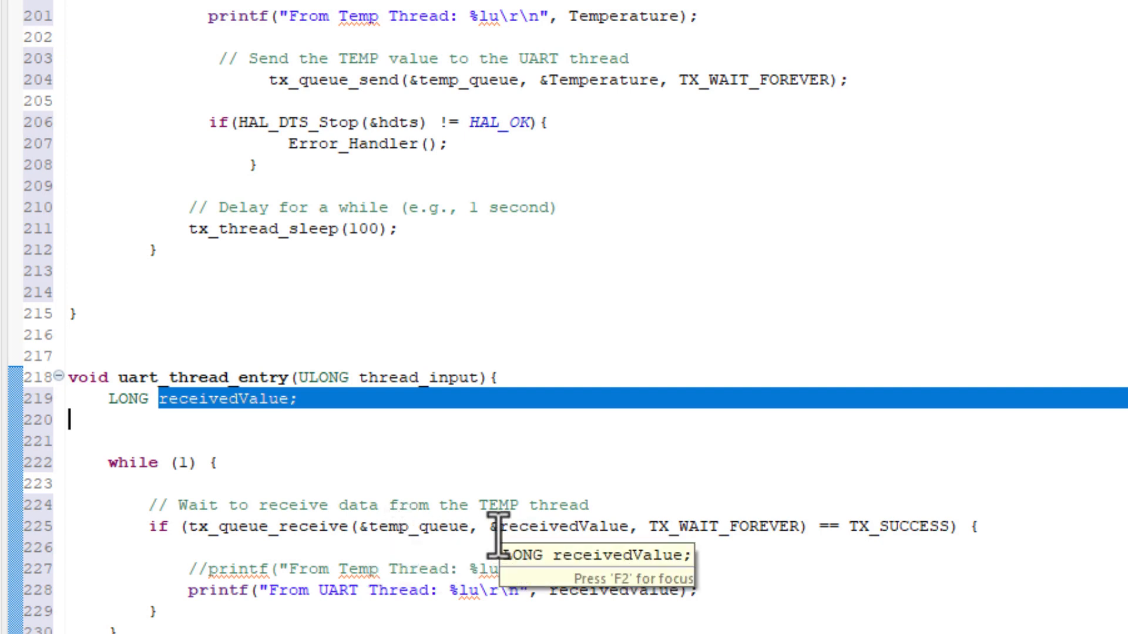
{"action": "mouse_move", "coordinate": [569, 596]}
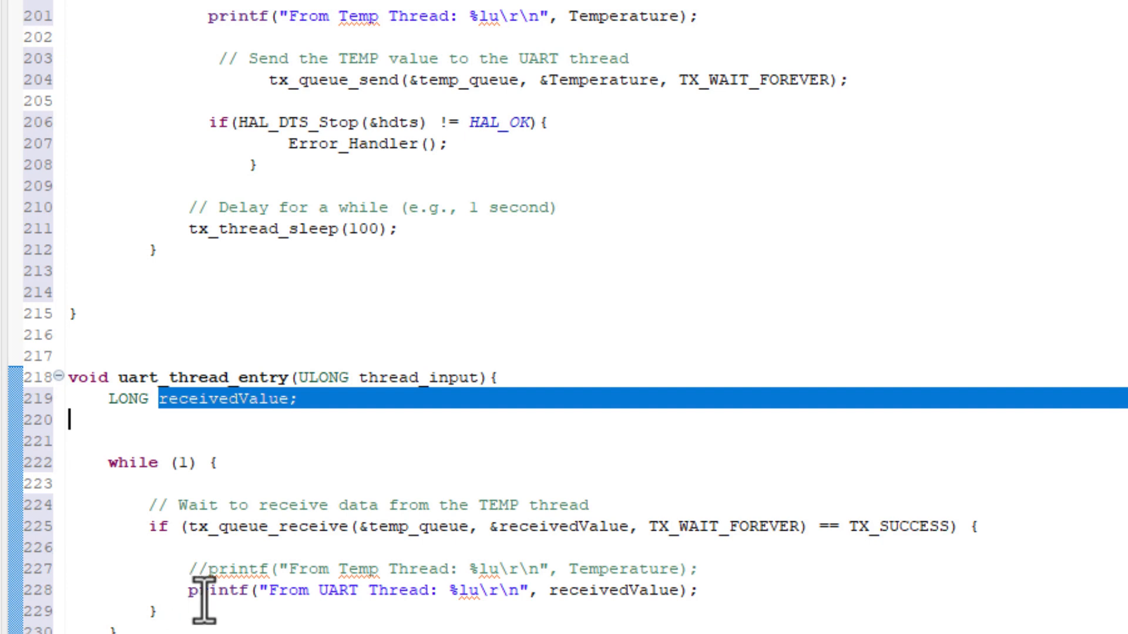
{"action": "mouse_move", "coordinate": [694, 597]}
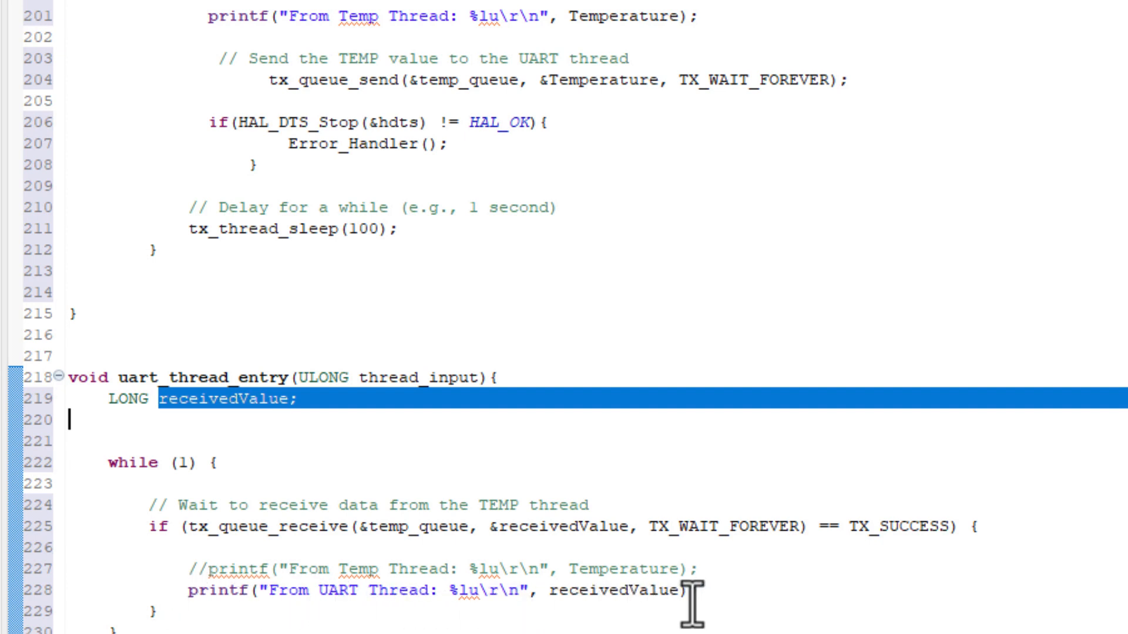
{"action": "mouse_move", "coordinate": [194, 576]}
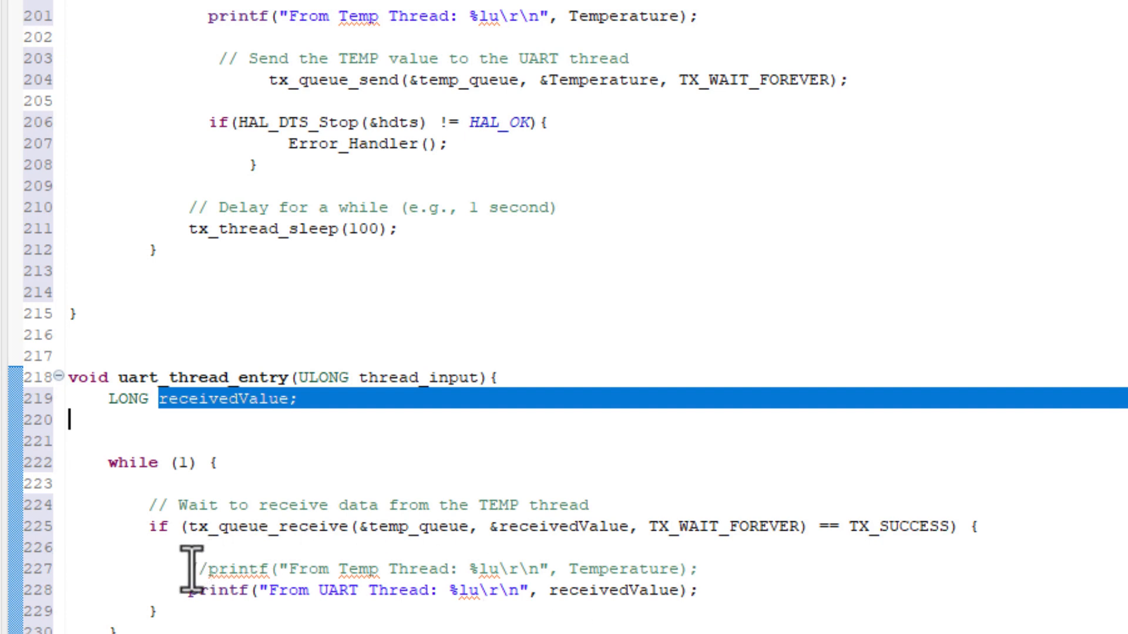
{"action": "left_click", "coordinate": [186, 565]}
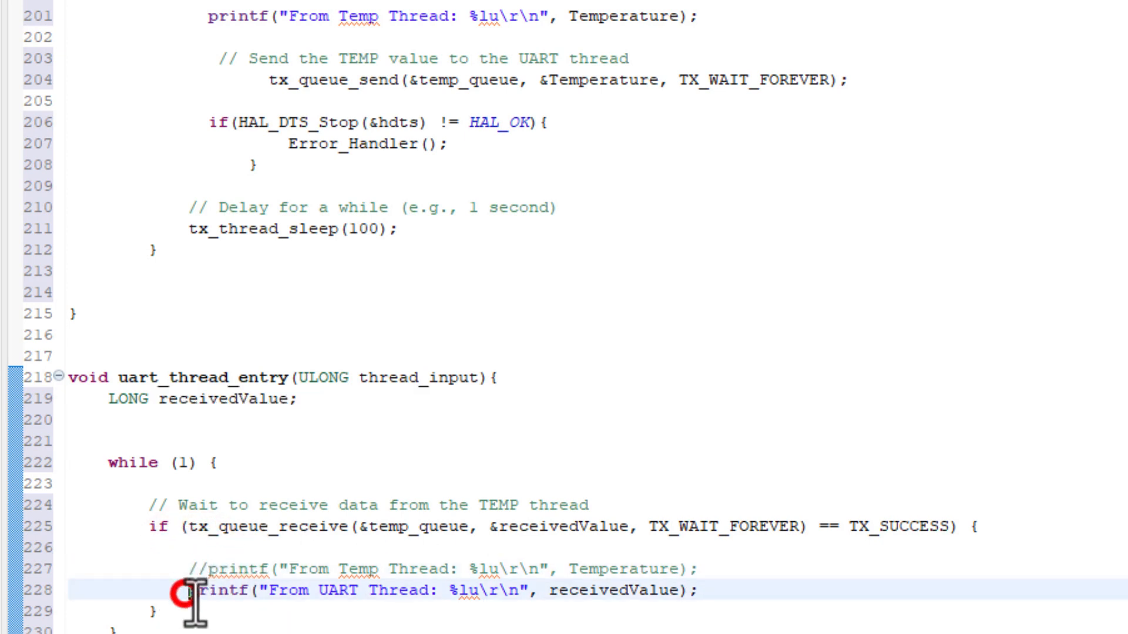
{"action": "type", "text": "//"}
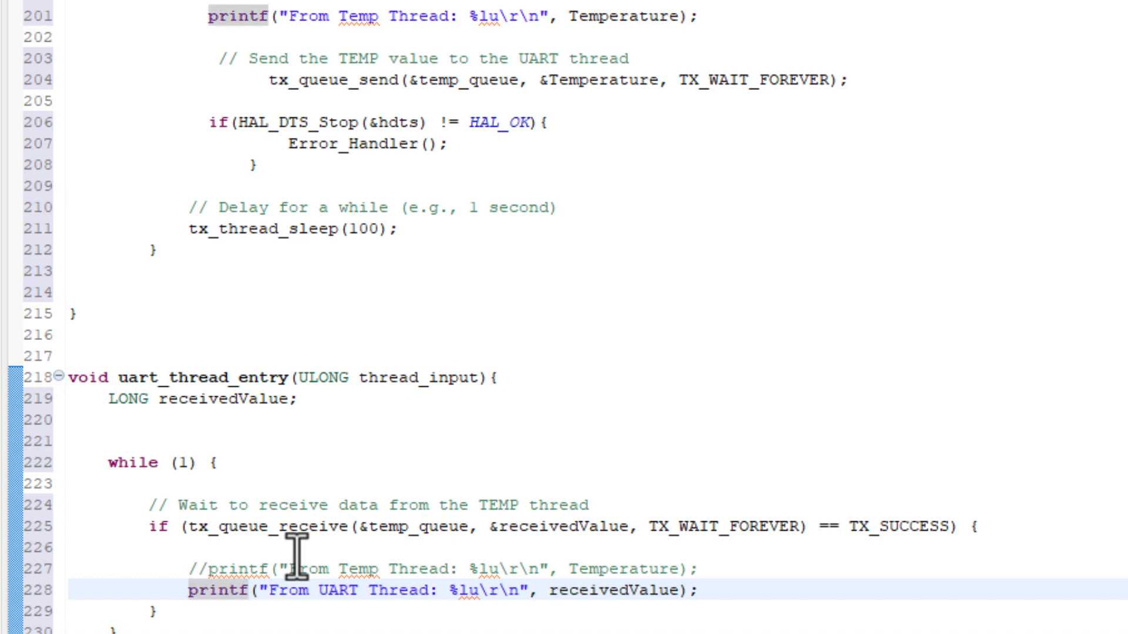
{"action": "mouse_move", "coordinate": [576, 606]}
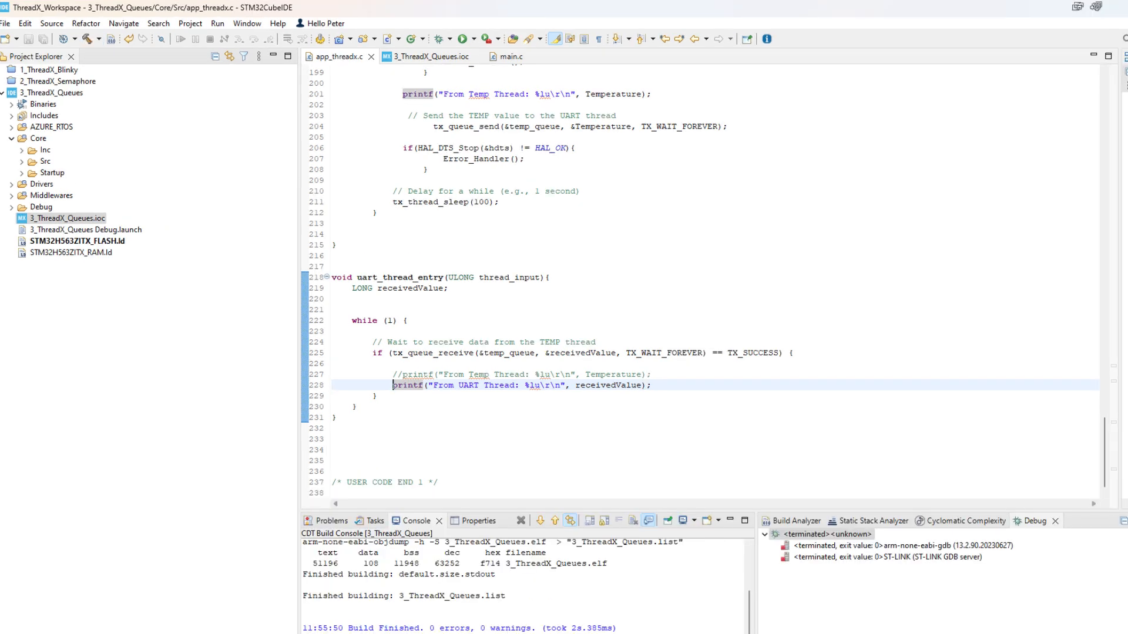
{"action": "mouse_move", "coordinate": [62, 69]}
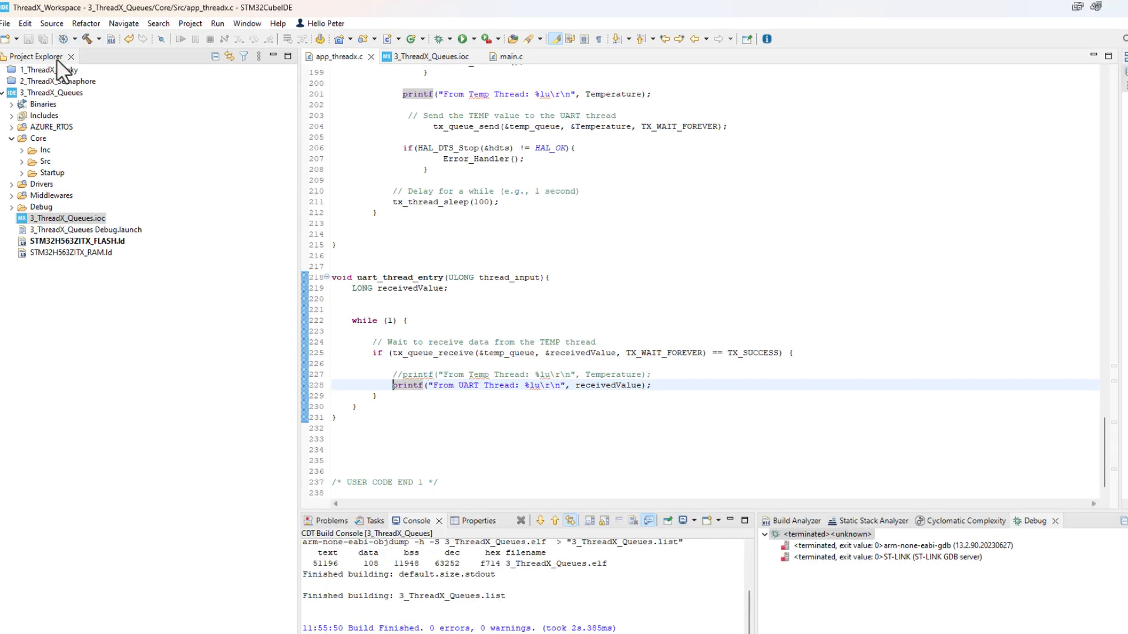
{"action": "mouse_move", "coordinate": [64, 71]}
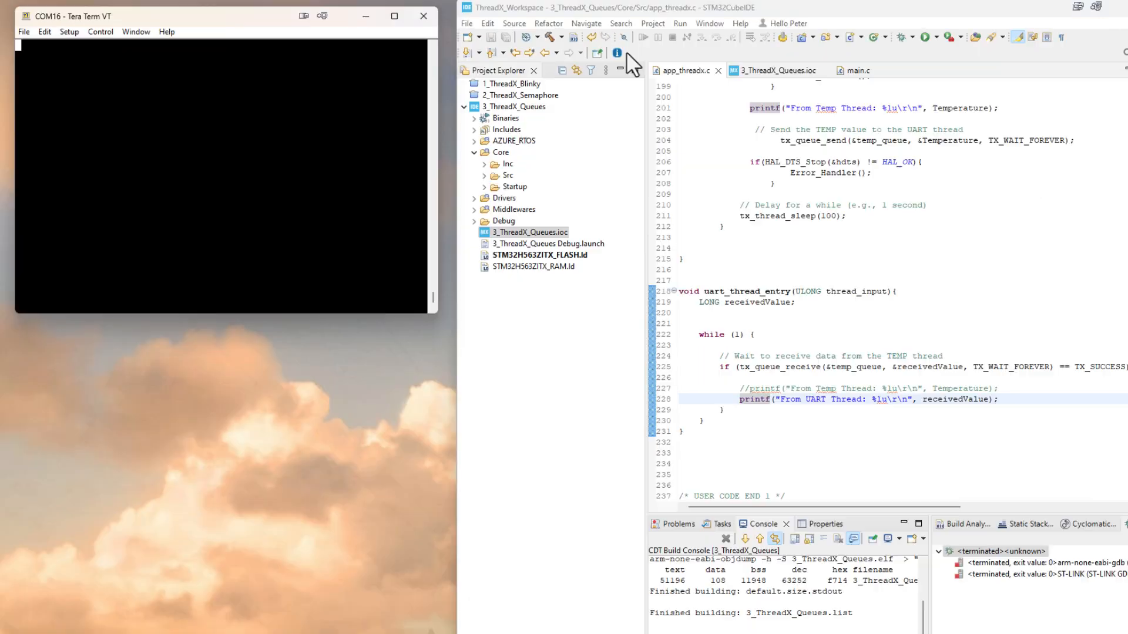
{"action": "mouse_move", "coordinate": [902, 37]}
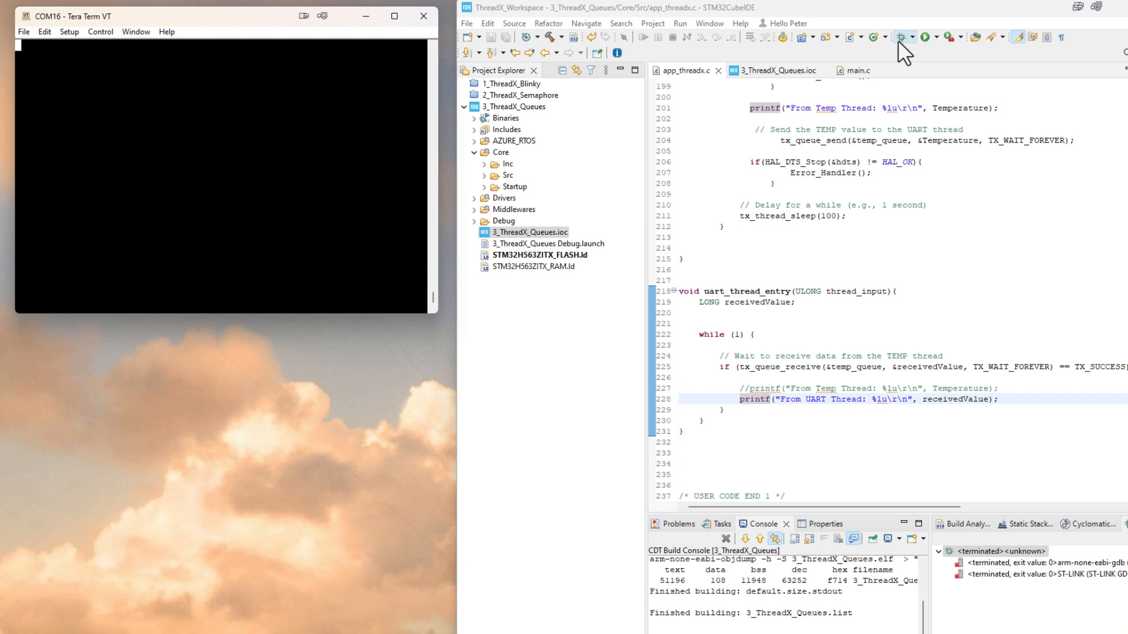
{"action": "mouse_move", "coordinate": [904, 55]}
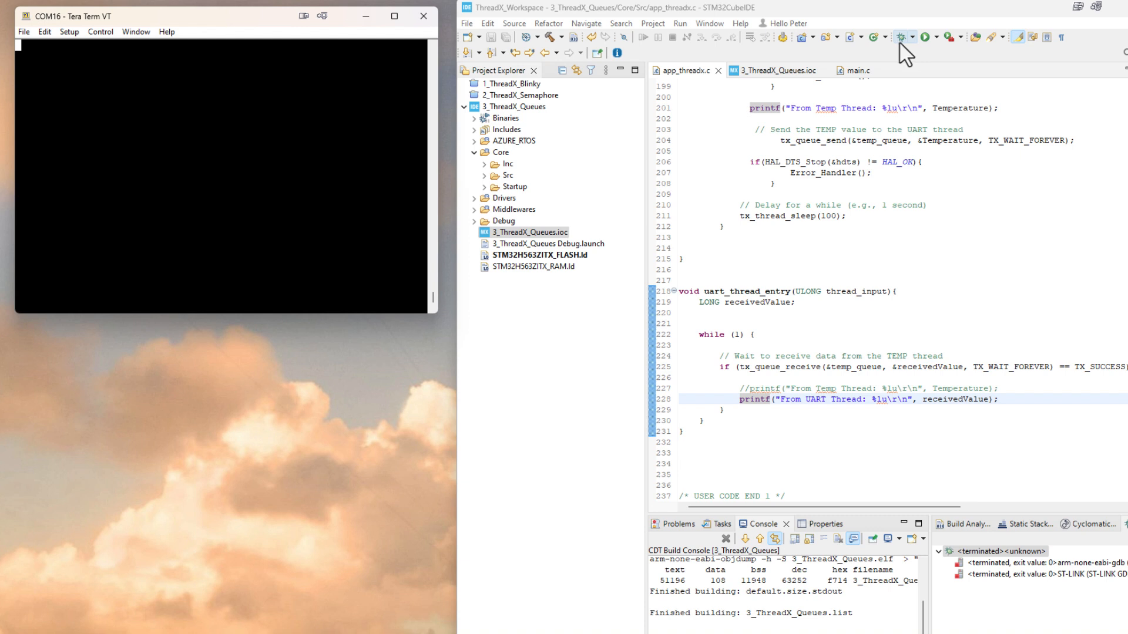
{"action": "mouse_move", "coordinate": [907, 51]}
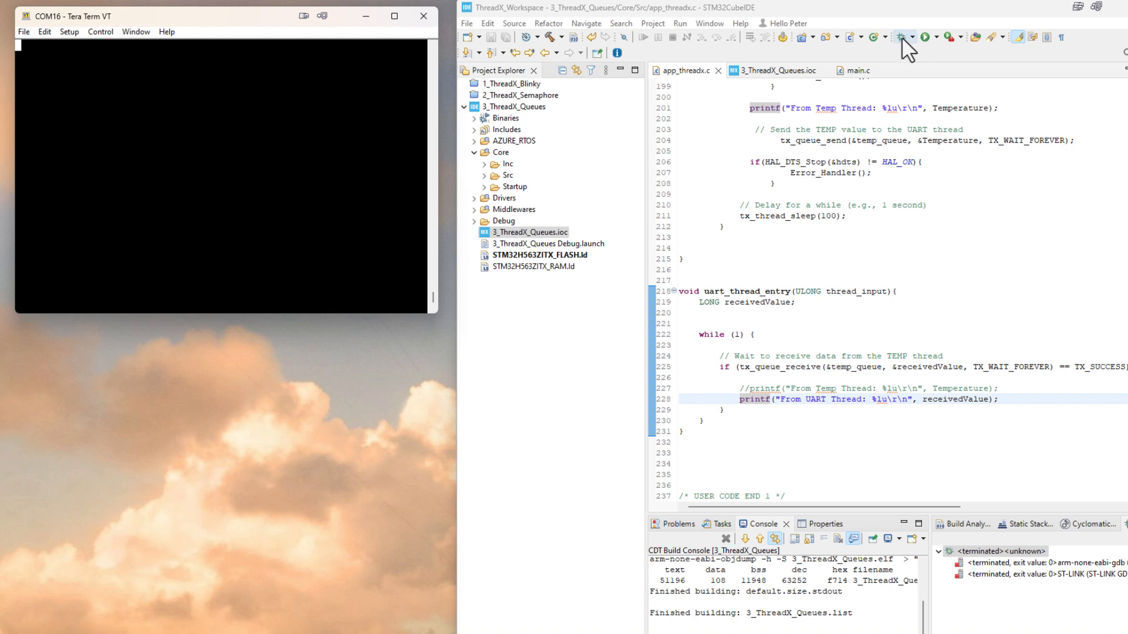
- Start a debug session of the 3_ThreadX_Queues project from the toolbar
{"action": "left_click", "coordinate": [902, 37]}
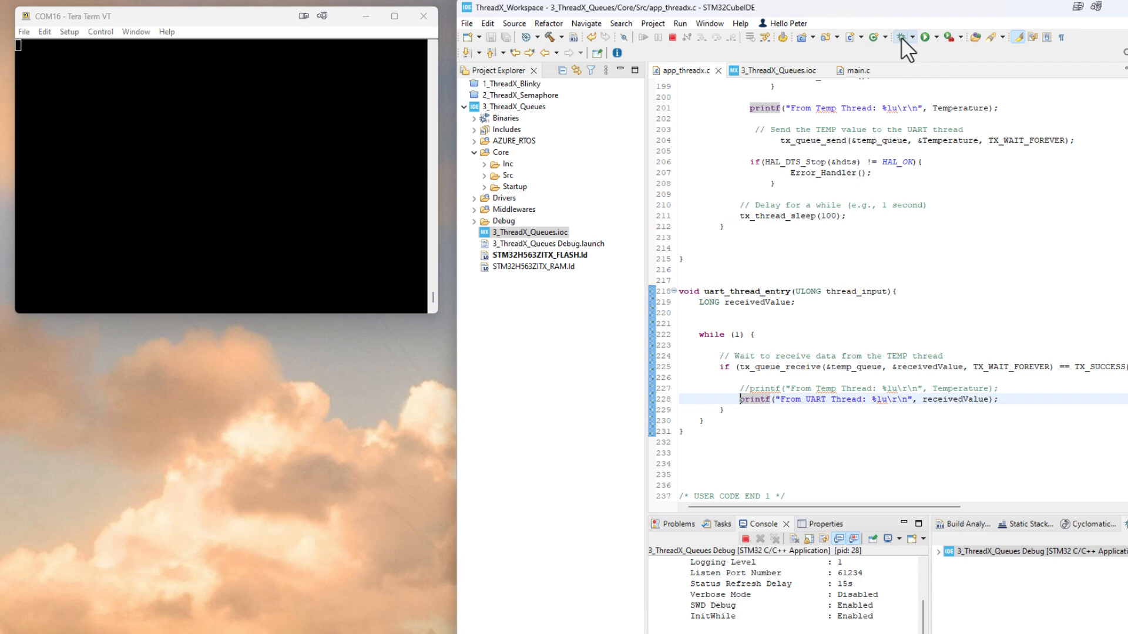
- Switch to the debug layout, select the debug session and suspend the running program
{"action": "left_click", "coordinate": [923, 36]}
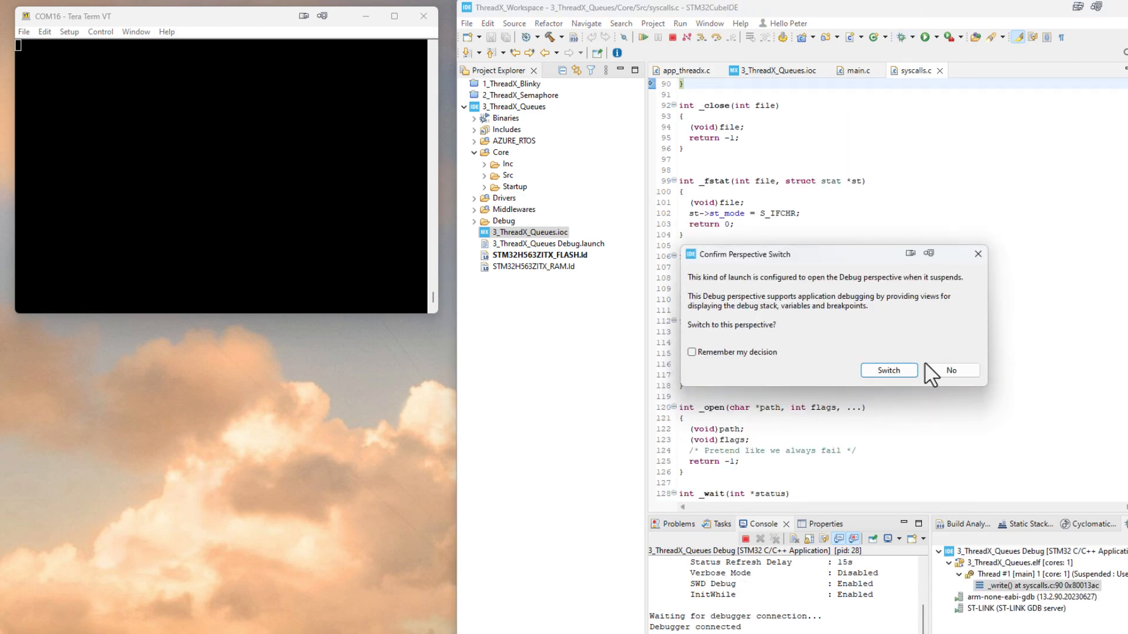
{"action": "left_click", "coordinate": [888, 370]}
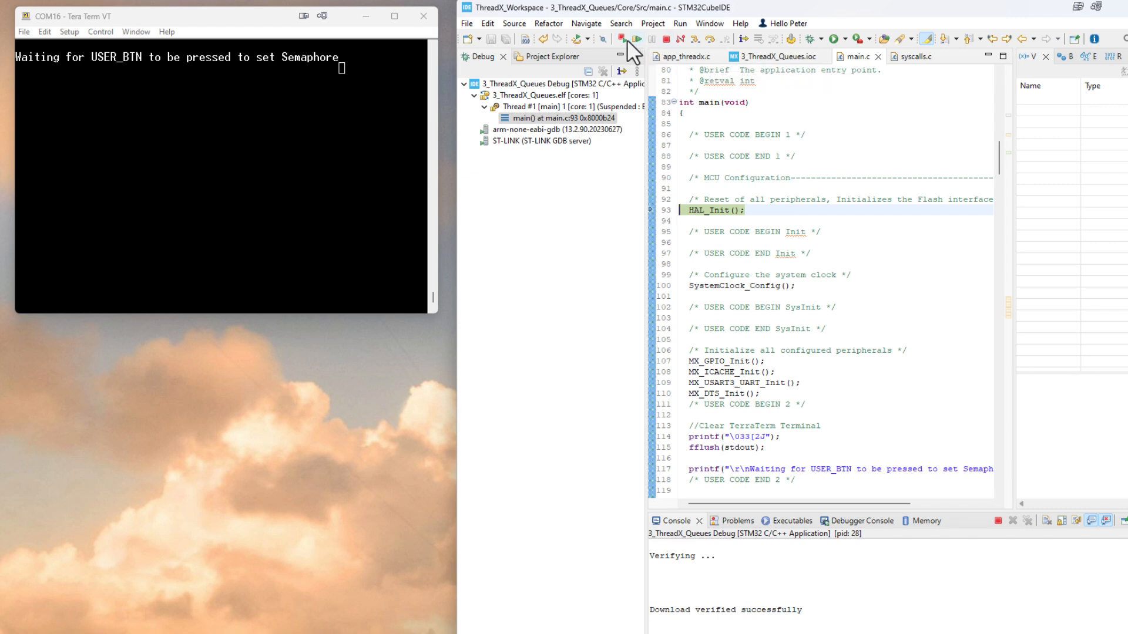
{"action": "mouse_move", "coordinate": [636, 39]}
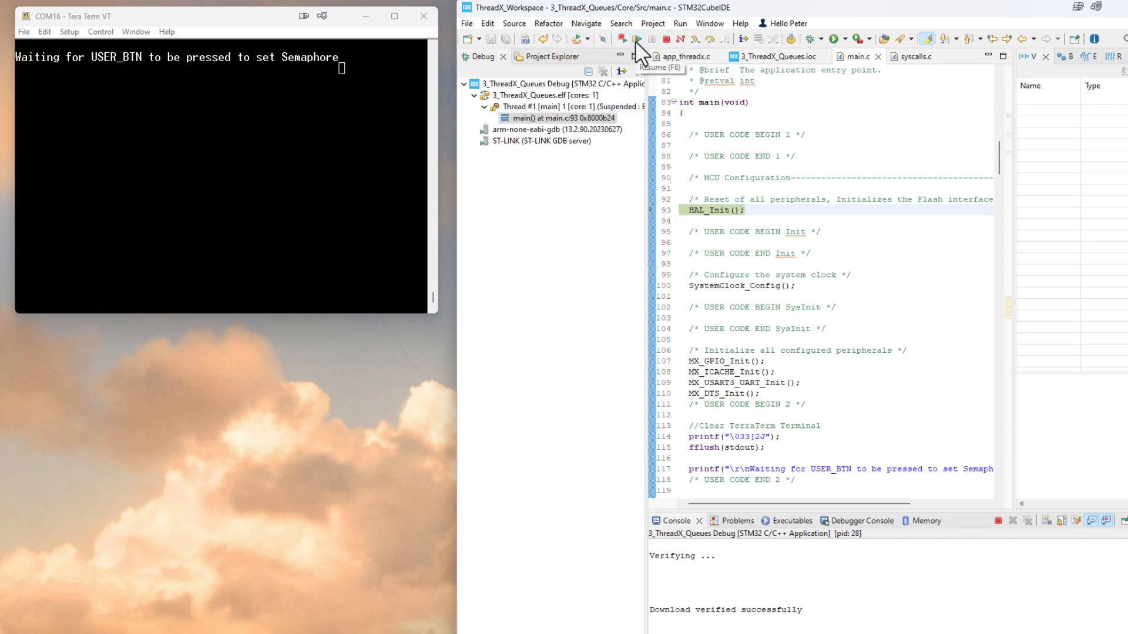
{"action": "left_click", "coordinate": [636, 38]}
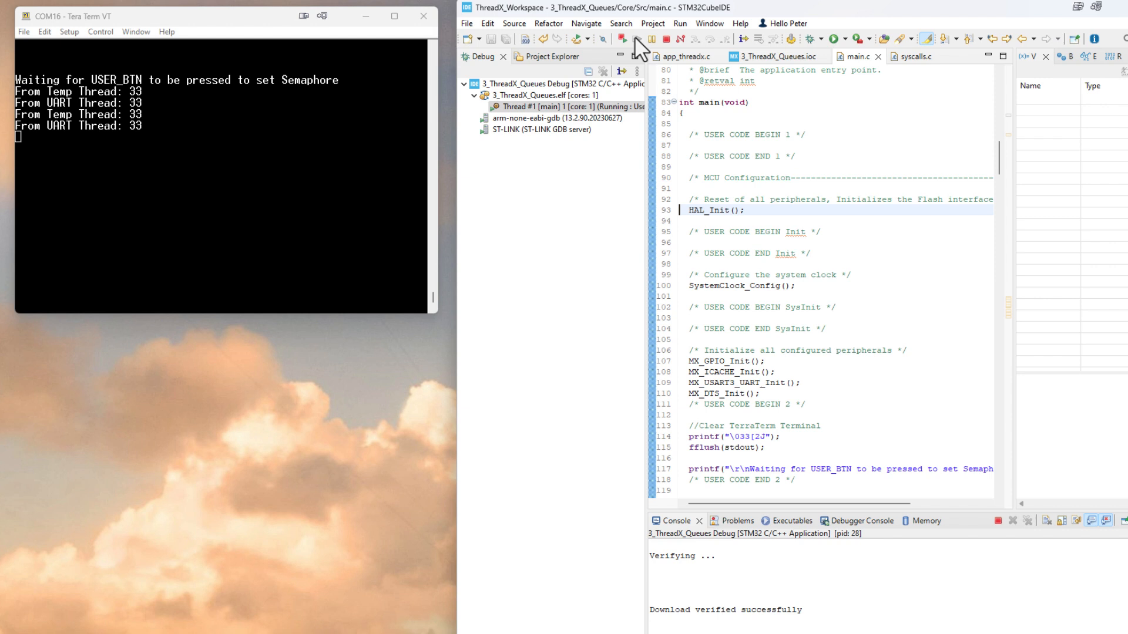
{"action": "mouse_move", "coordinate": [509, 81]}
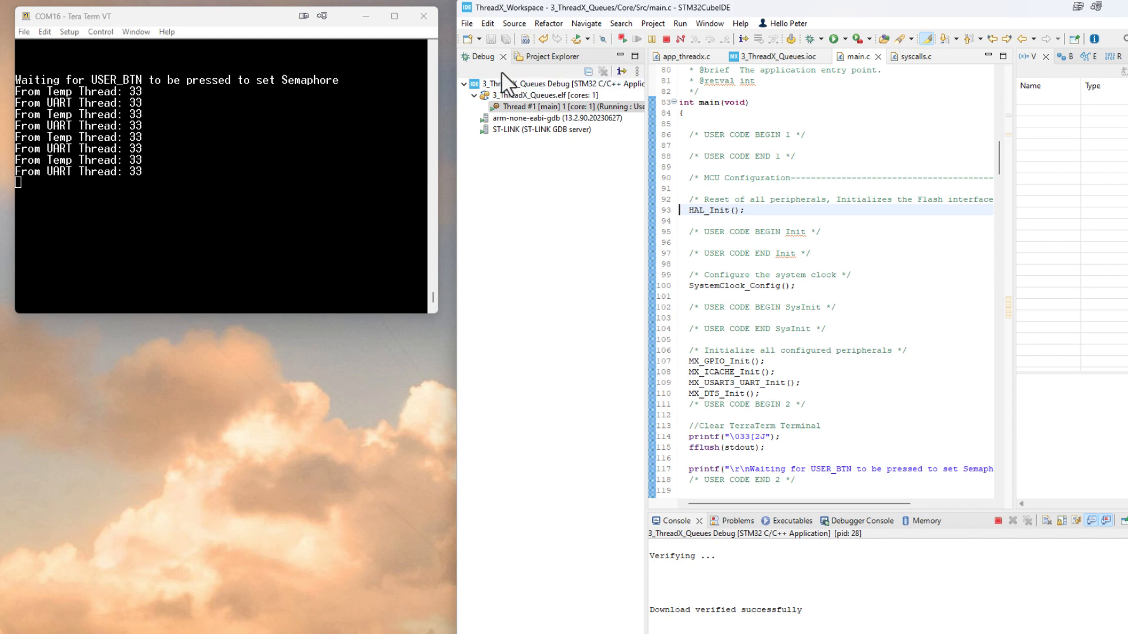
{"action": "left_click", "coordinate": [652, 39]}
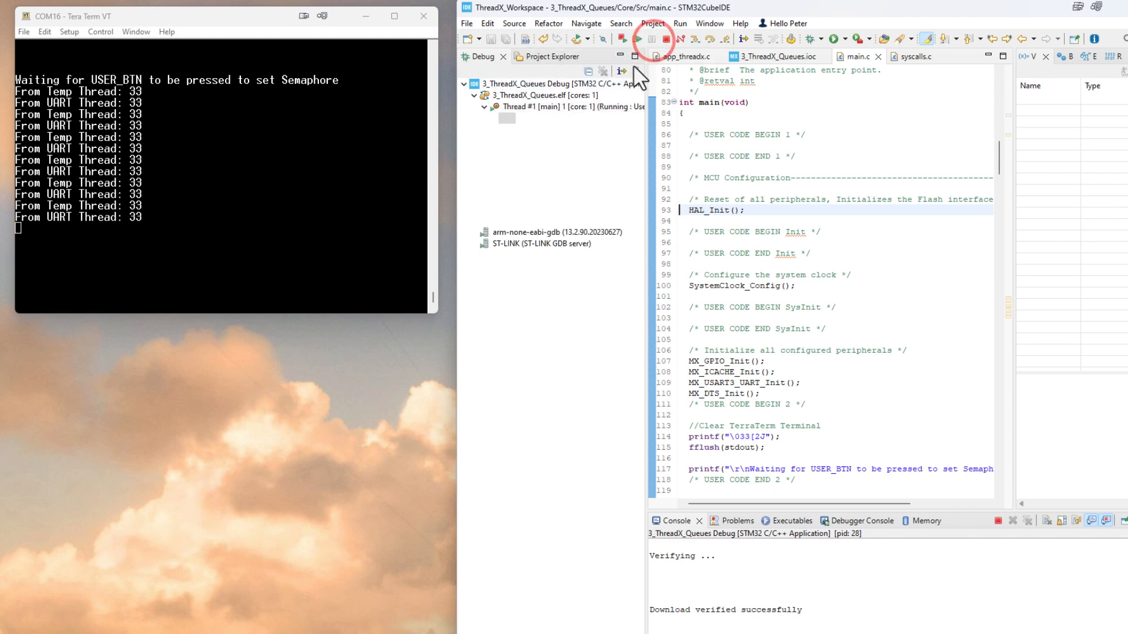
{"action": "left_click", "coordinate": [651, 38]}
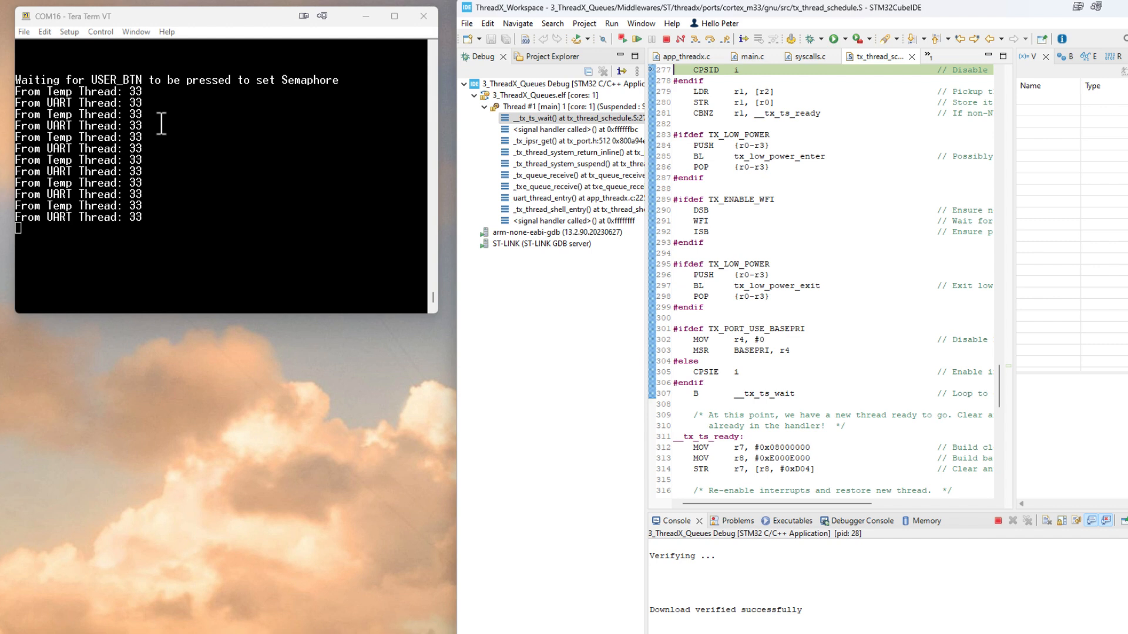
{"action": "mouse_move", "coordinate": [8, 97]}
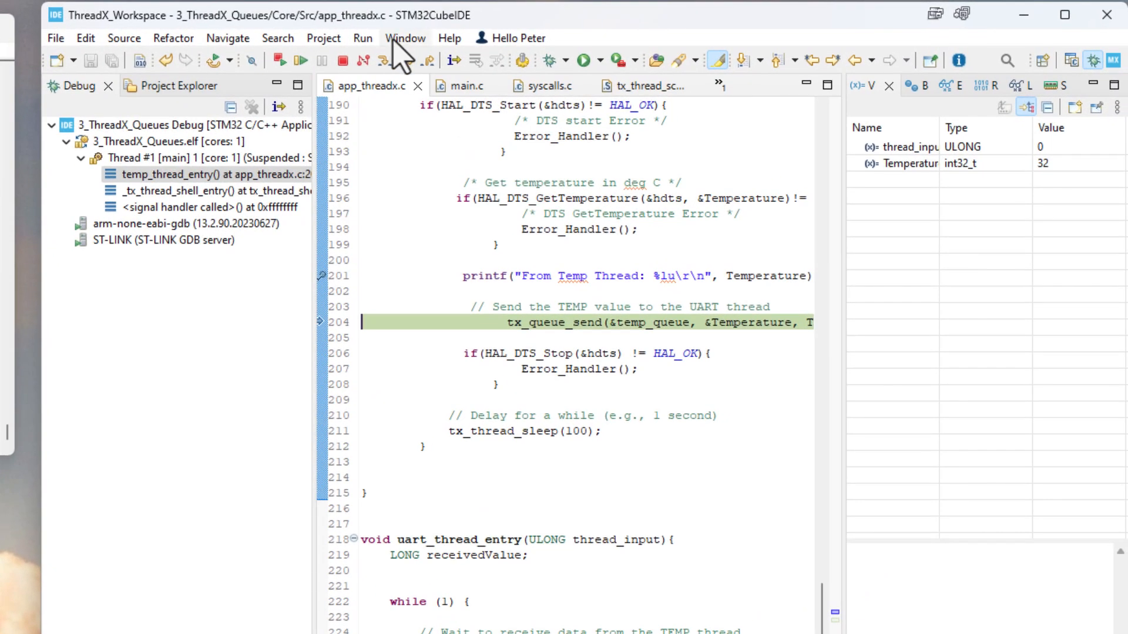
- Show the ThreadX Message Queues and Thread List views from the Window menu
{"action": "left_click", "coordinate": [405, 38]}
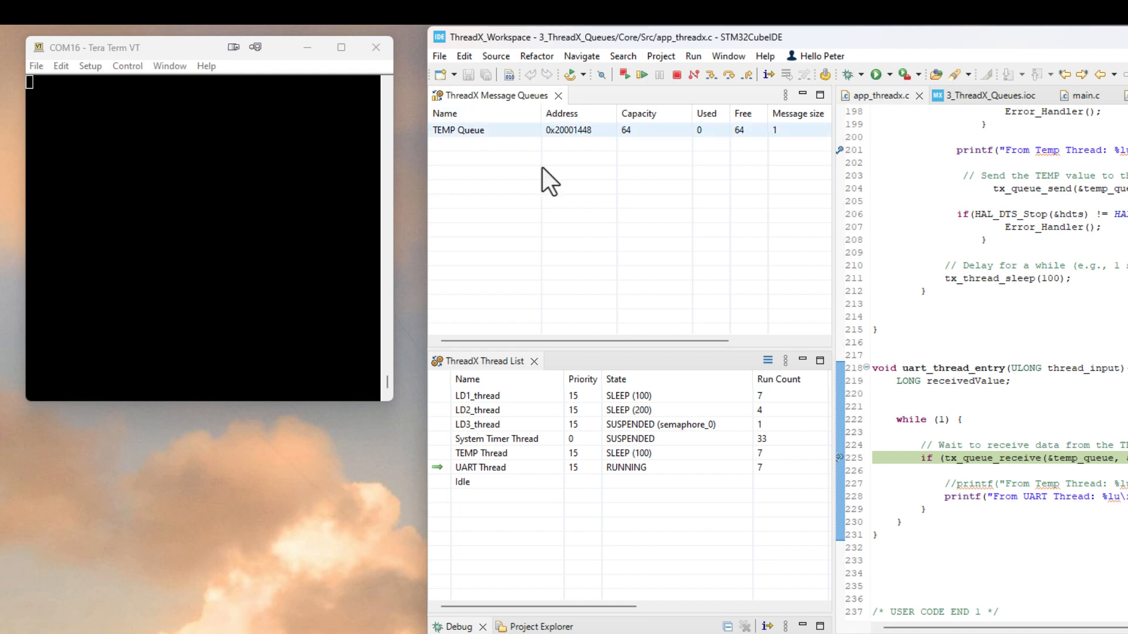
{"action": "mouse_move", "coordinate": [501, 370]}
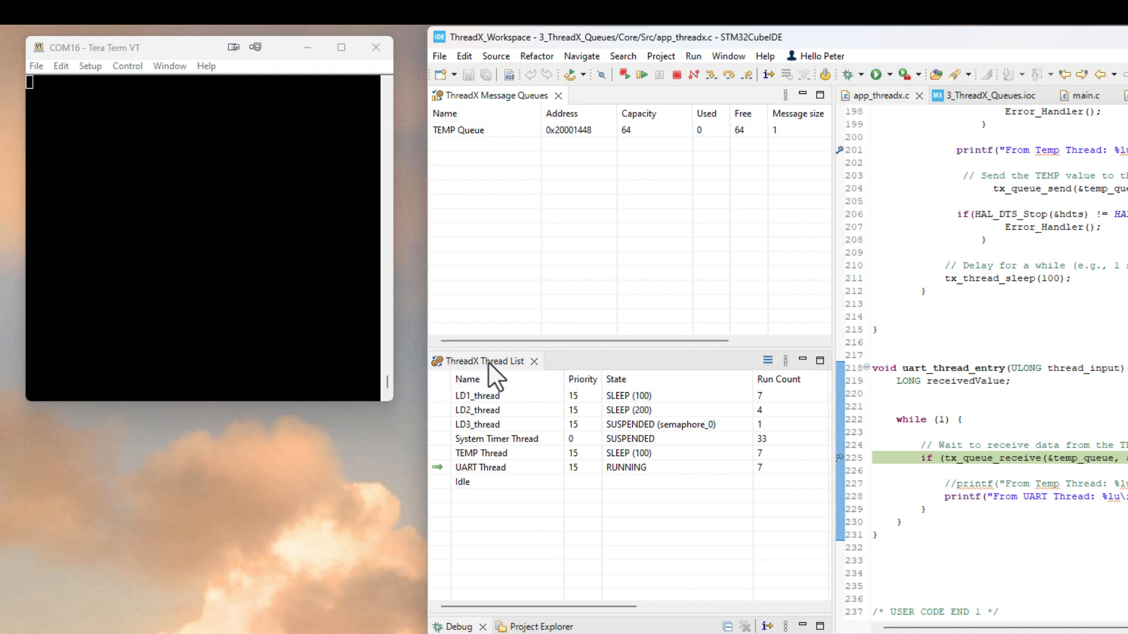
- Review the Thread List rows: LD2_thread, System Timer Thread and TEMP Thread states and run counts
{"action": "left_click", "coordinate": [477, 410]}
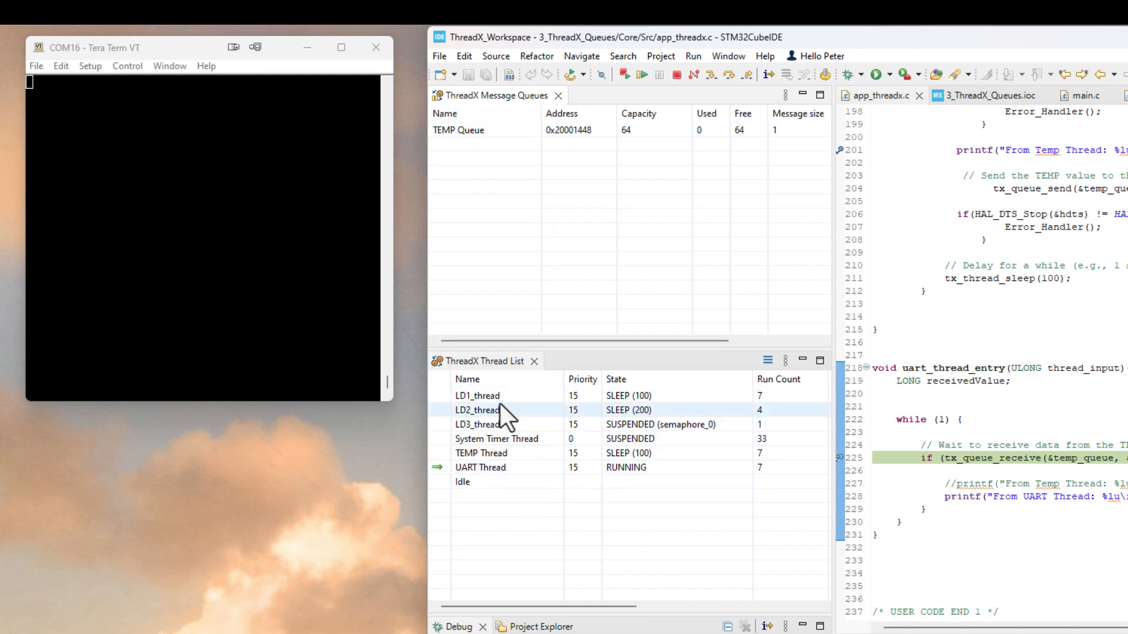
{"action": "left_click", "coordinate": [495, 438]}
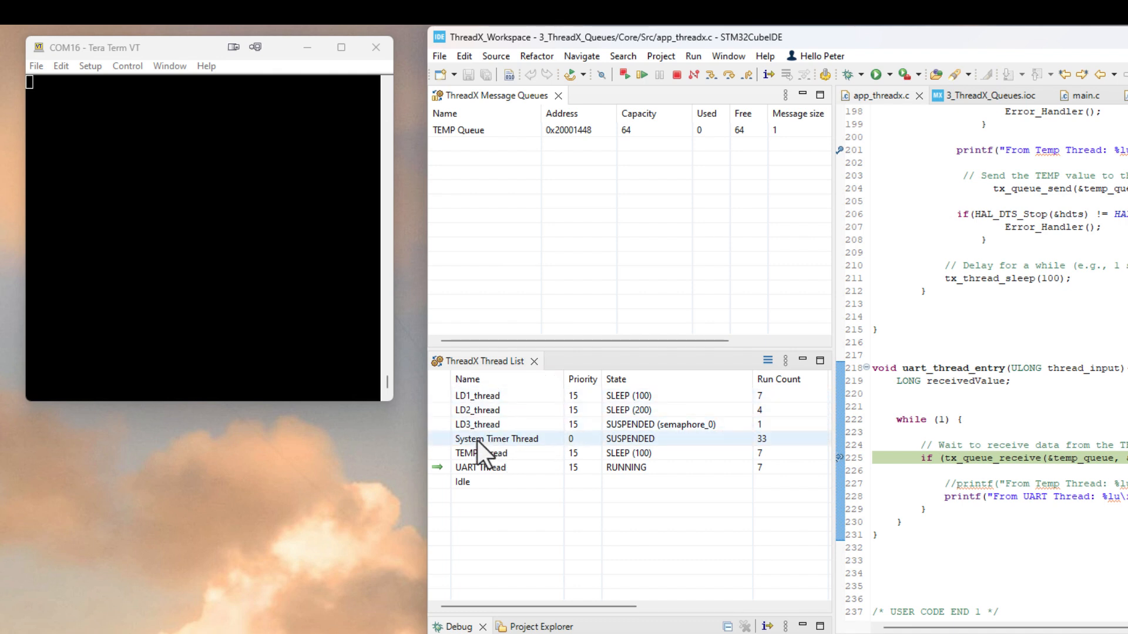
{"action": "left_click", "coordinate": [482, 453]}
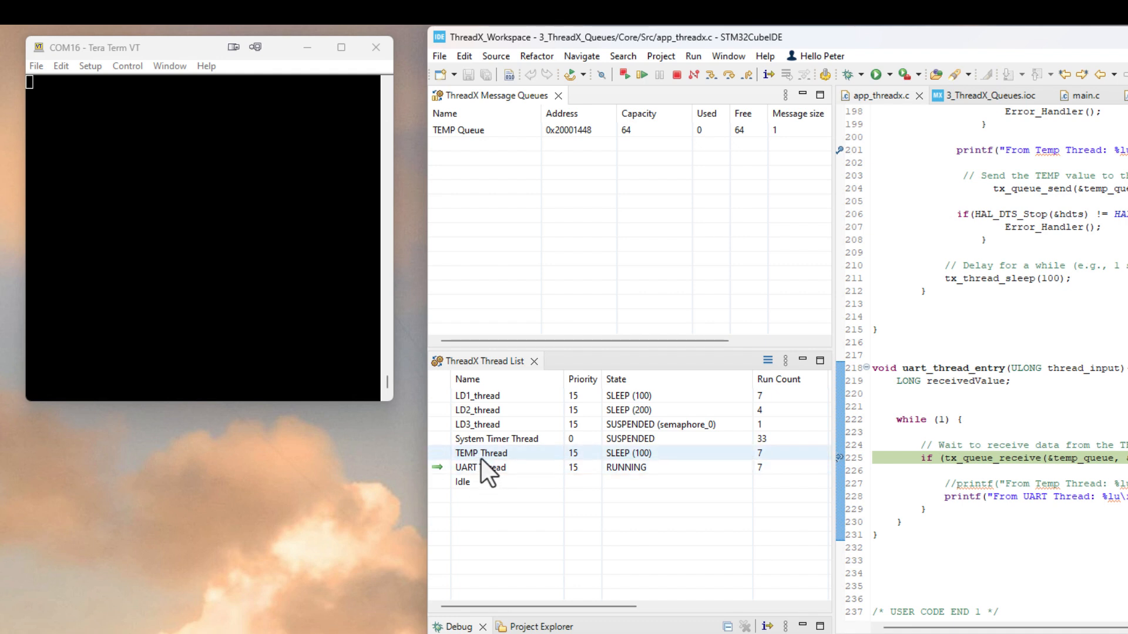
{"action": "left_click", "coordinate": [481, 468]}
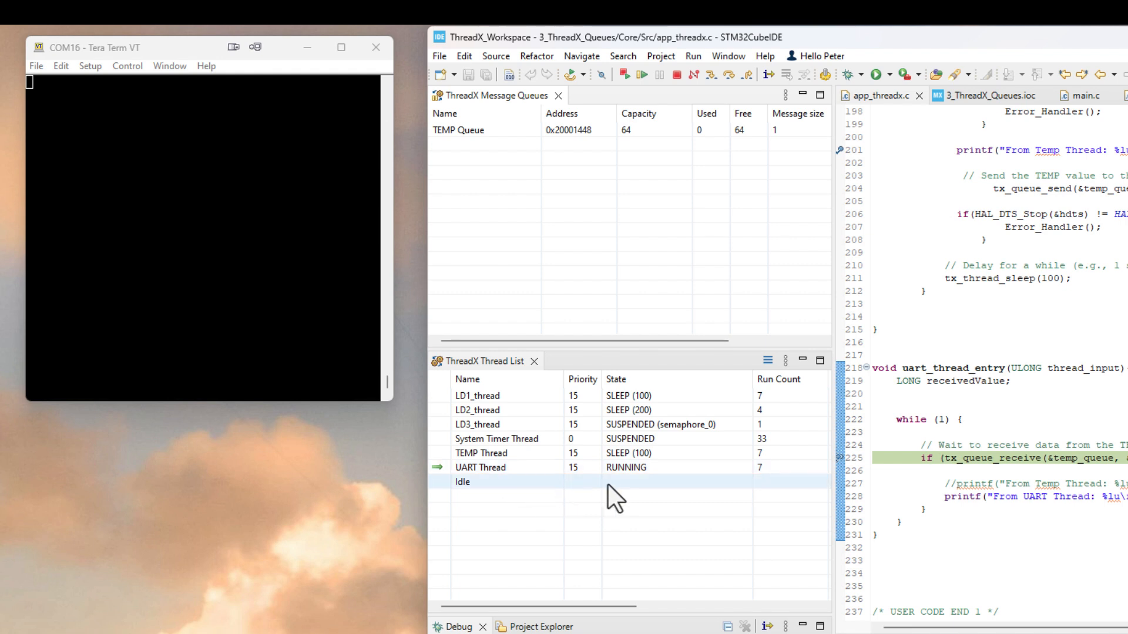
{"action": "mouse_move", "coordinate": [625, 474]}
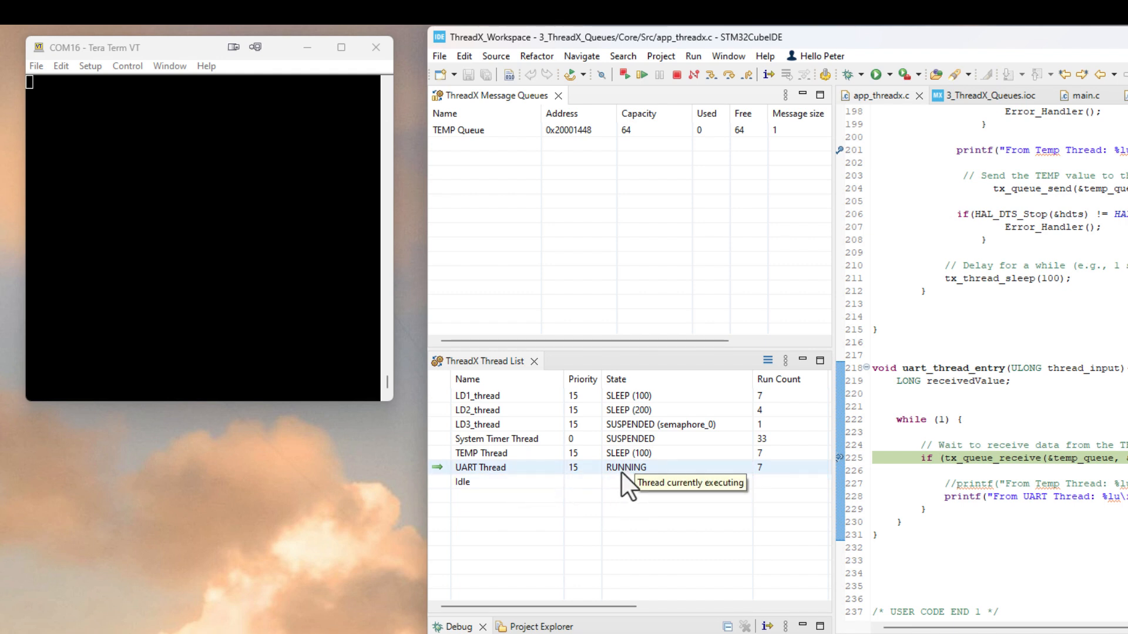
{"action": "mouse_move", "coordinate": [849, 85]}
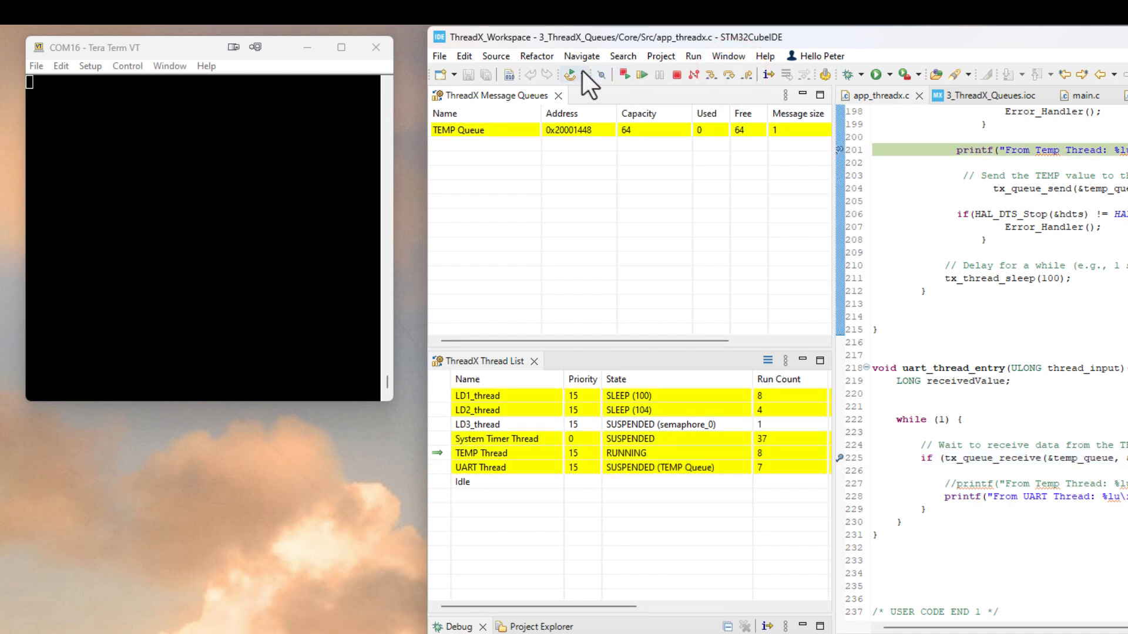
{"action": "mouse_move", "coordinate": [570, 74]}
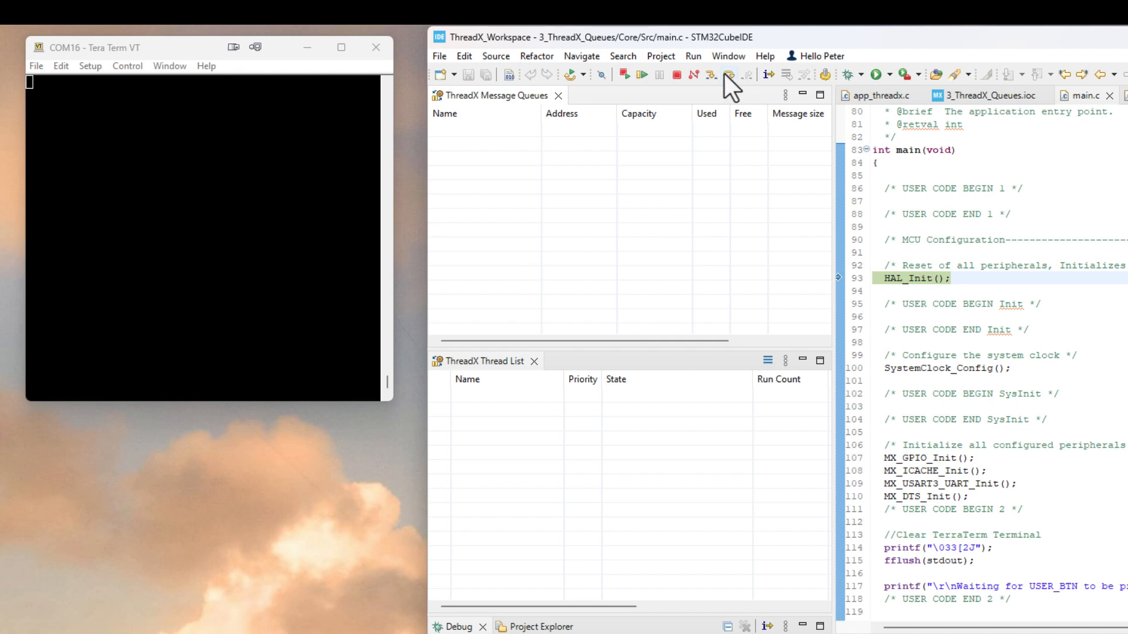
{"action": "mouse_move", "coordinate": [730, 74]}
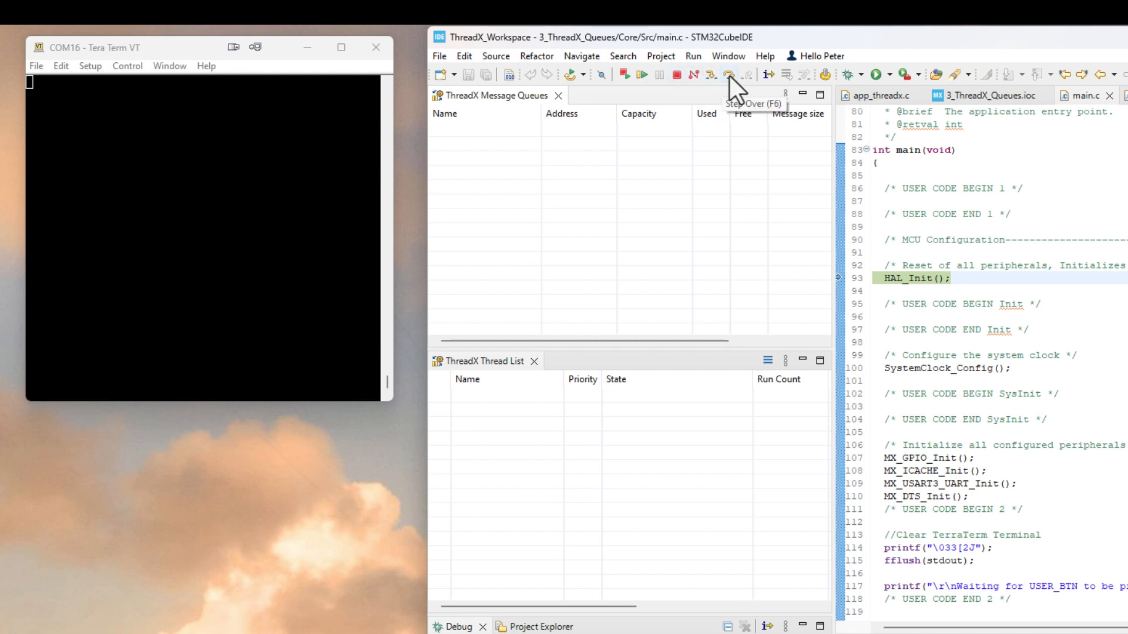
- Resume to the line-201 breakpoint and step over the printout so Tera Term shows 'From Temp Thread: 32'
{"action": "left_click", "coordinate": [728, 74]}
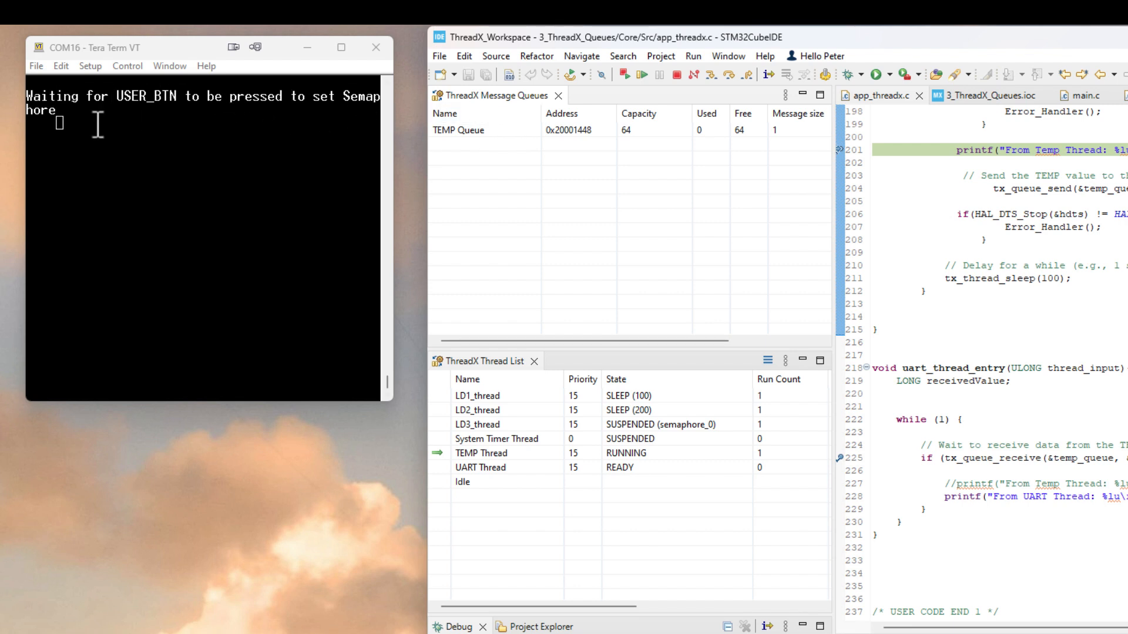
{"action": "mouse_move", "coordinate": [752, 91]}
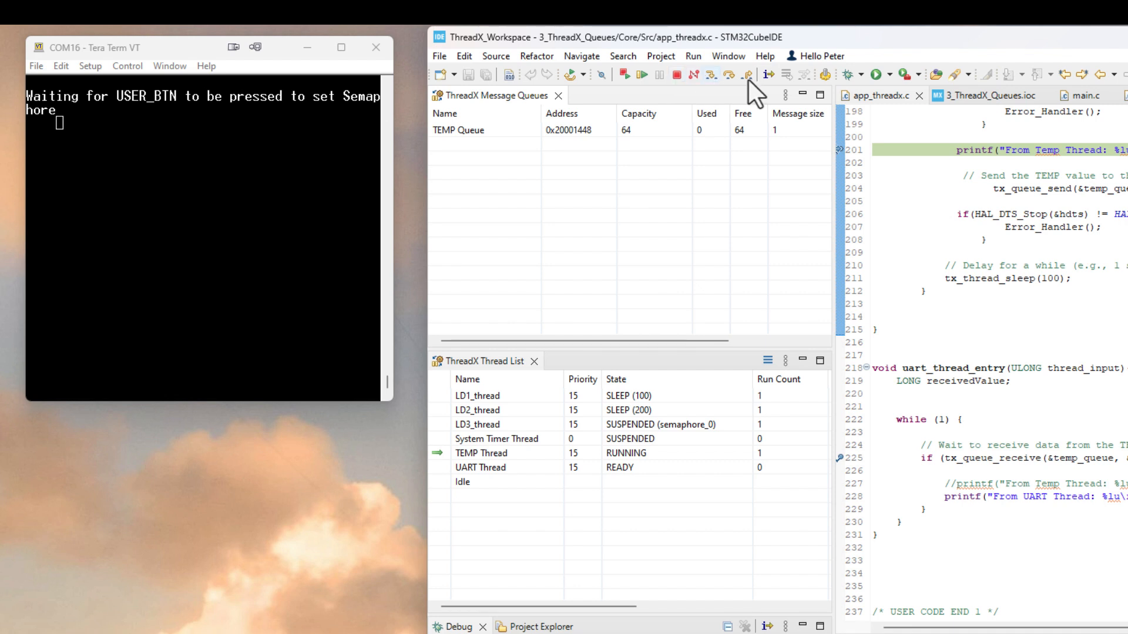
{"action": "left_click", "coordinate": [725, 74]}
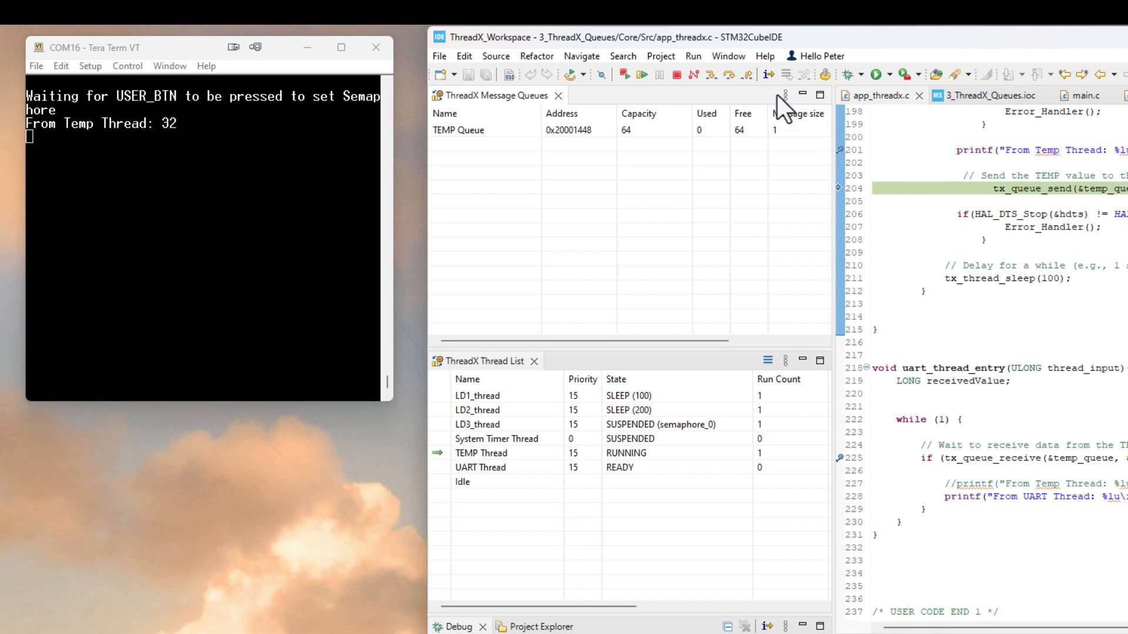
{"action": "left_click", "coordinate": [480, 466]}
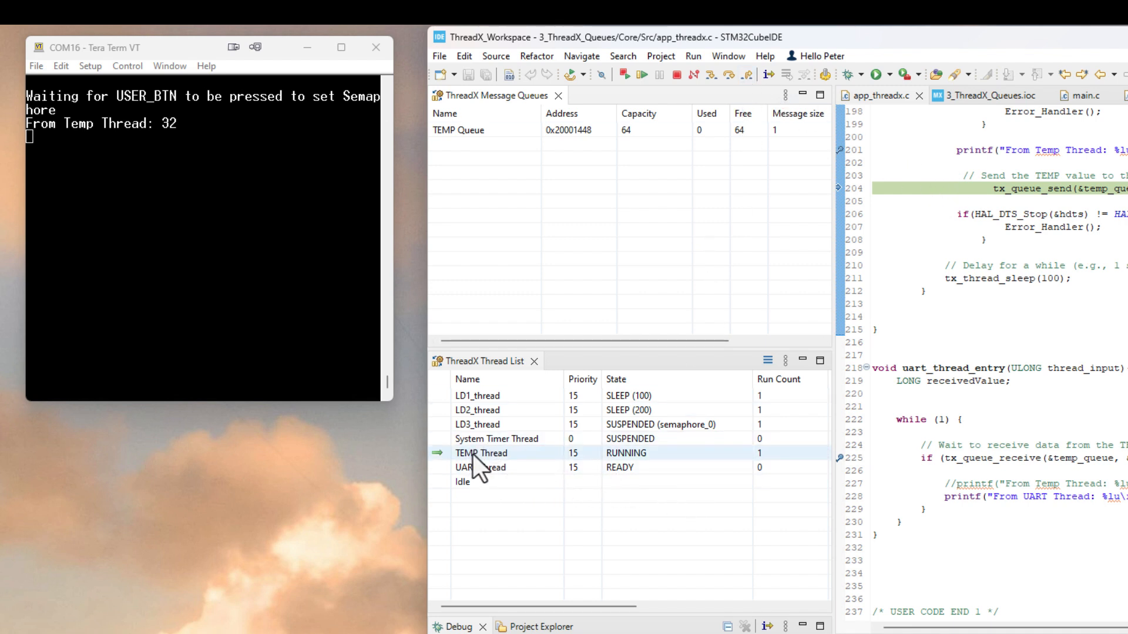
{"action": "mouse_move", "coordinate": [626, 473]}
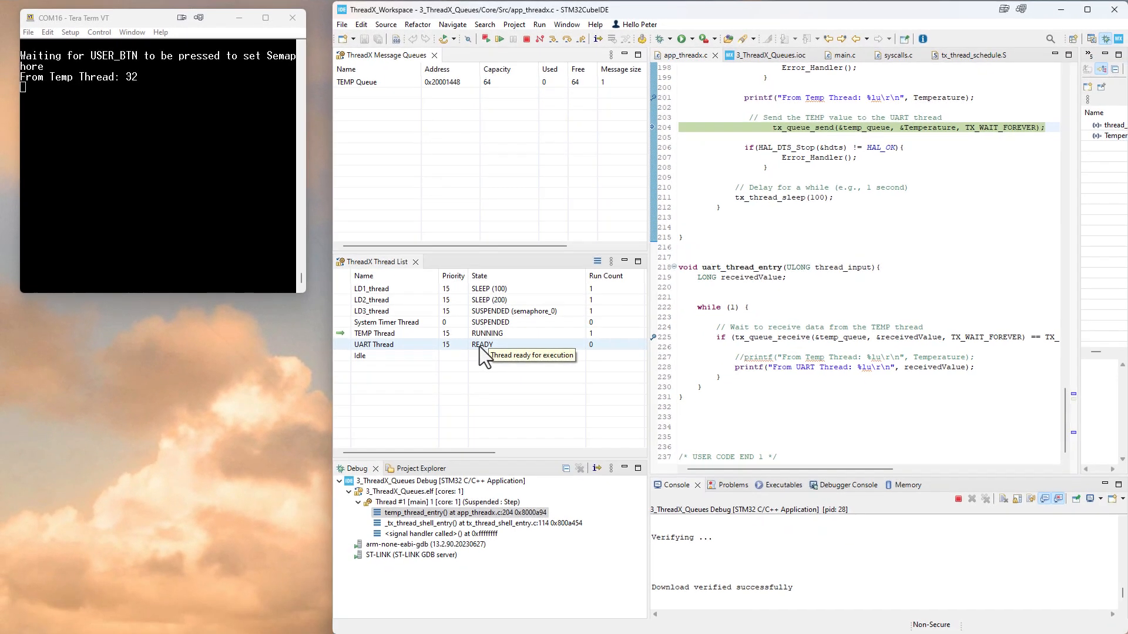
{"action": "mouse_move", "coordinate": [600, 361]}
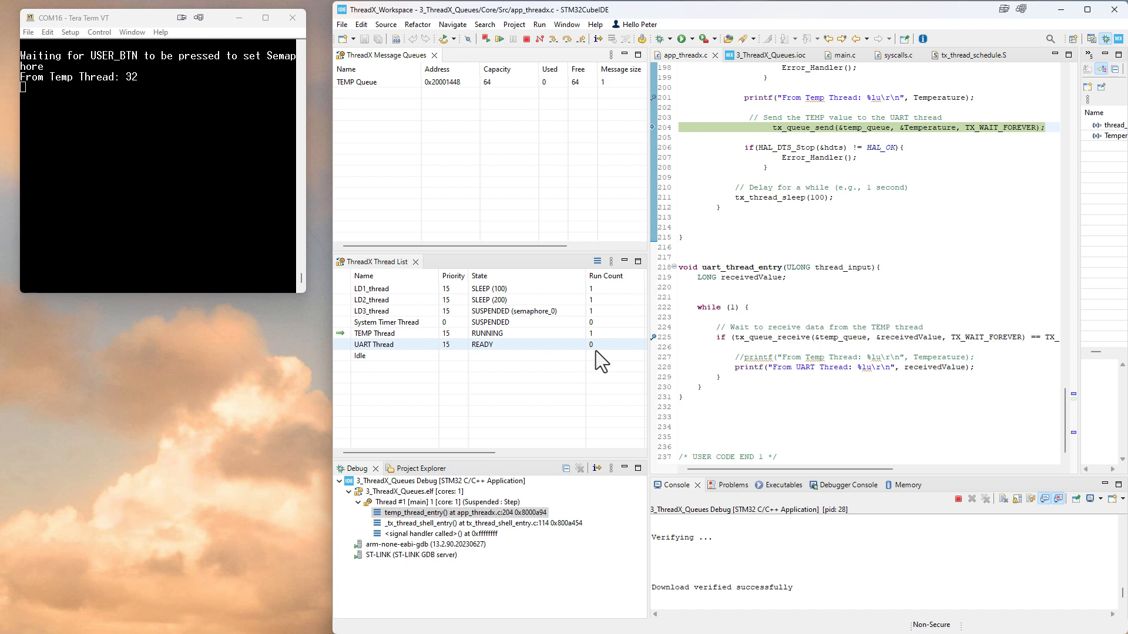
{"action": "mouse_move", "coordinate": [591, 352]}
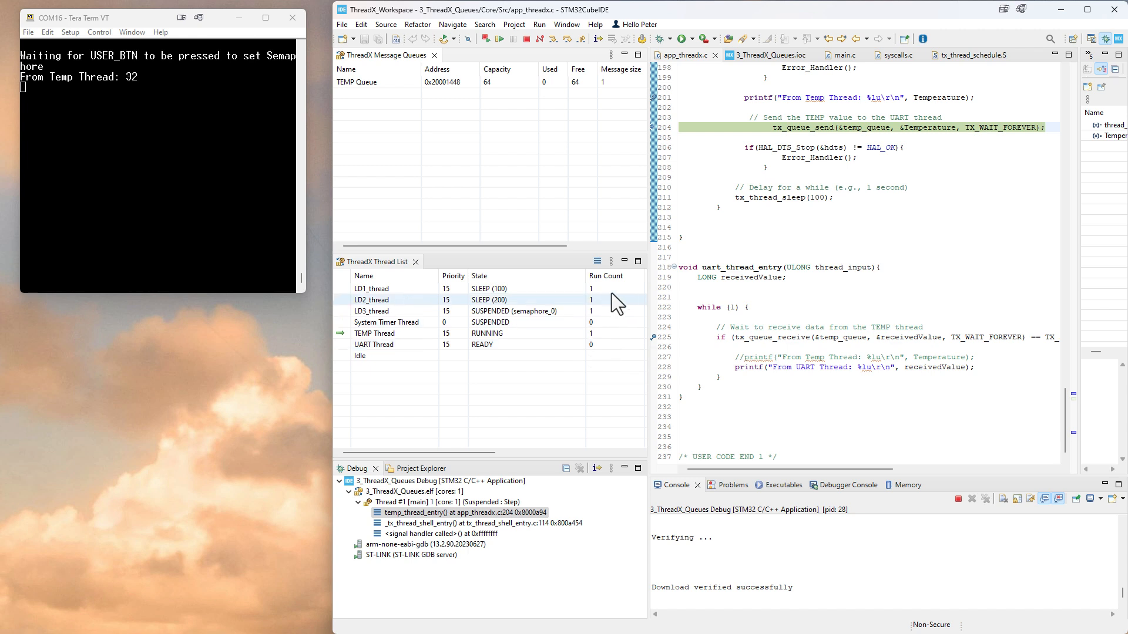
{"action": "mouse_move", "coordinate": [569, 39]}
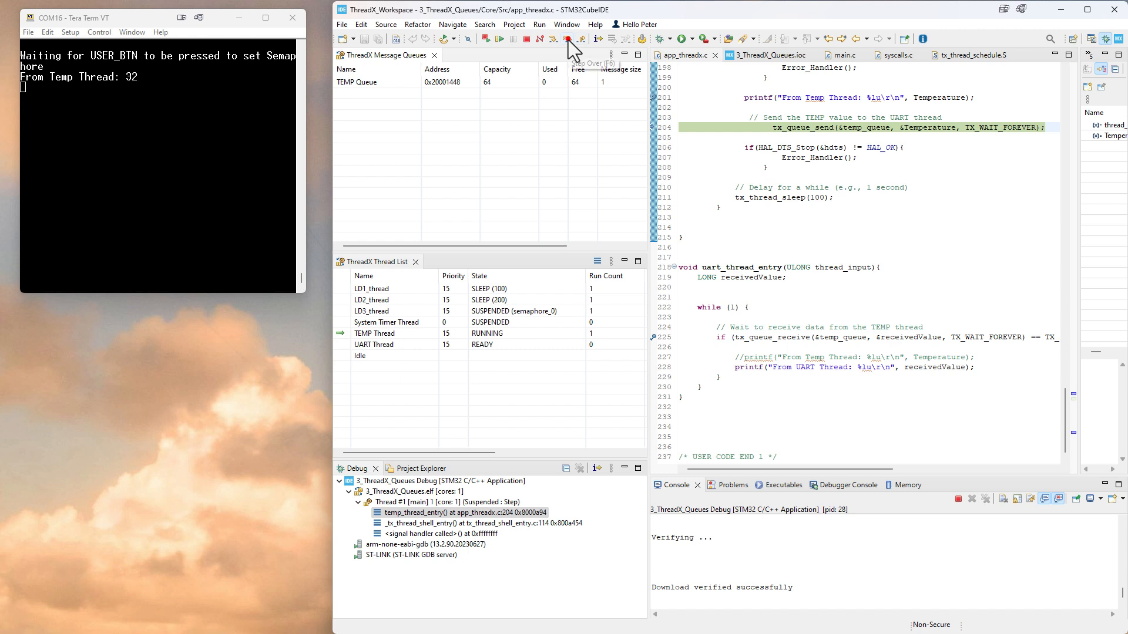
- Step over tx_queue_send to fill TEMP Queue, then resume to the tx_queue_receive breakpoint in uart_thread_entry
{"action": "left_click", "coordinate": [569, 39]}
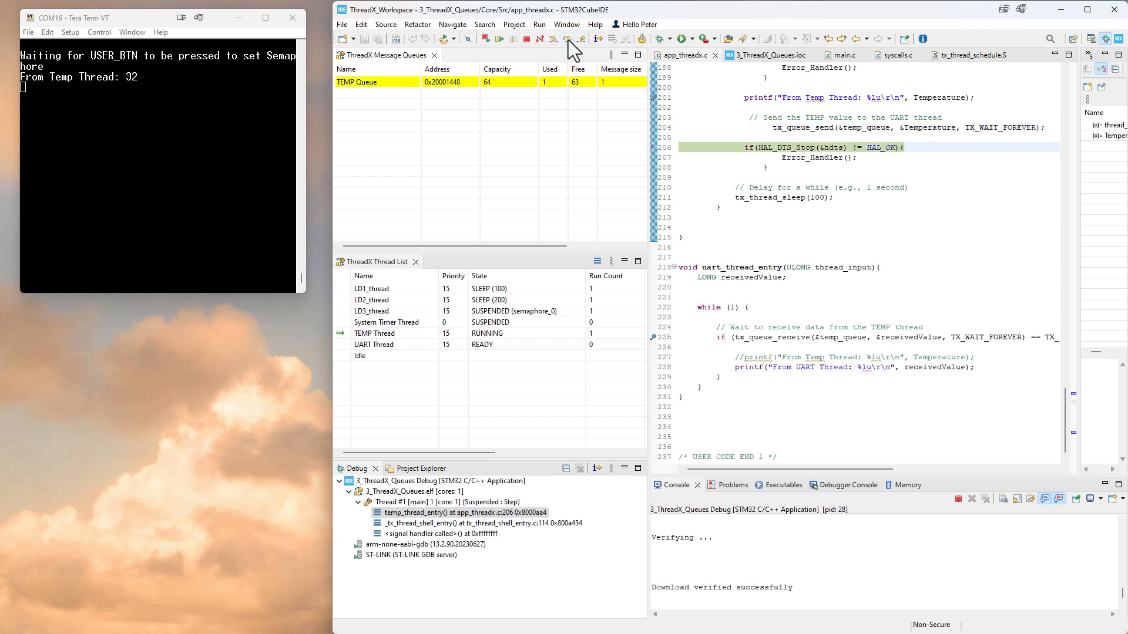
{"action": "mouse_move", "coordinate": [538, 104]}
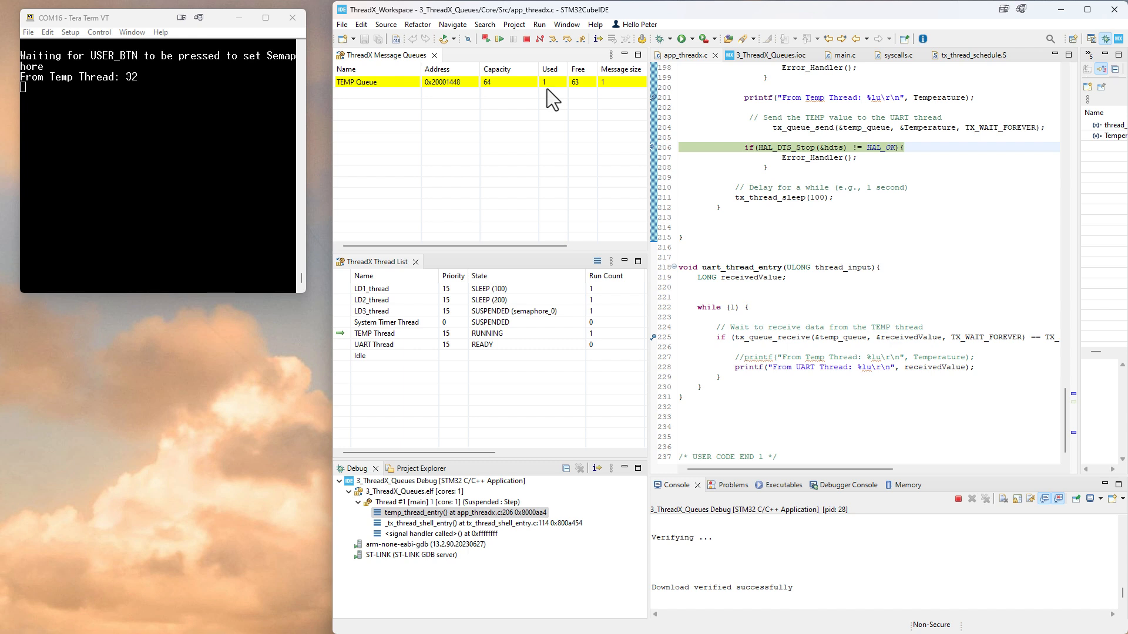
{"action": "mouse_move", "coordinate": [857, 139]}
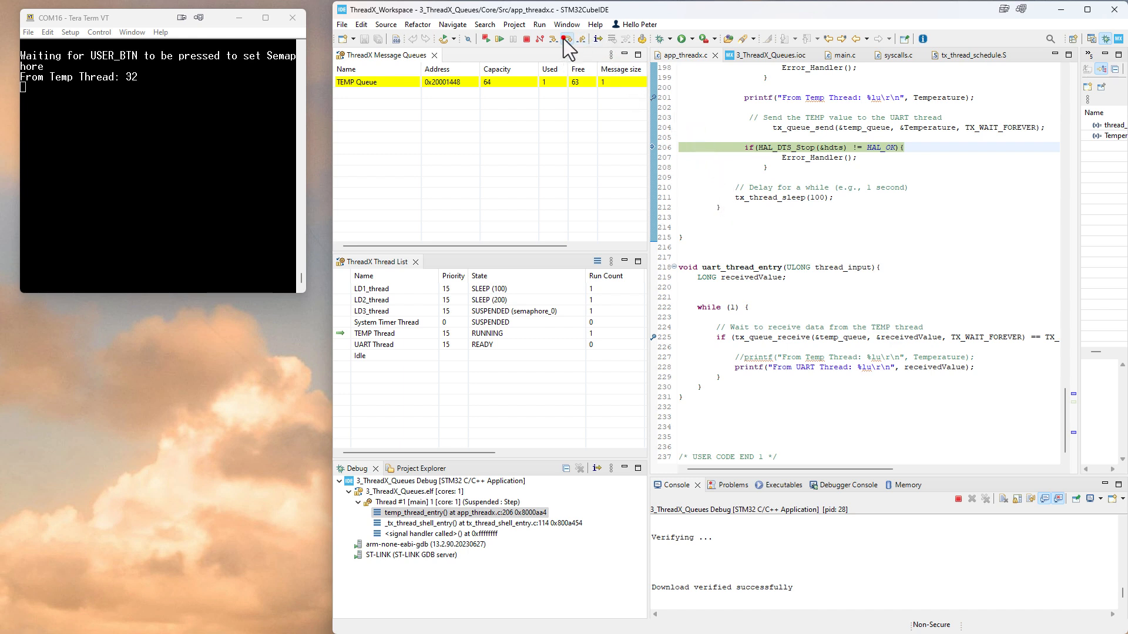
{"action": "left_click", "coordinate": [566, 39]}
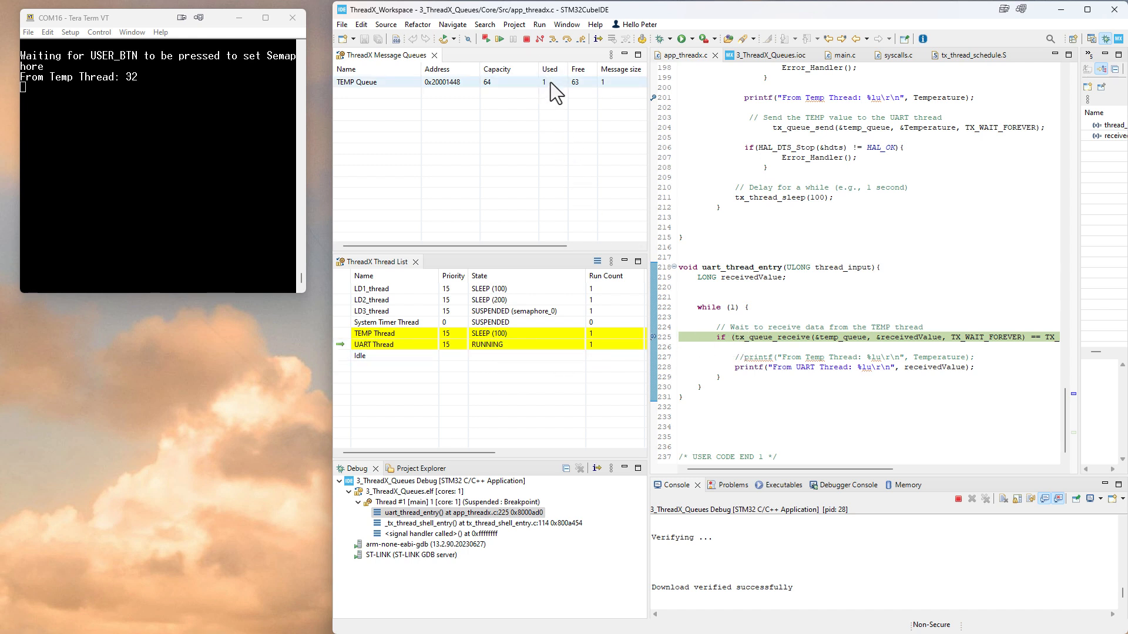
{"action": "mouse_move", "coordinate": [566, 38]}
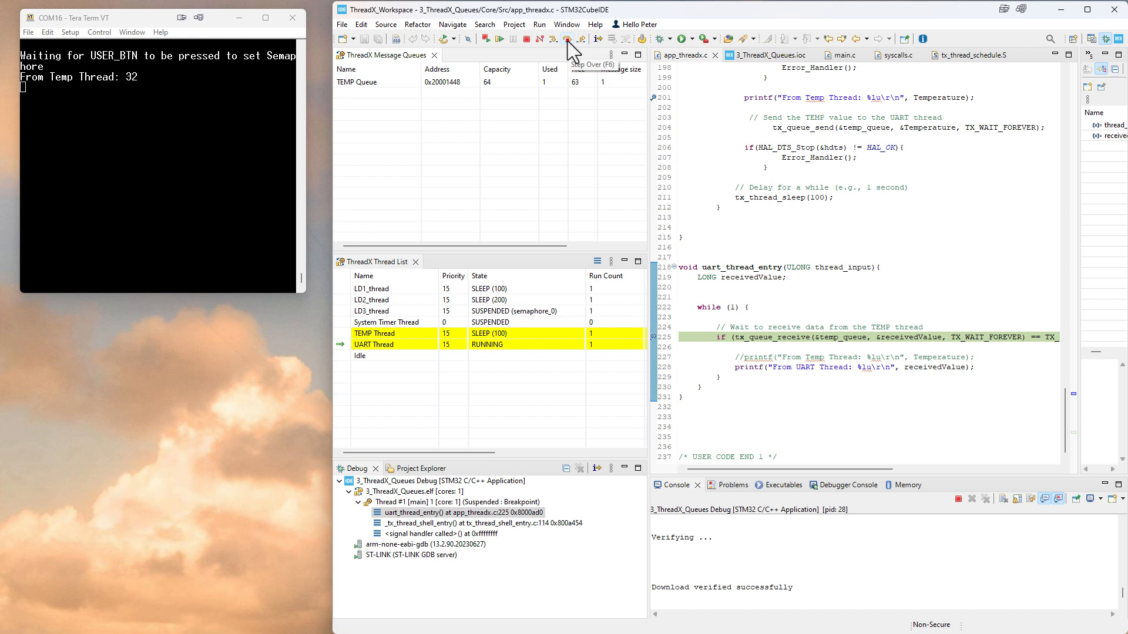
- Step over tx_queue_receive so the UART thread pulls the message and TEMP Queue is empty
{"action": "left_click", "coordinate": [567, 39]}
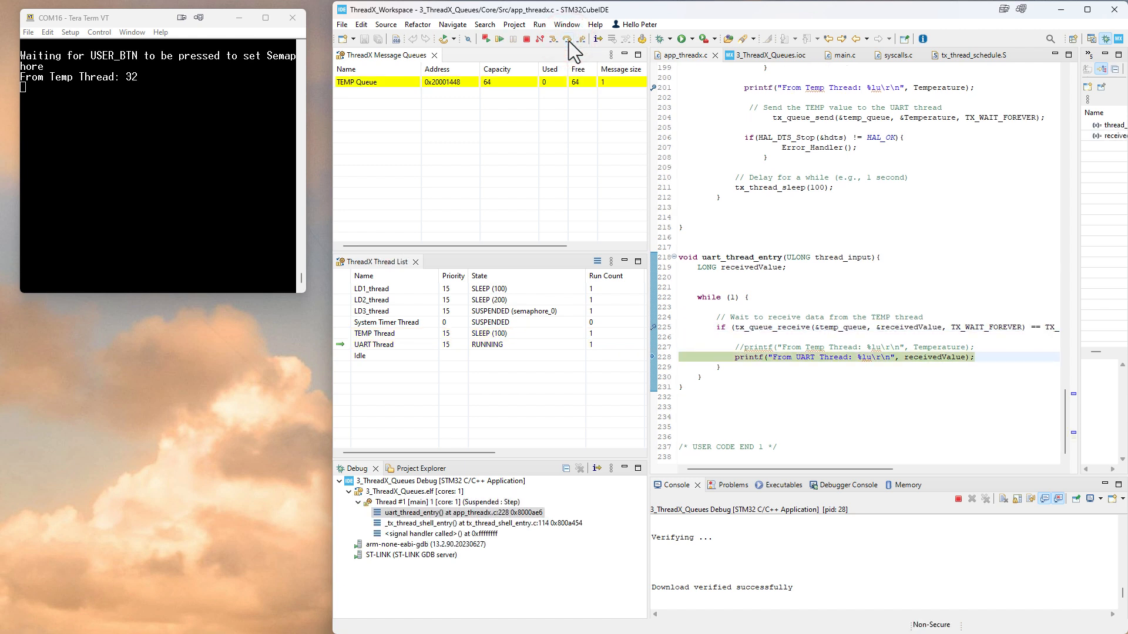
{"action": "mouse_move", "coordinate": [550, 81]}
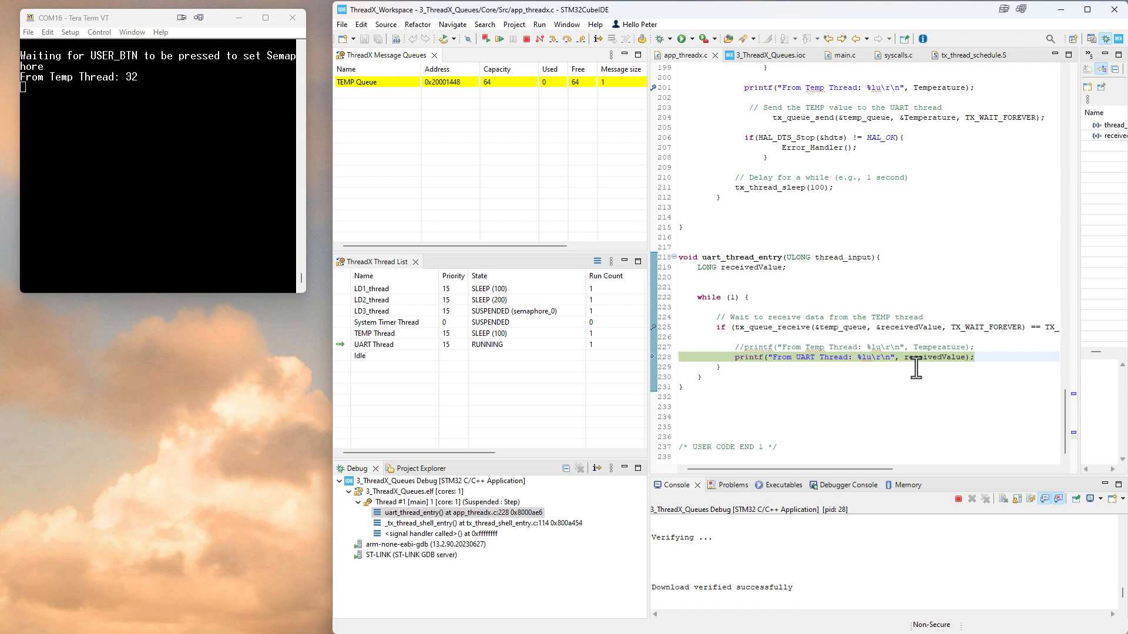
{"action": "mouse_move", "coordinate": [461, 60]}
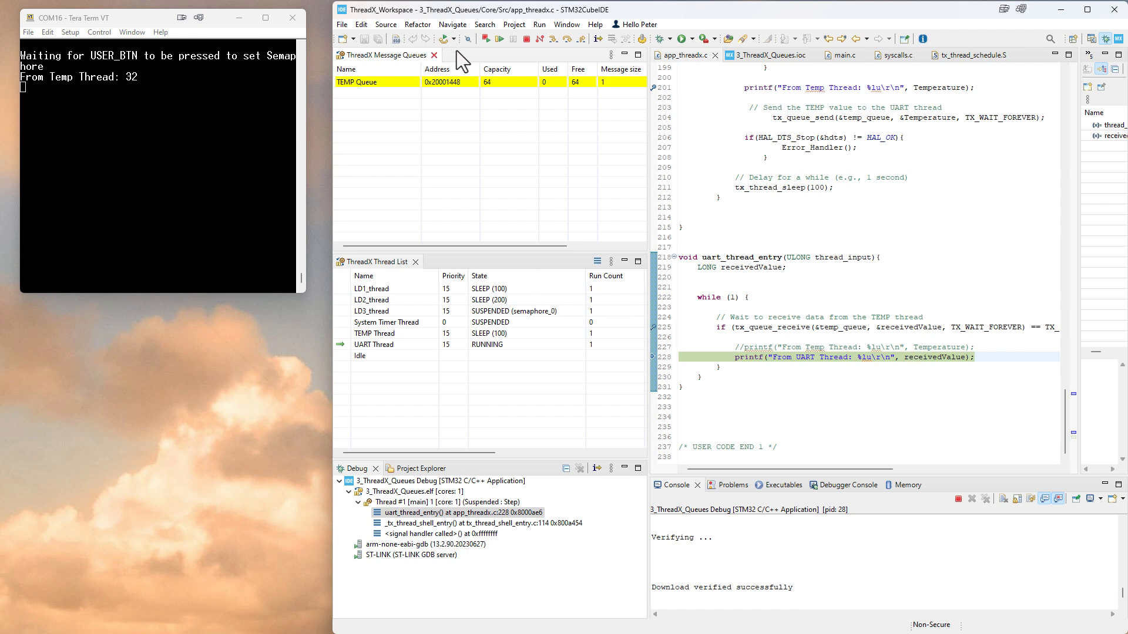